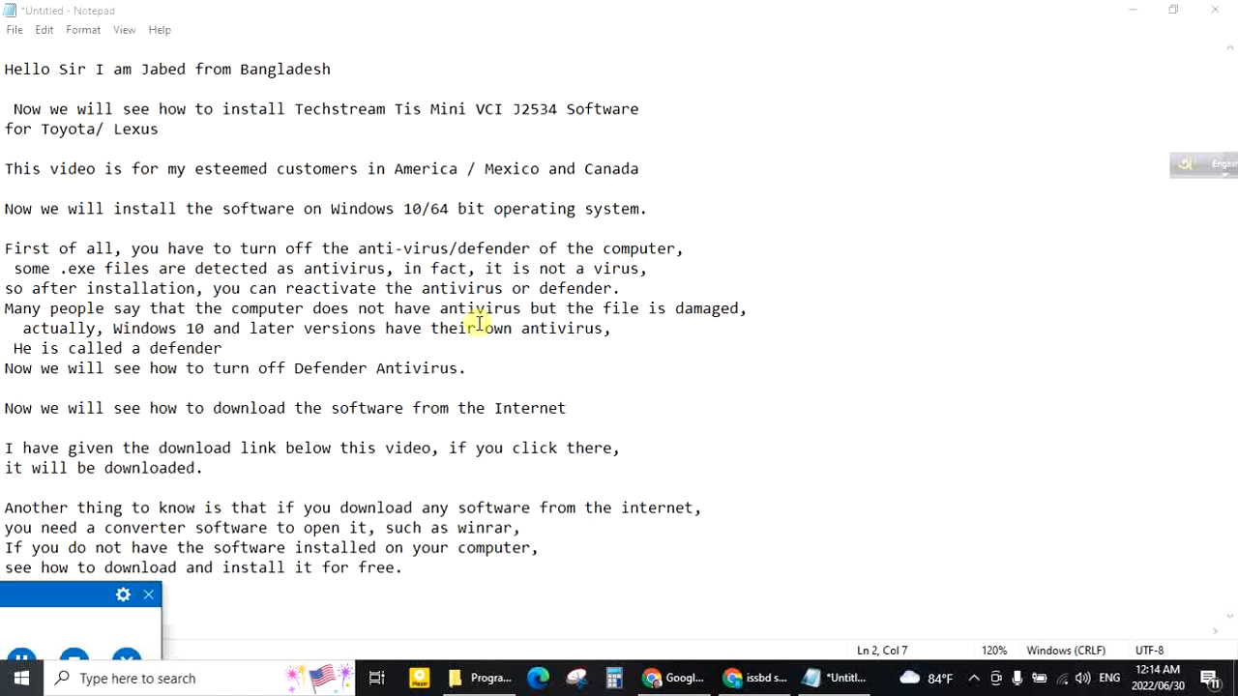
mouse_move(532, 124)
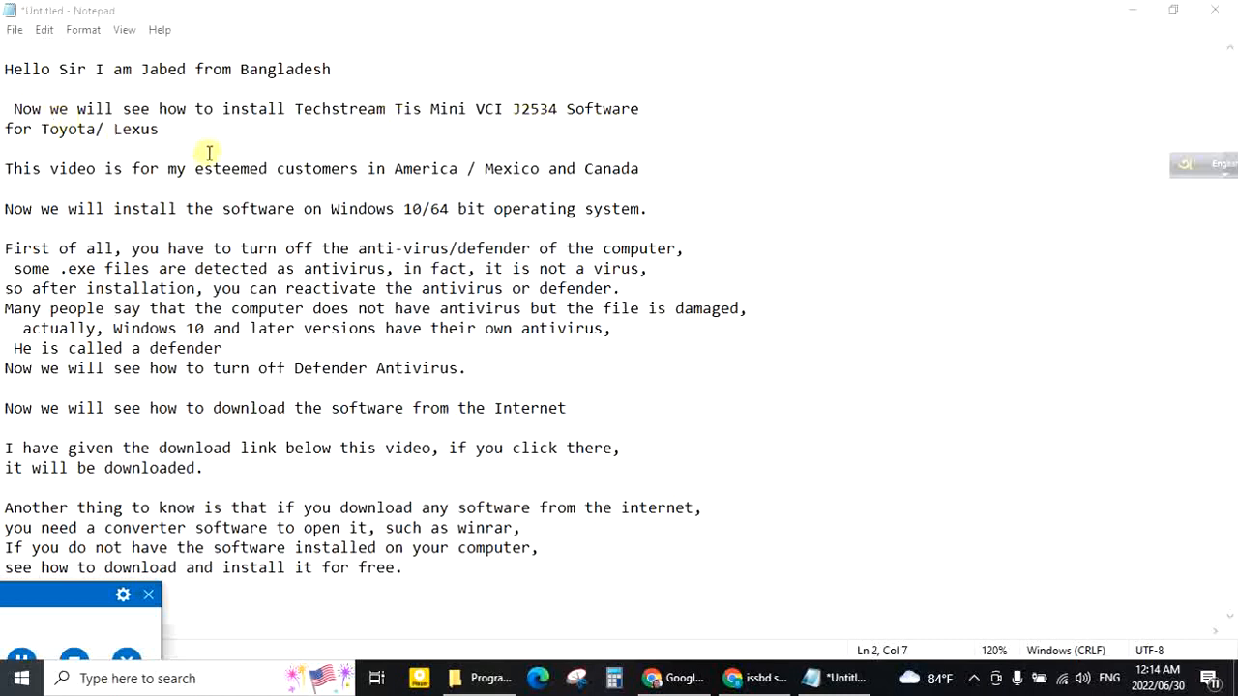
mouse_move(120, 178)
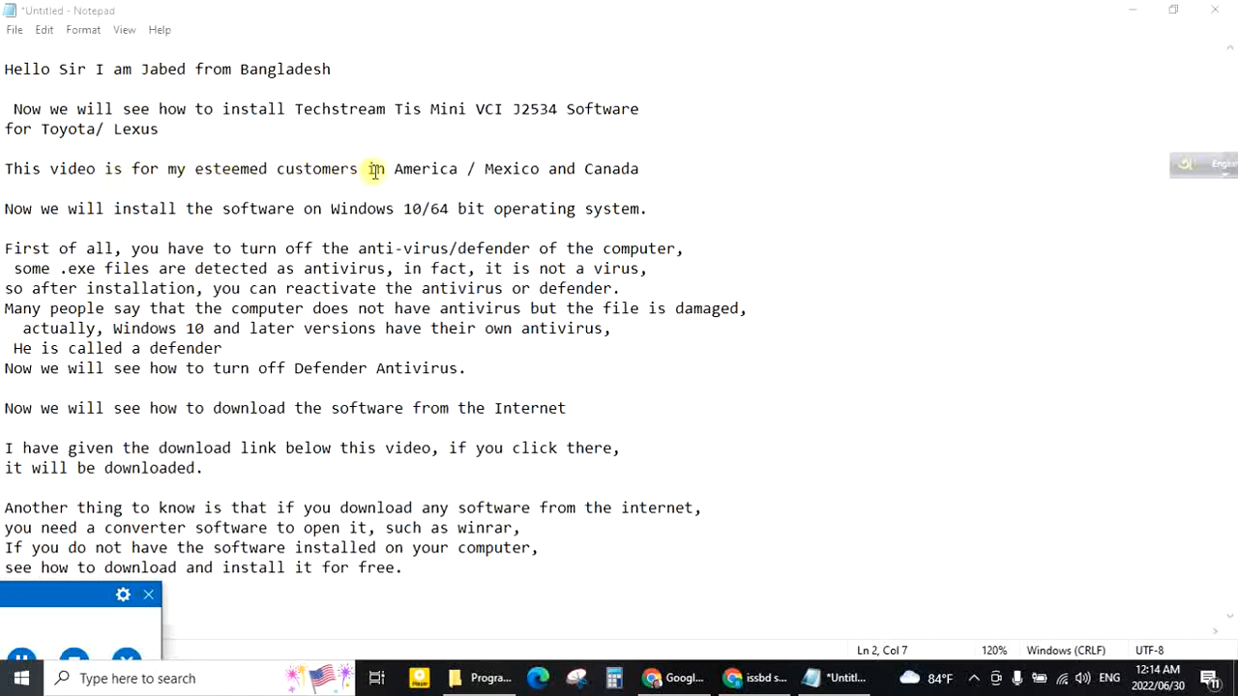
mouse_move(89, 209)
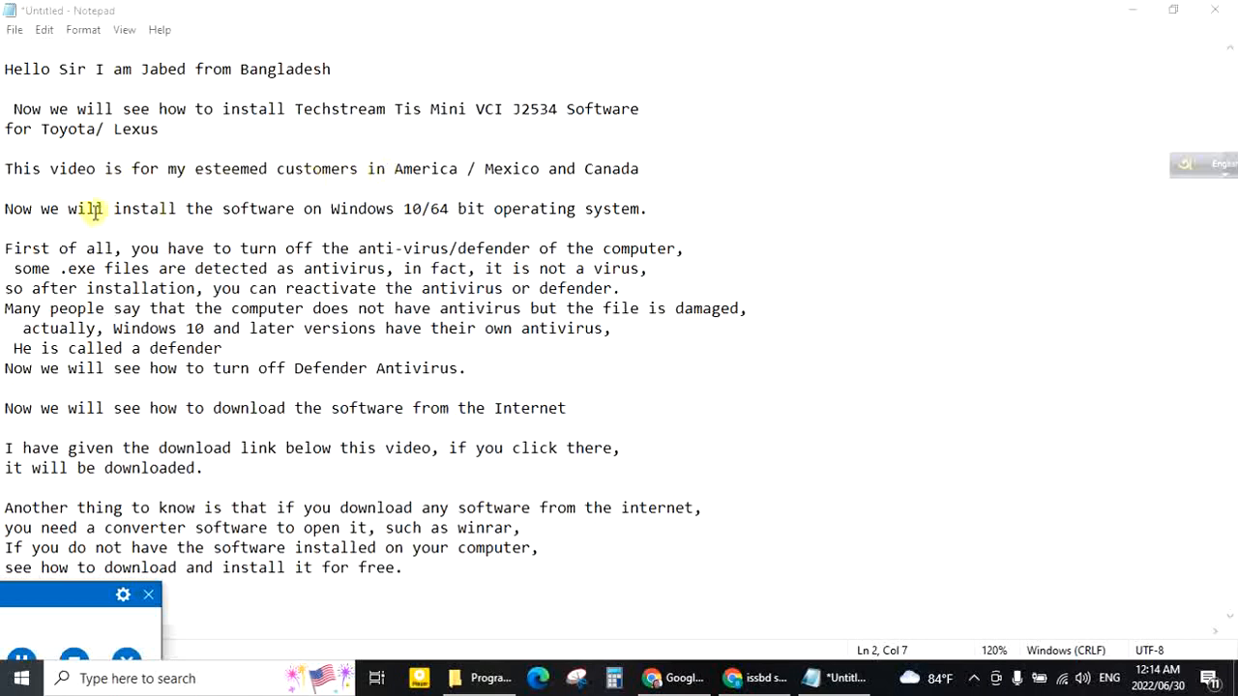
mouse_move(243, 230)
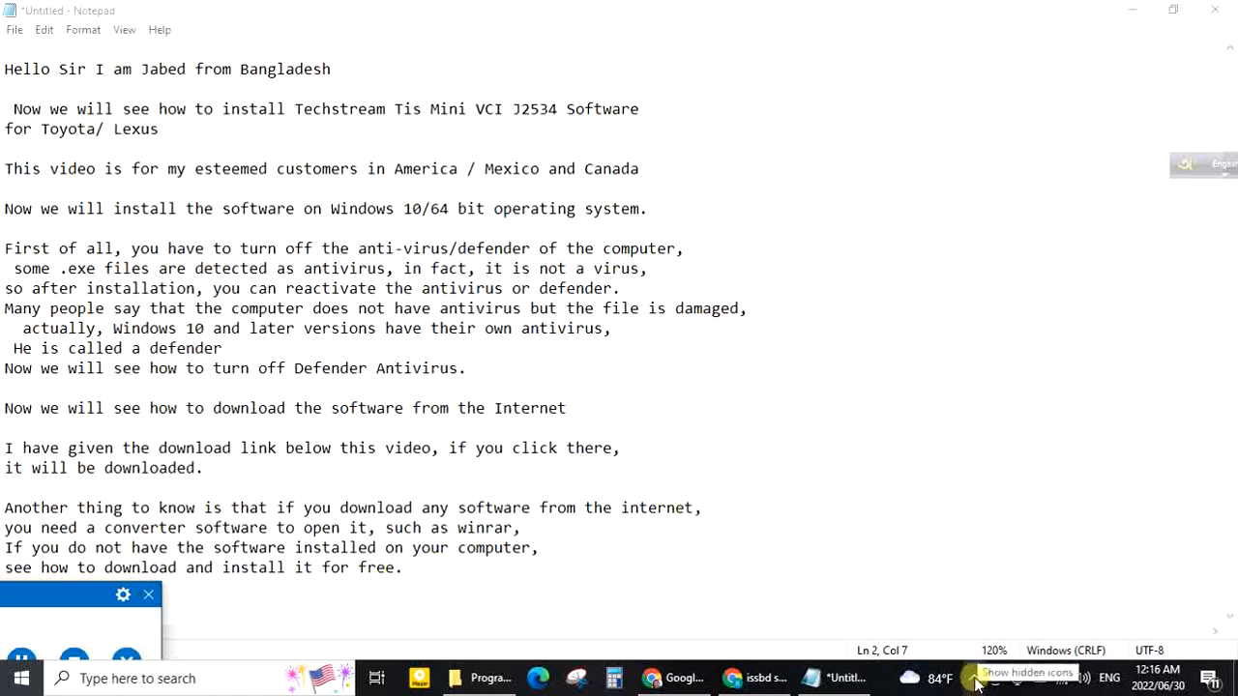
- Reach Virus & threat protection in Windows Security from the system tray
click(975, 677)
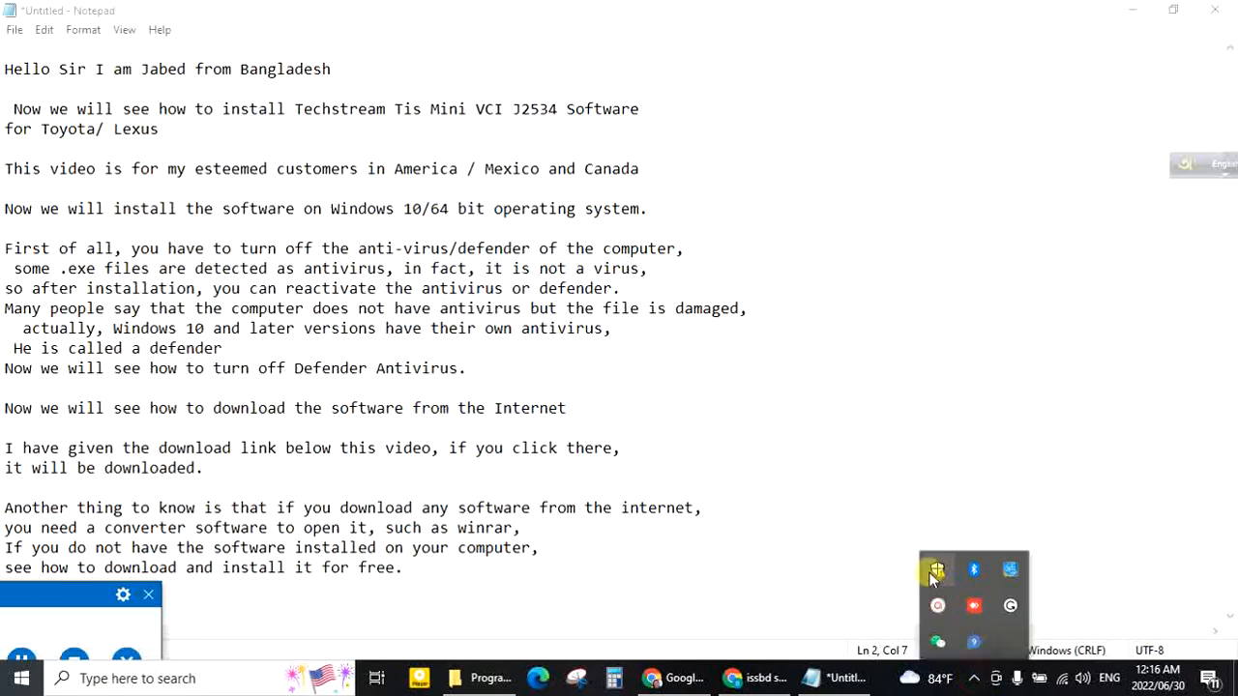
mouse_move(936, 571)
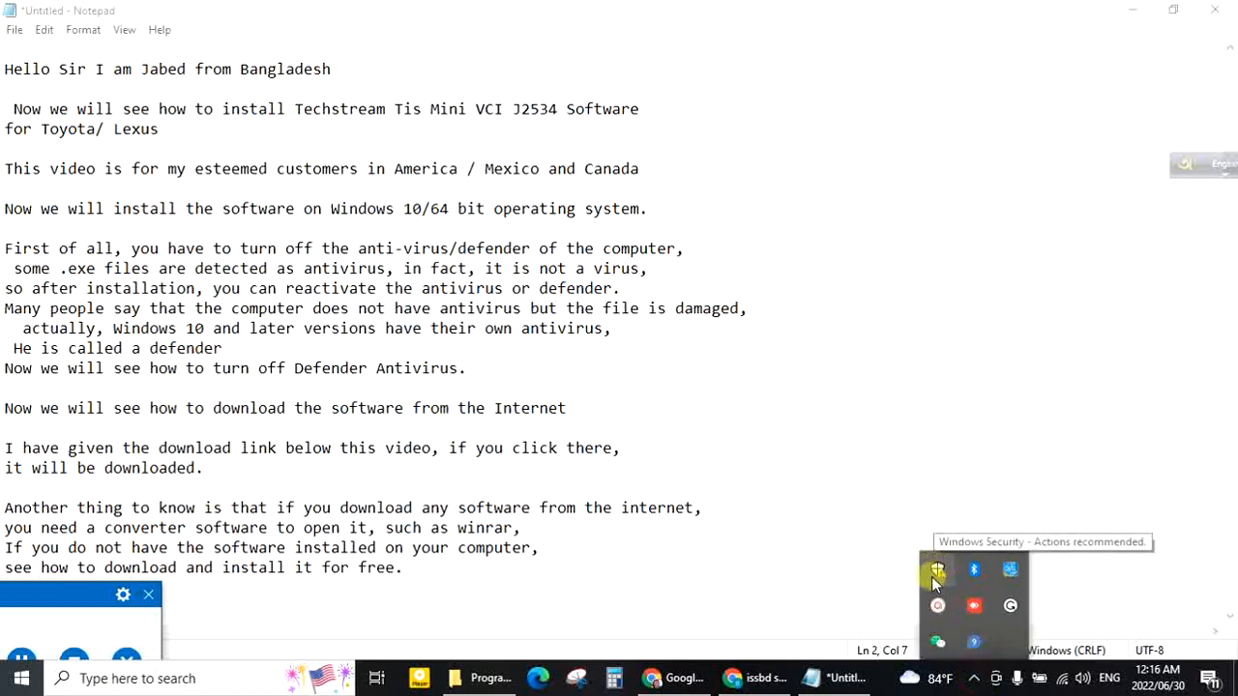
click(937, 569)
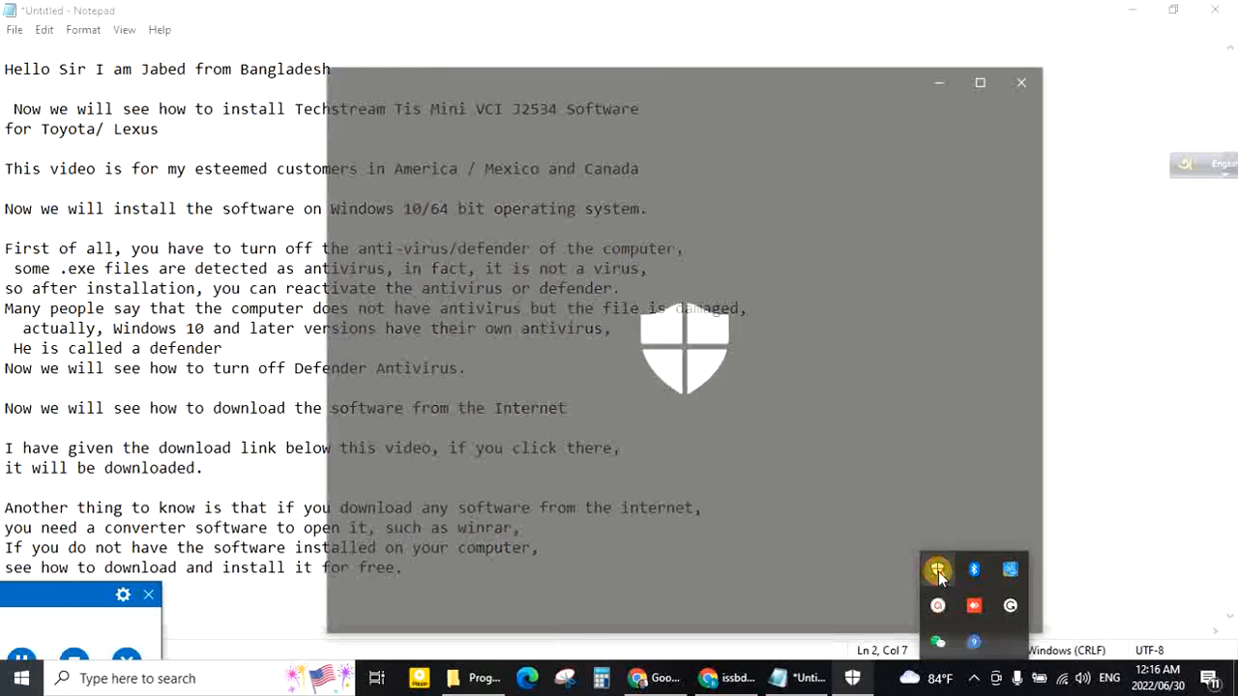
click(936, 569)
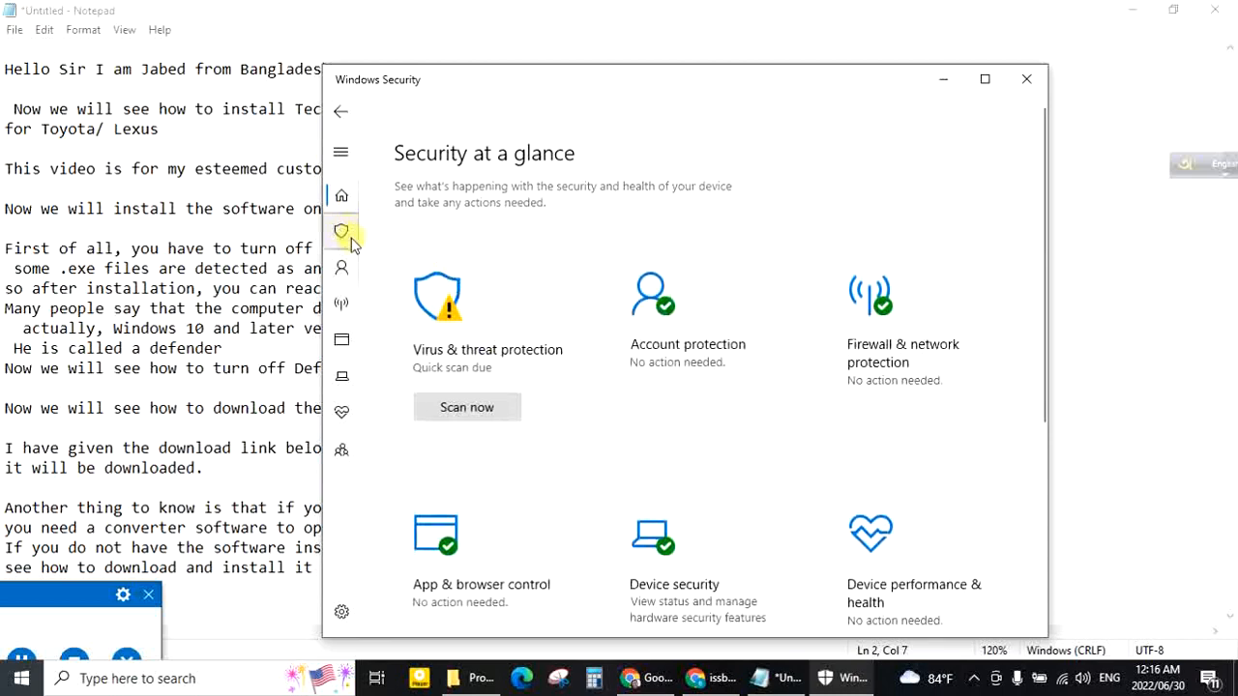
click(341, 232)
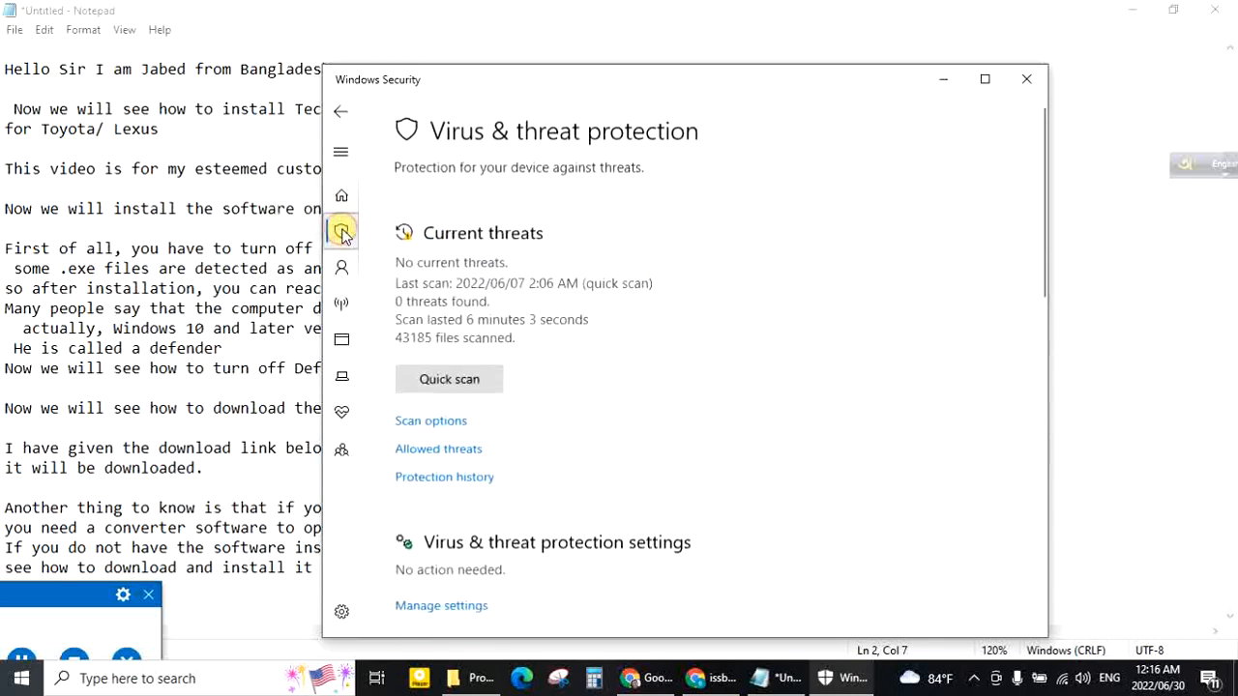
- In Manage settings, switch Real-time protection Off and confirm the prompt
scroll(down, 3)
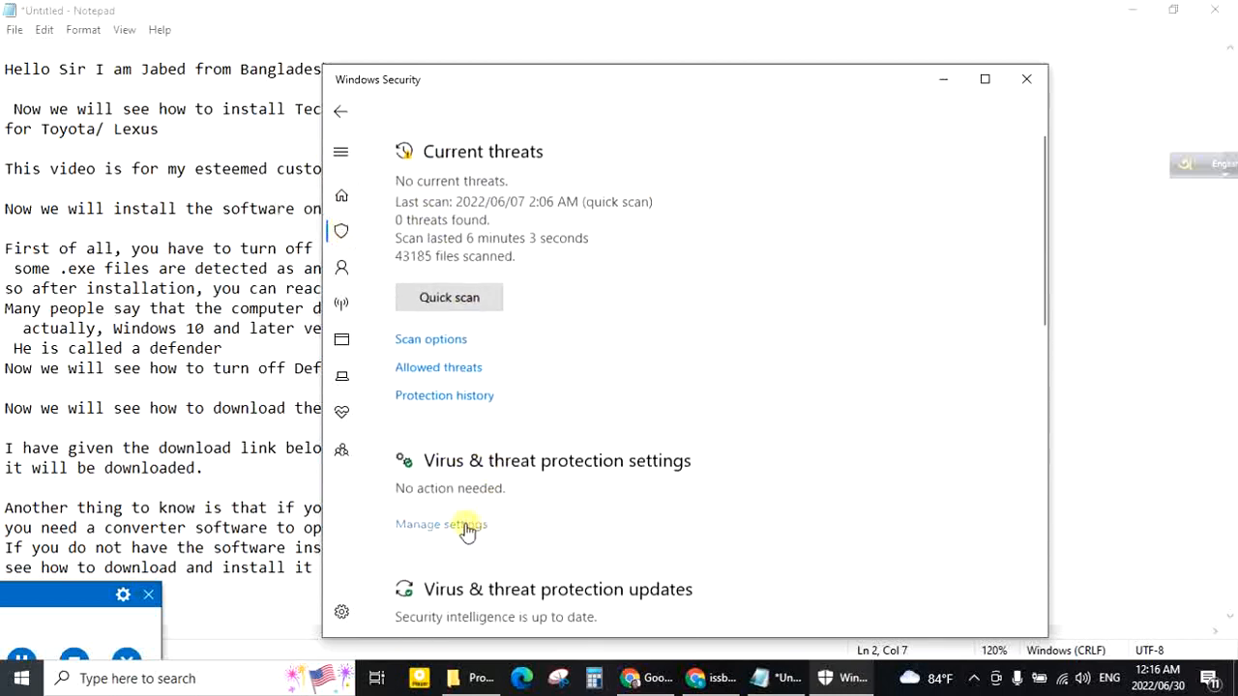
click(442, 522)
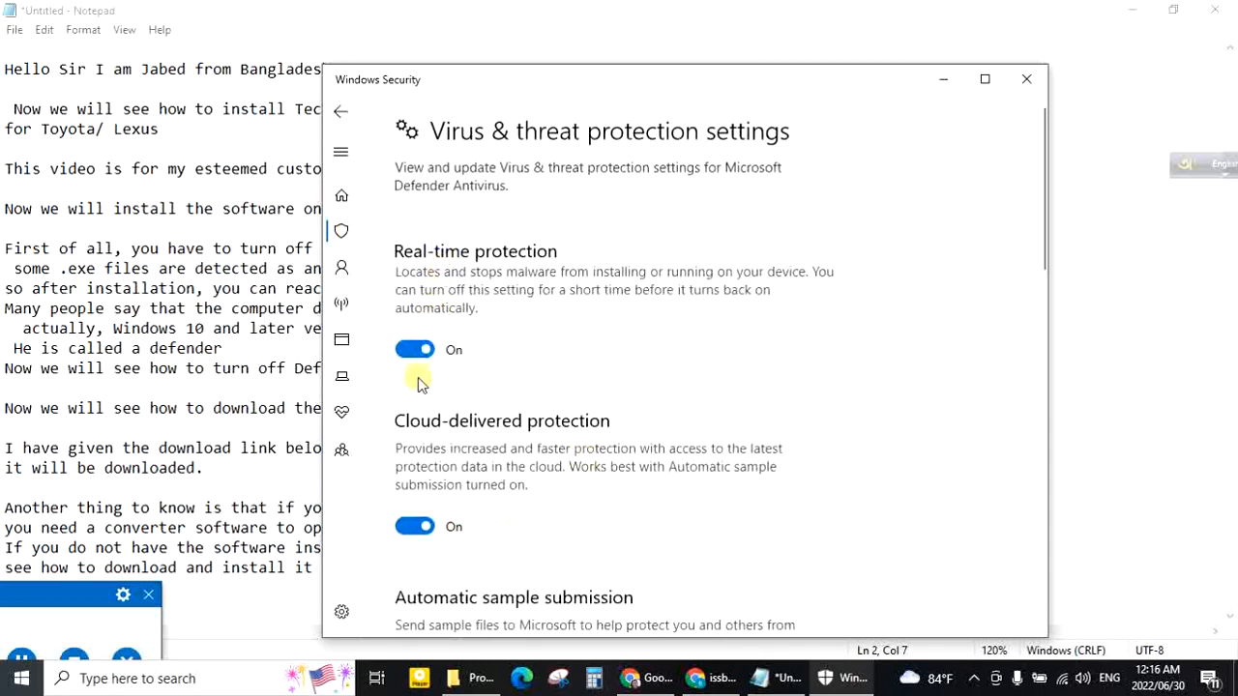
click(414, 348)
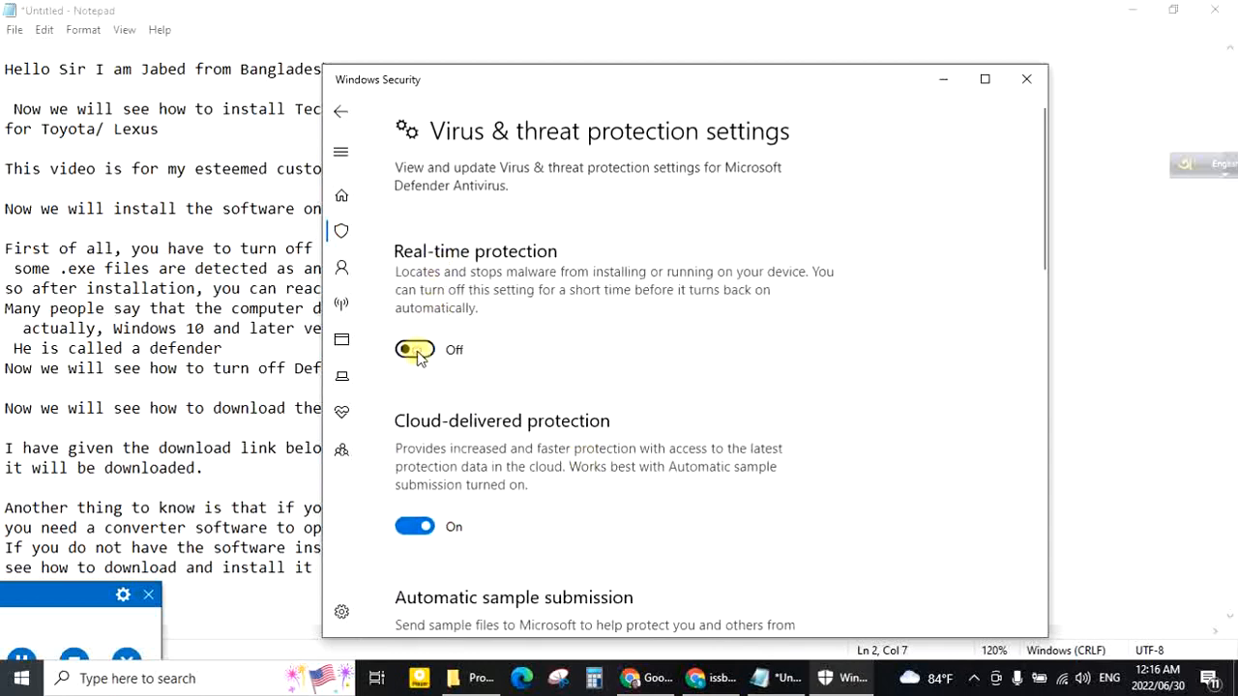
click(414, 349)
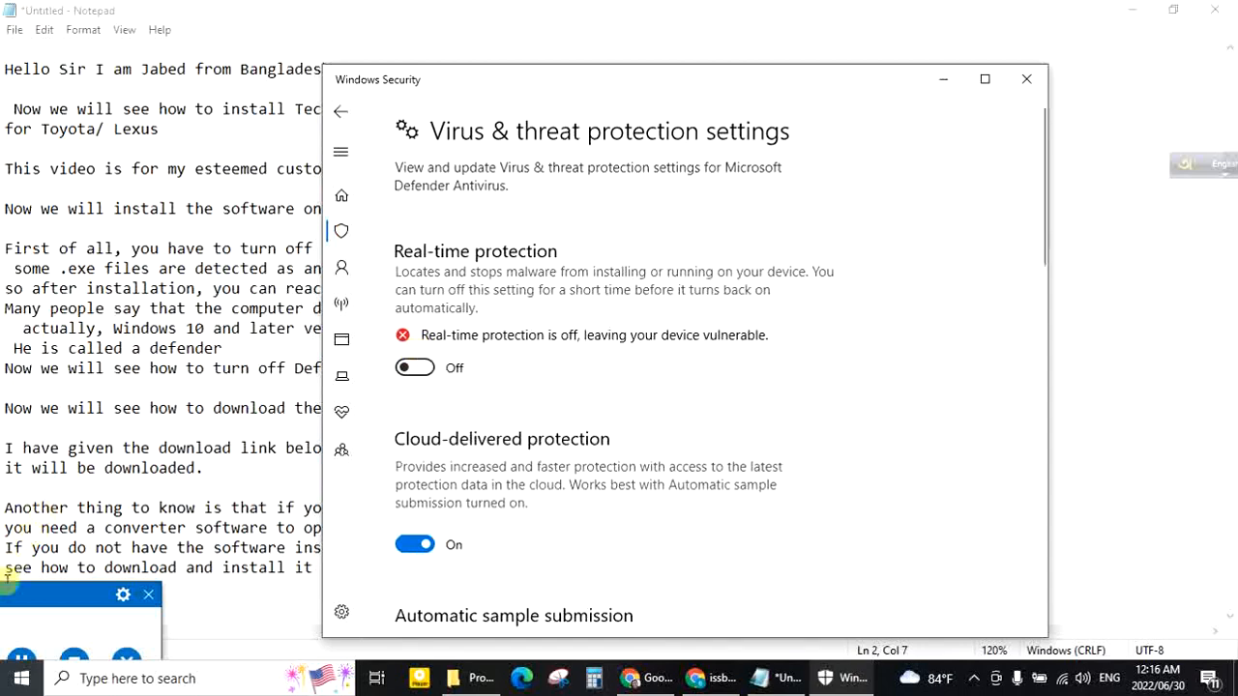
- Bring Notepad forward and edit the notes to describe the download link under the YouTube video
click(1025, 78)
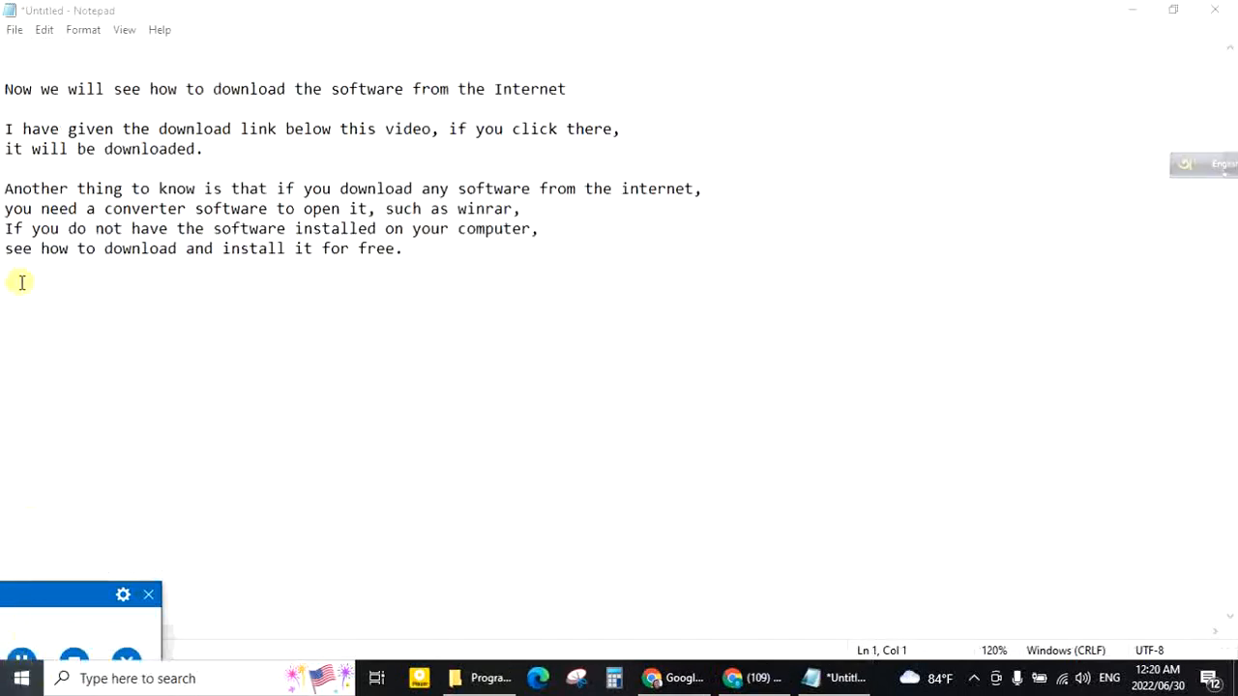
mouse_move(98, 108)
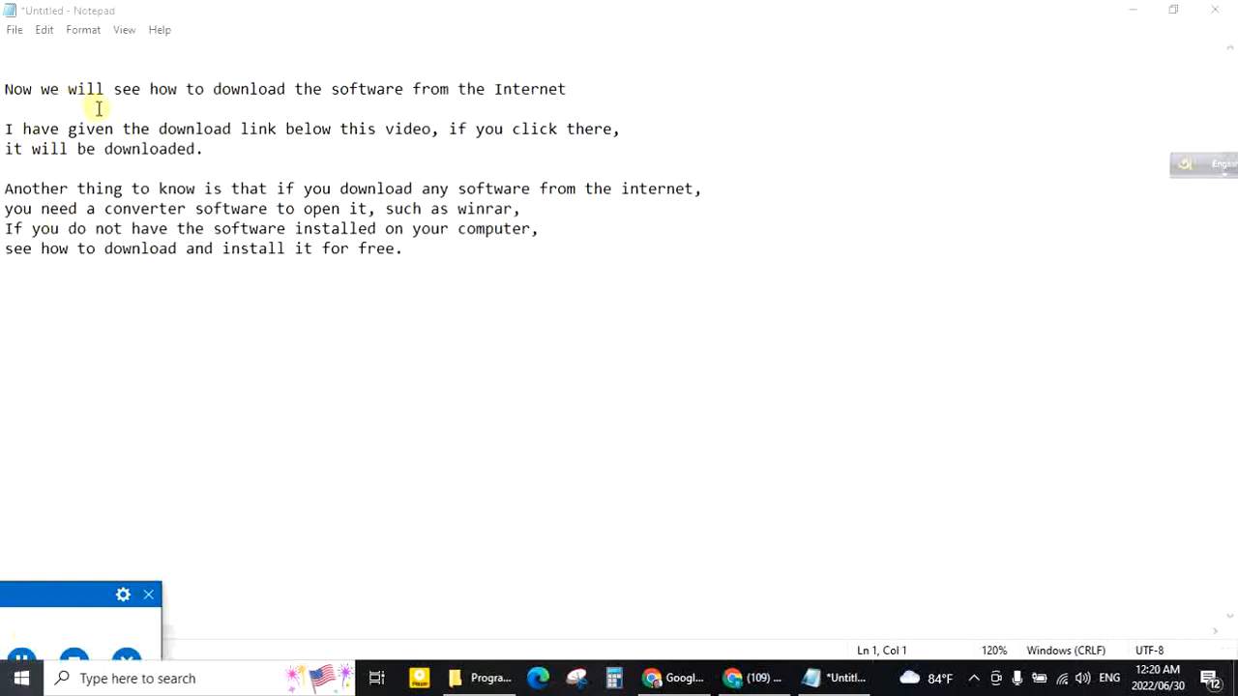
mouse_move(596, 101)
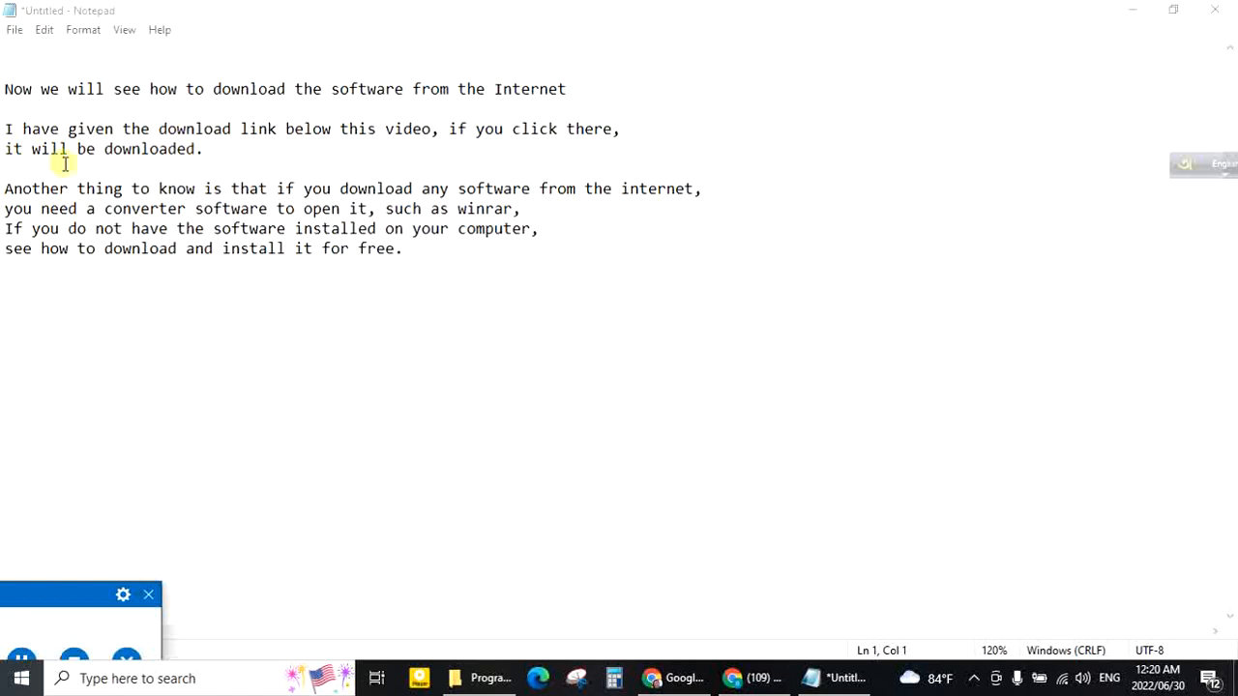
mouse_move(12, 629)
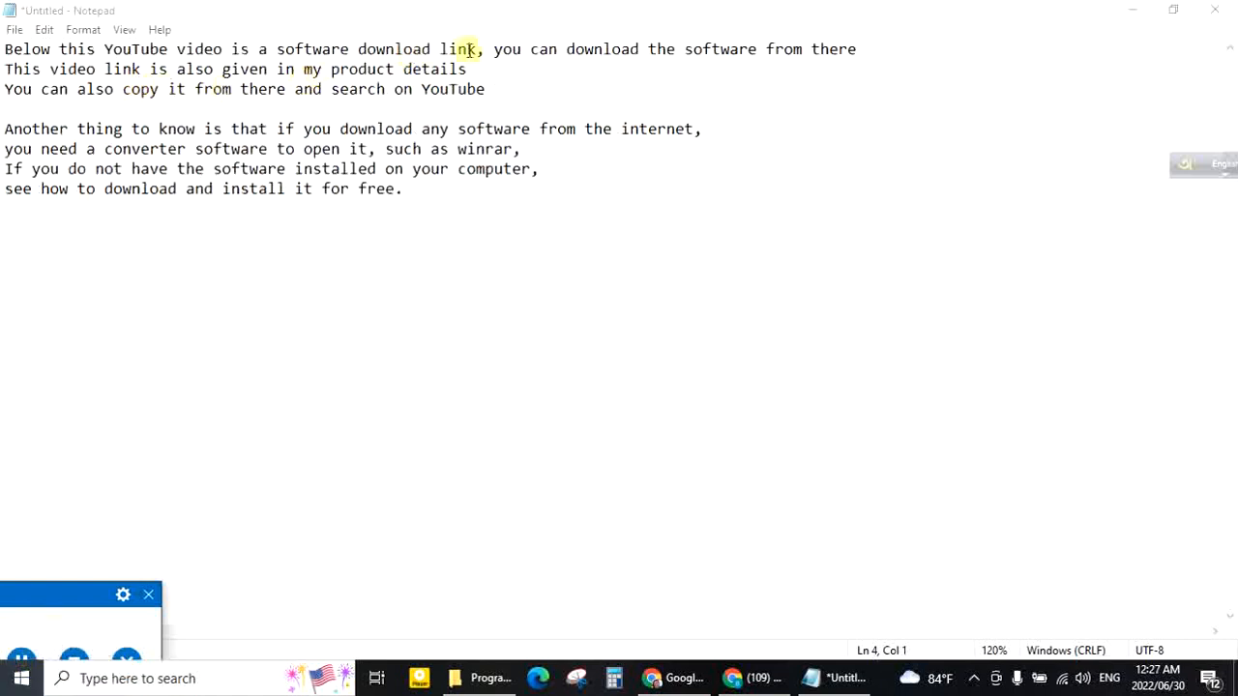
click(720, 69)
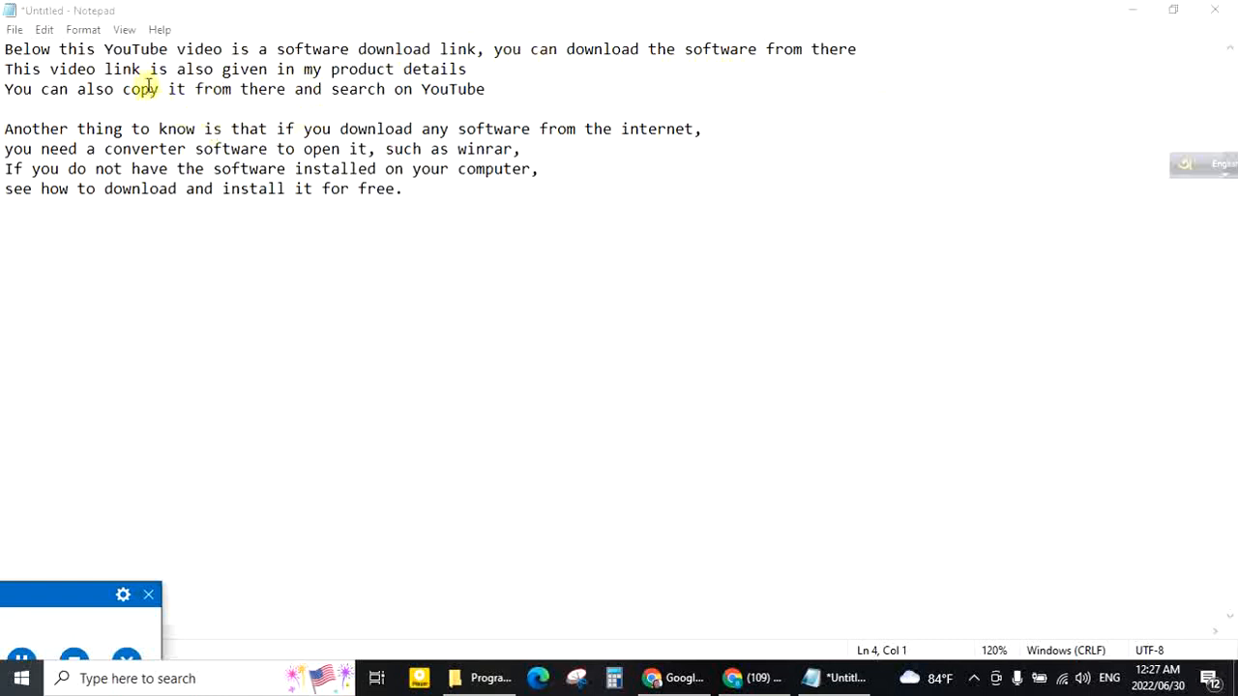
mouse_move(288, 79)
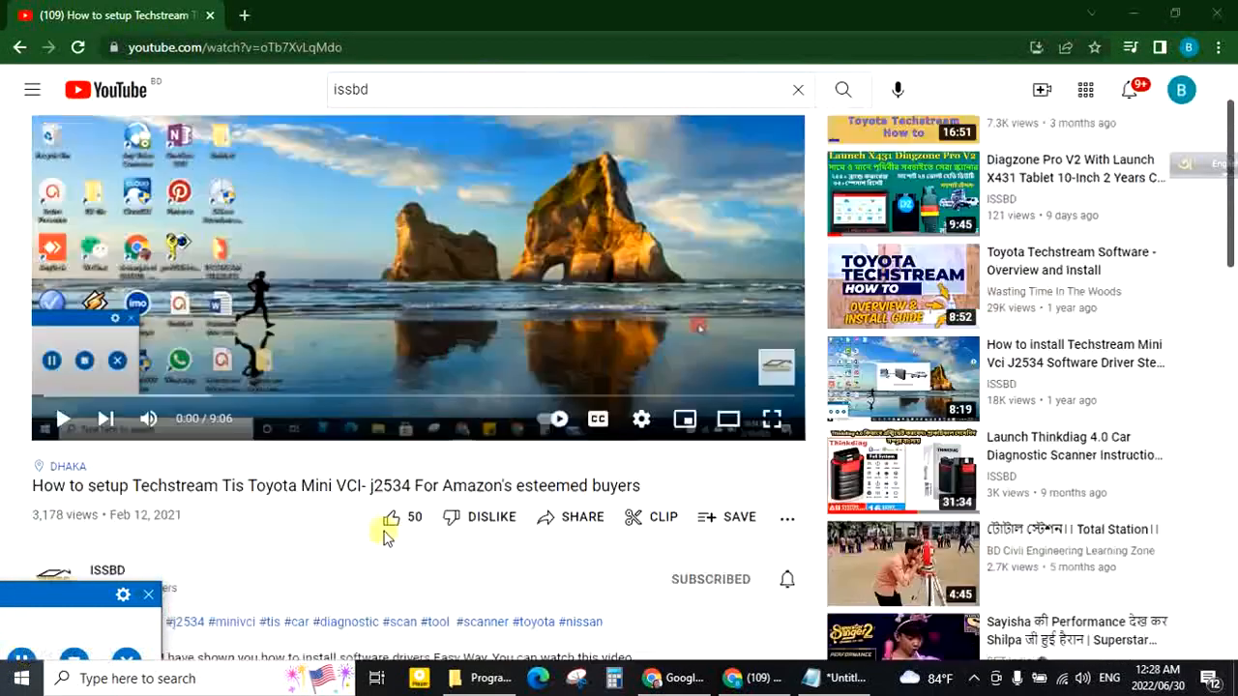
- Expand the Techstream video's description and follow its mega.nz download link
scroll(down, 3)
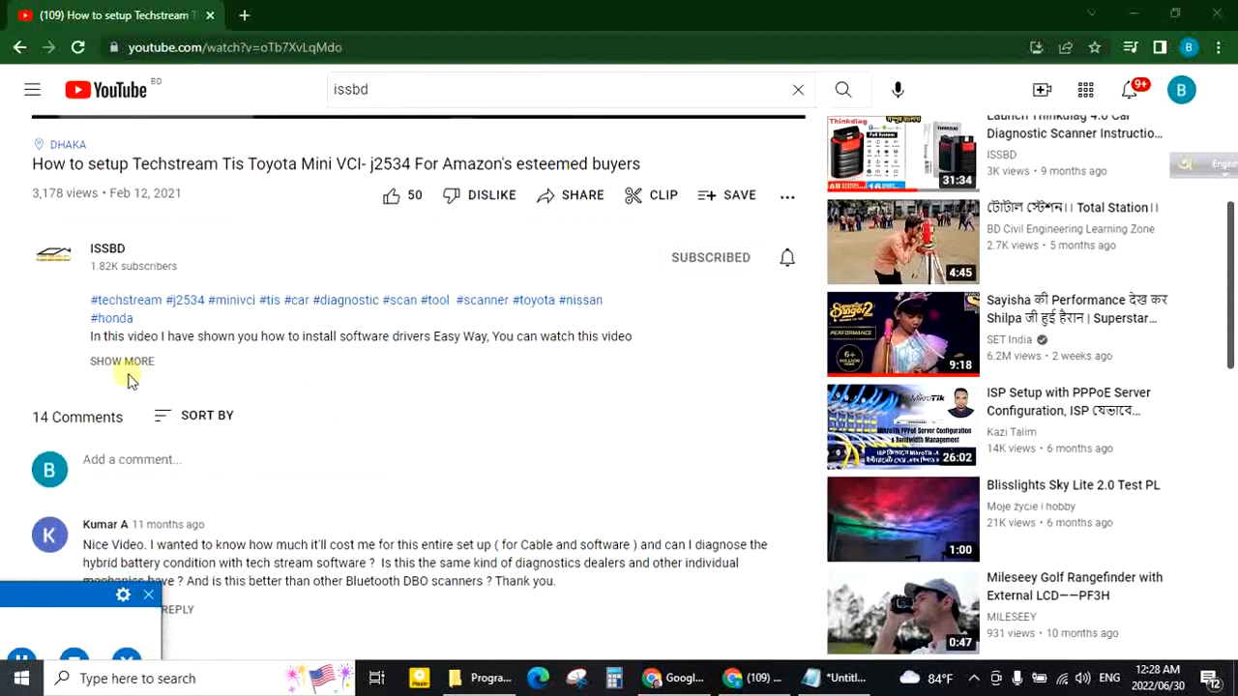
click(122, 362)
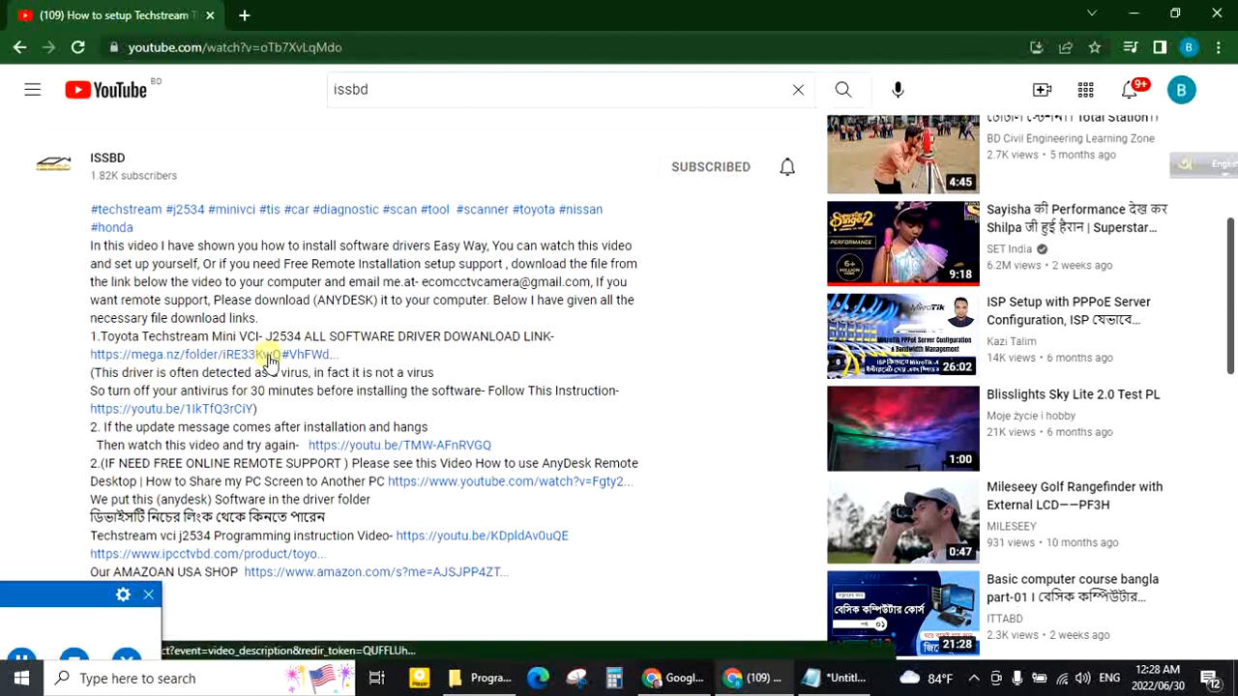
click(173, 354)
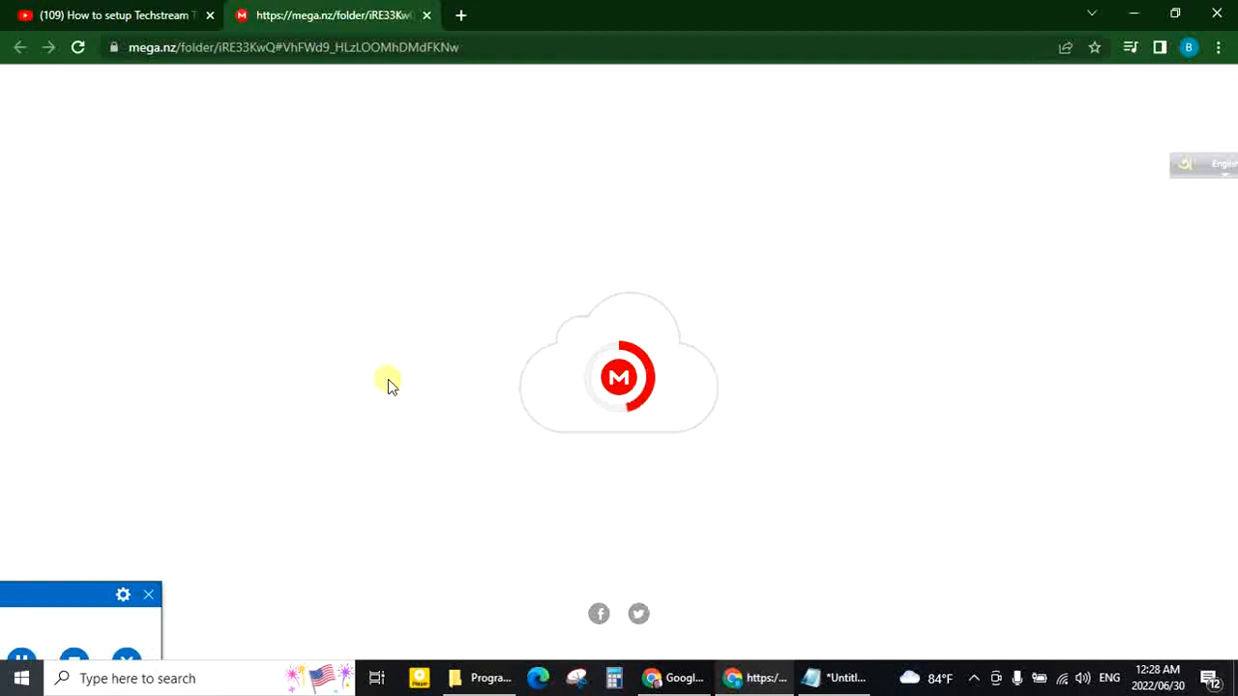
mouse_move(406, 410)
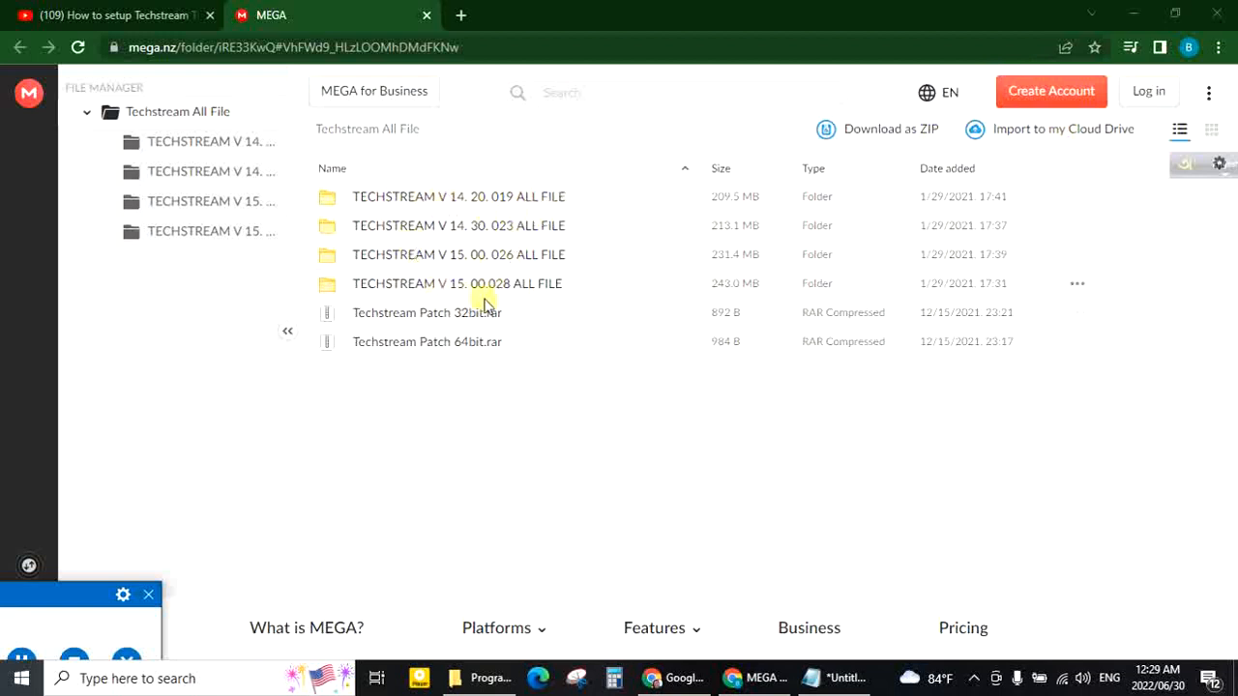
mouse_move(1062, 286)
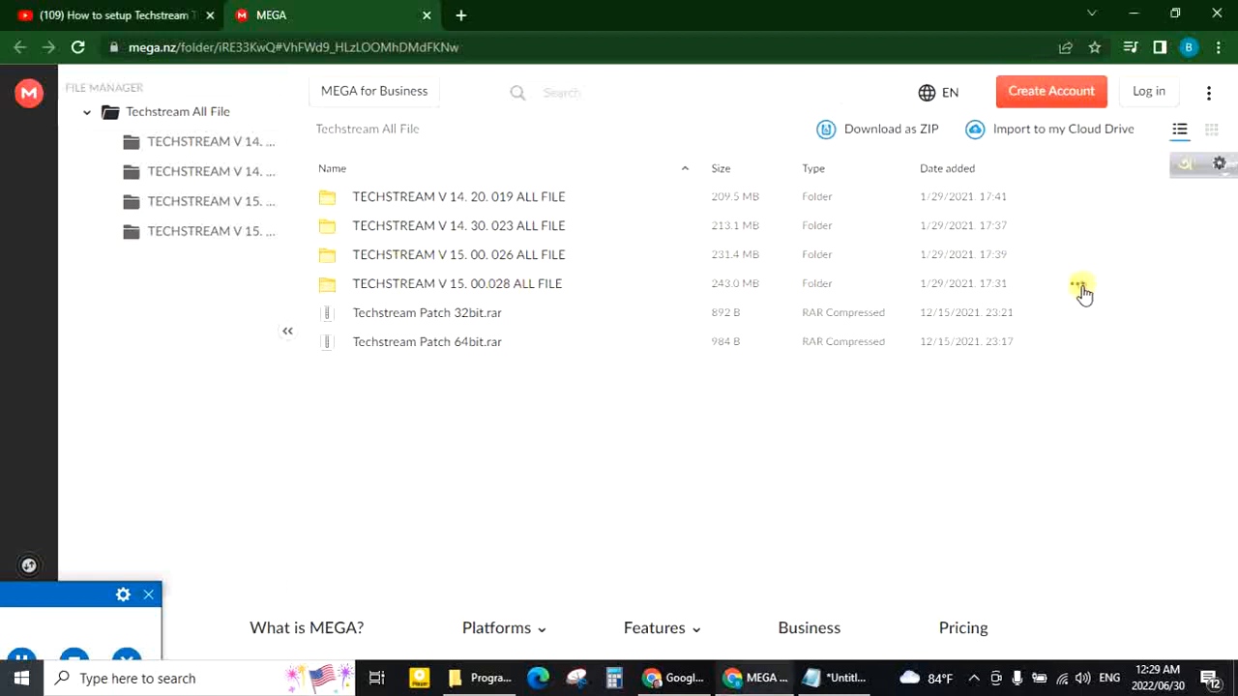
- From the TECHSTREAM V 15.00.028 ALL FILE row menu, download the folder as ZIP
click(1075, 282)
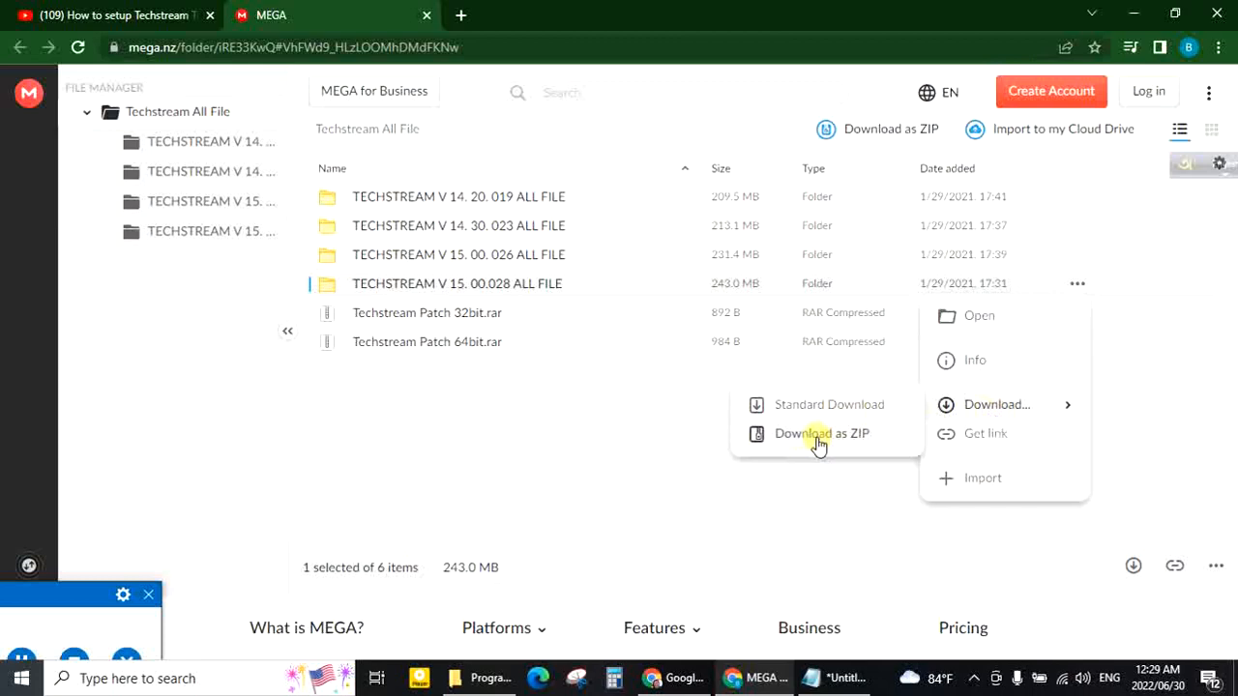
click(820, 433)
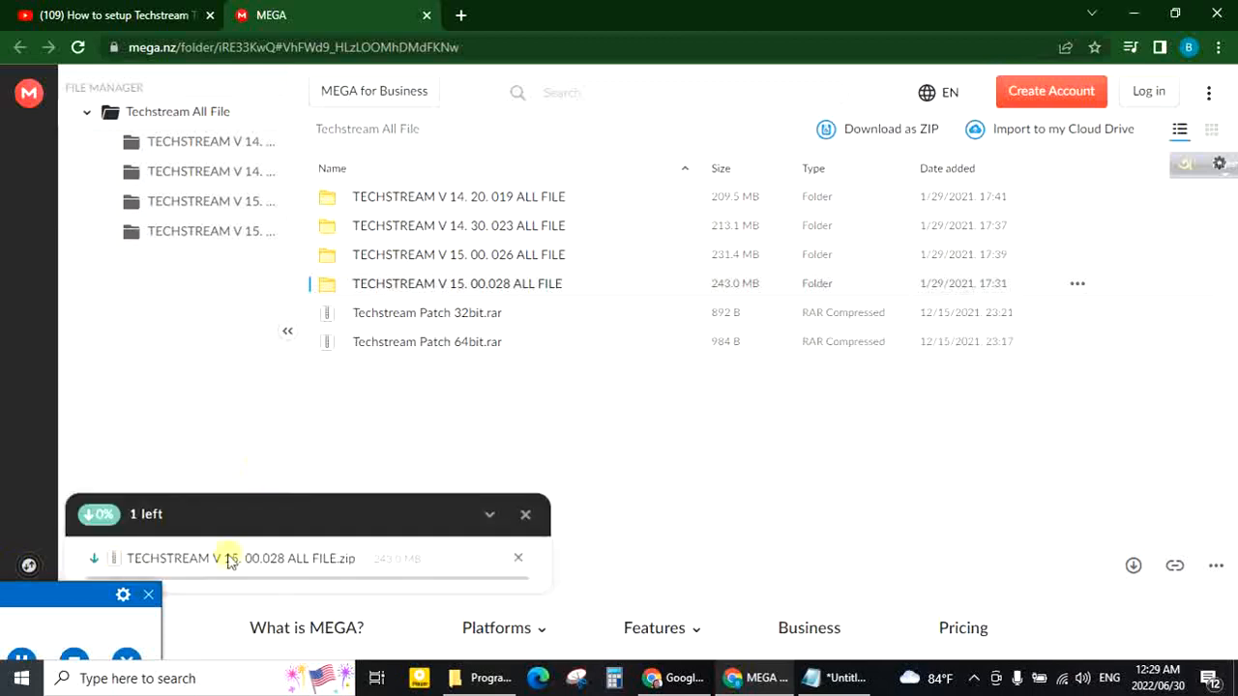
mouse_move(519, 559)
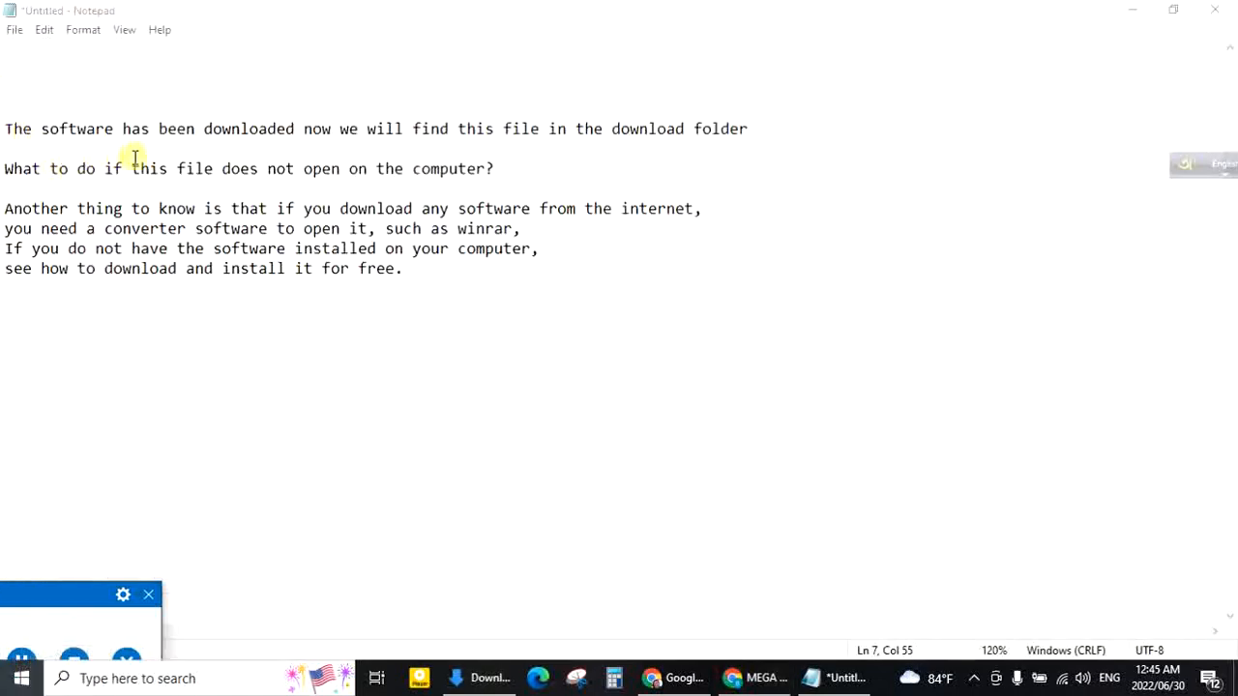
mouse_move(454, 134)
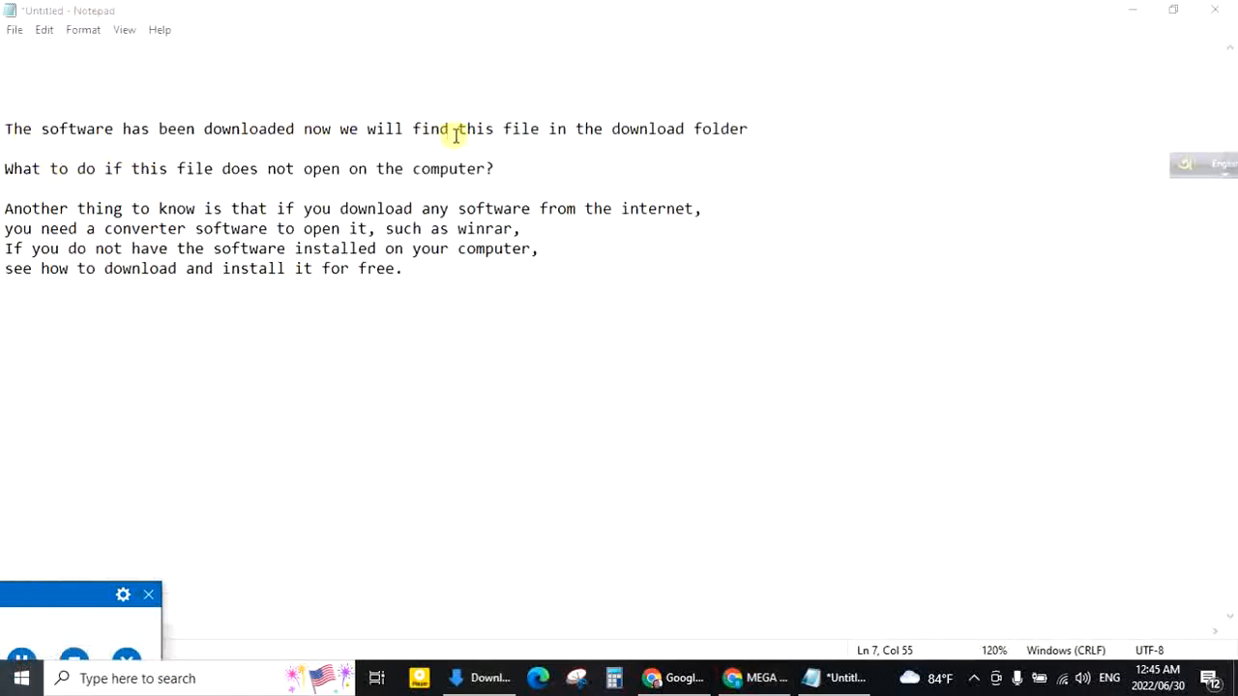
mouse_move(728, 178)
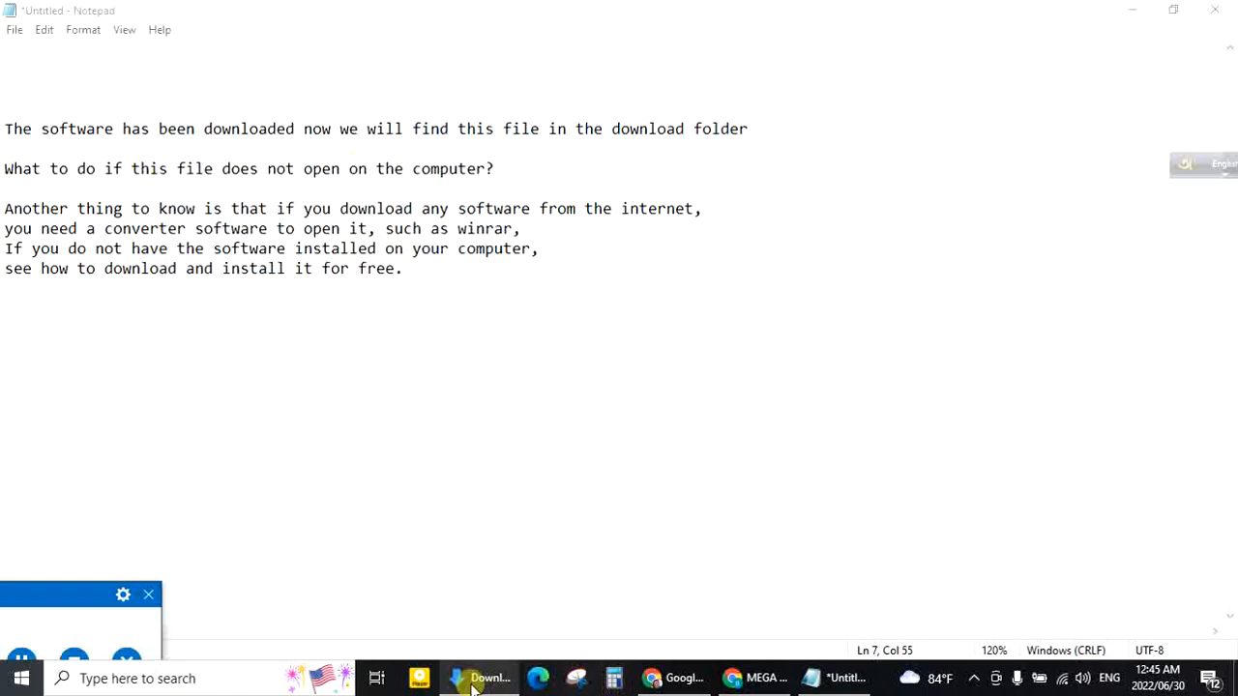
click(488, 677)
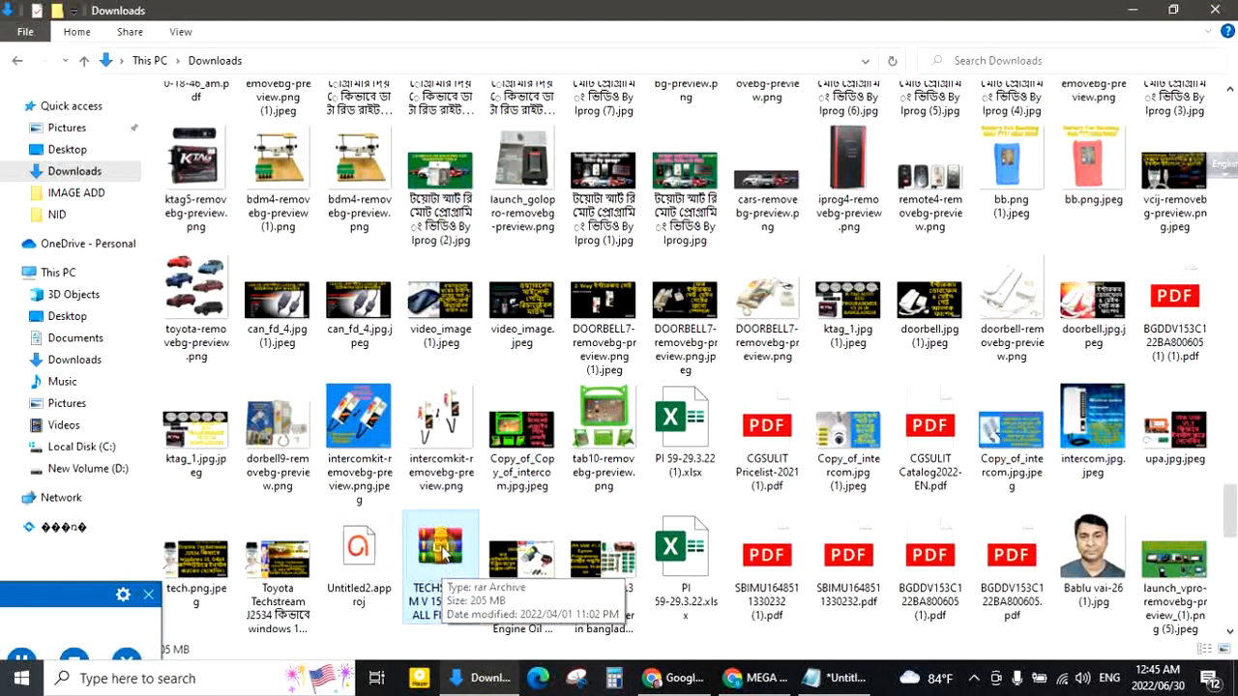
double_click(441, 551)
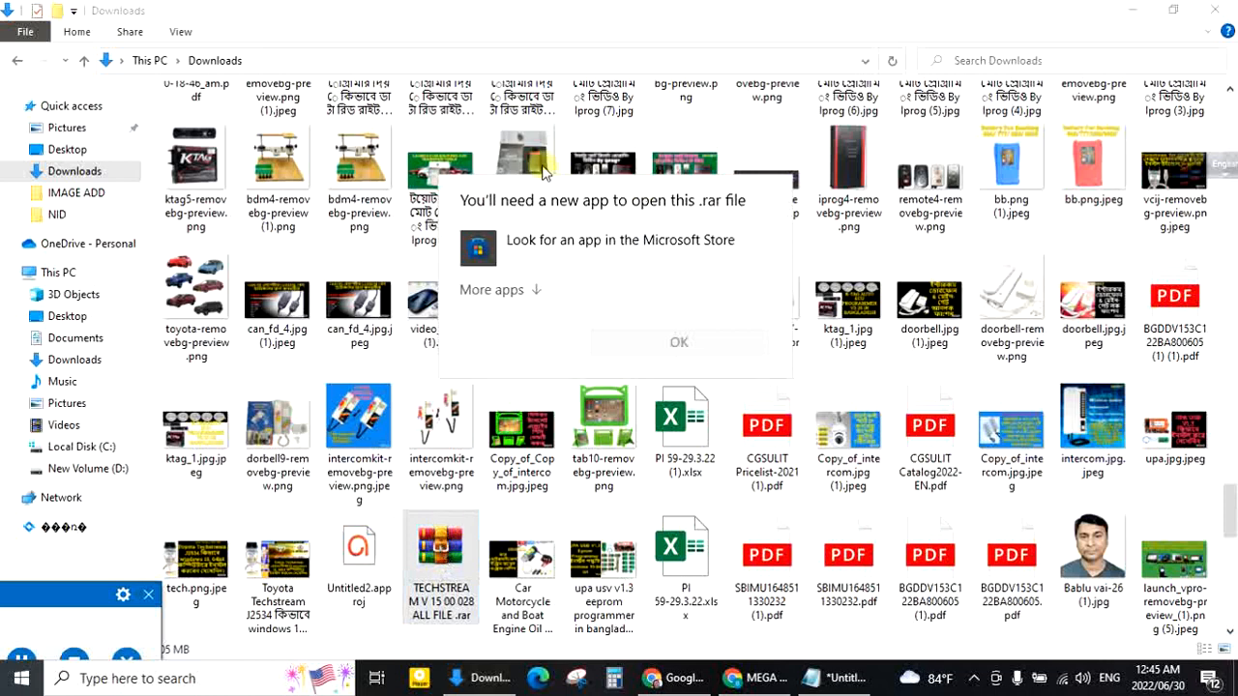
mouse_move(822, 365)
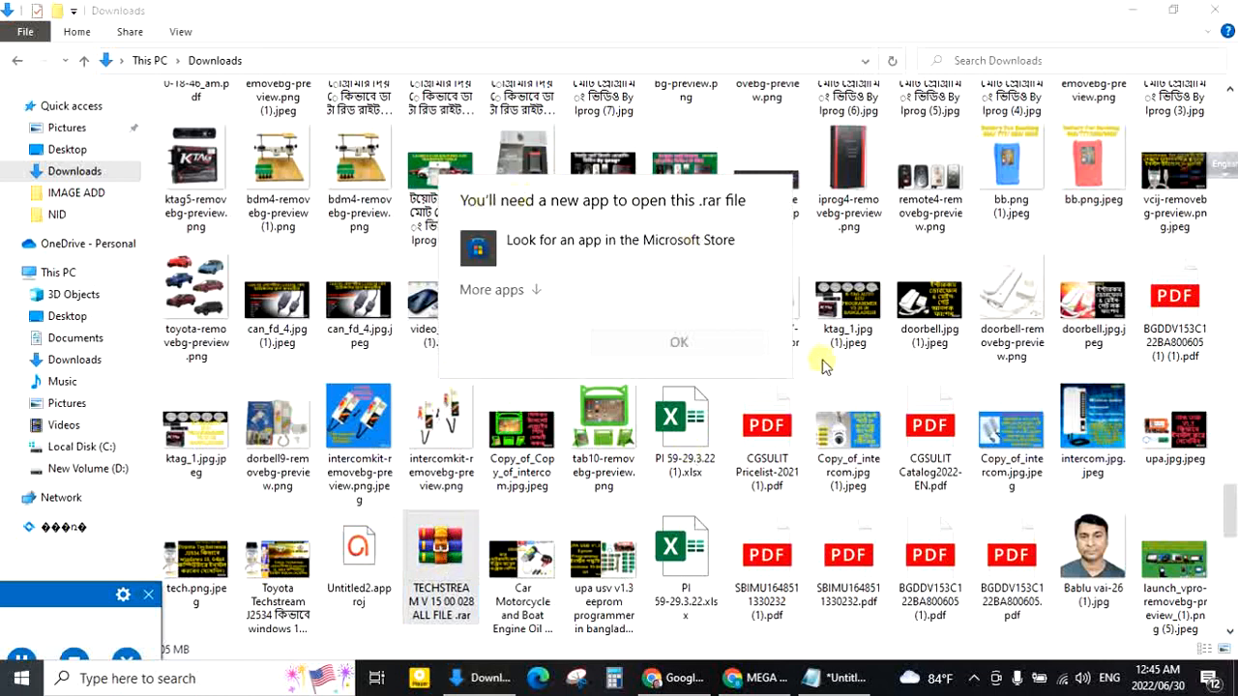
mouse_move(687, 571)
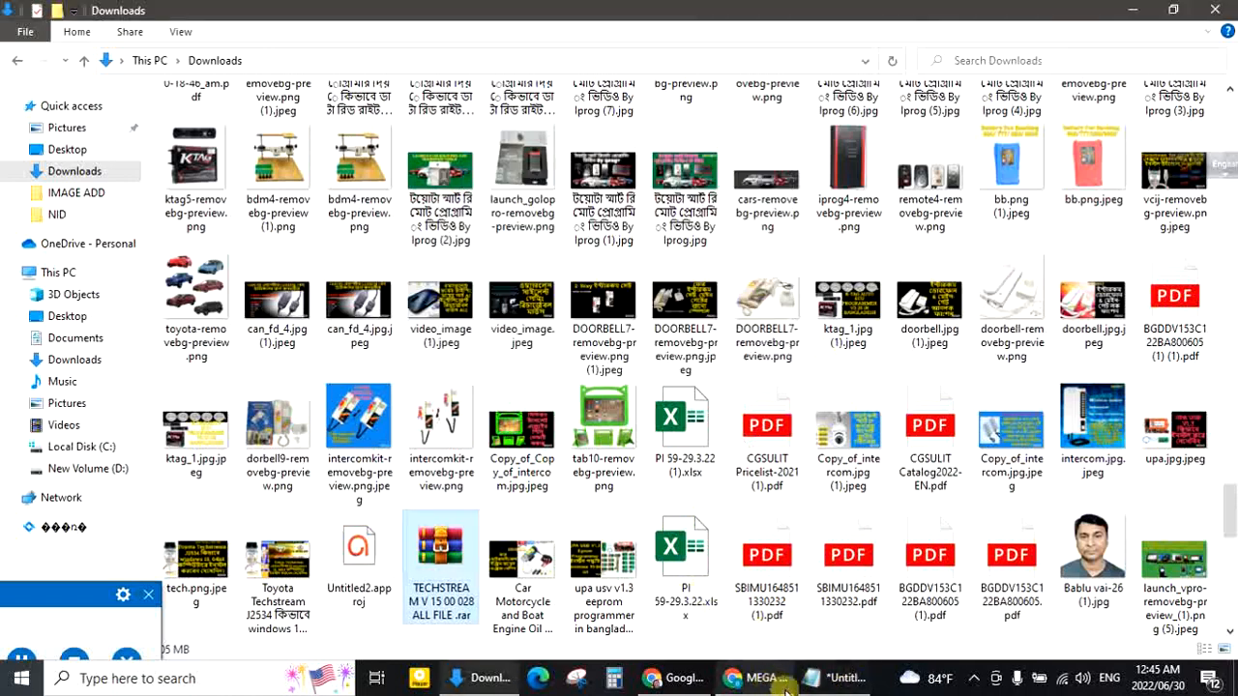
click(843, 677)
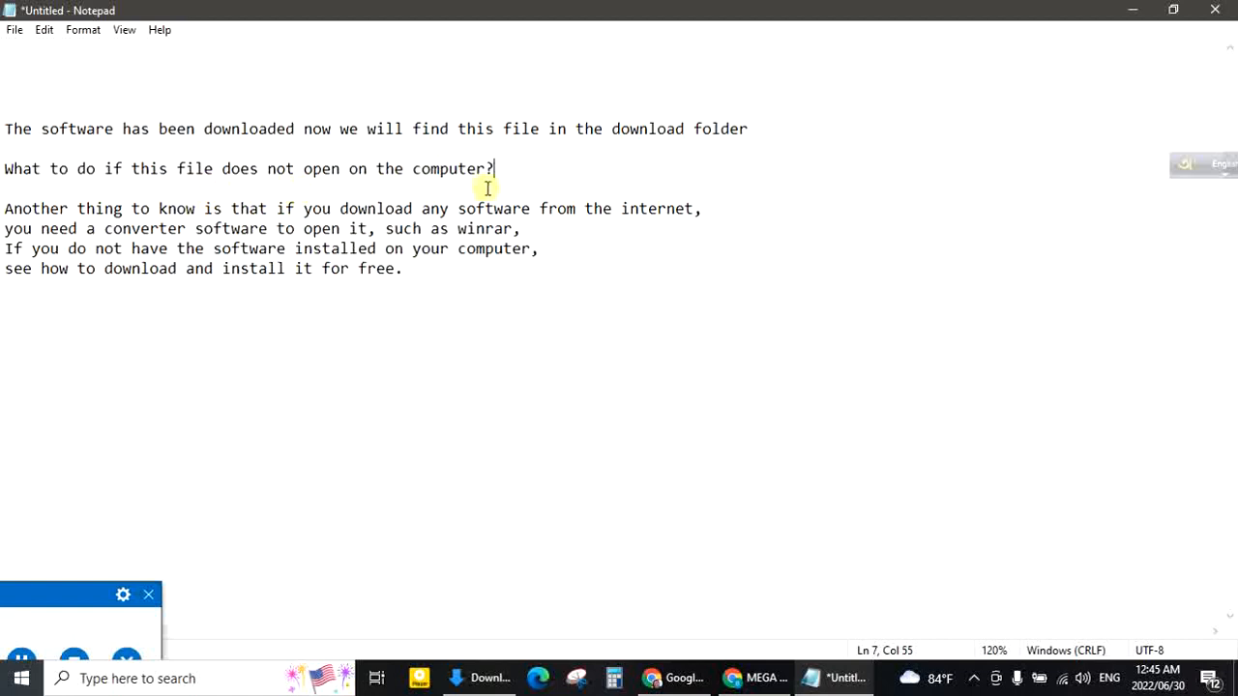
mouse_move(155, 228)
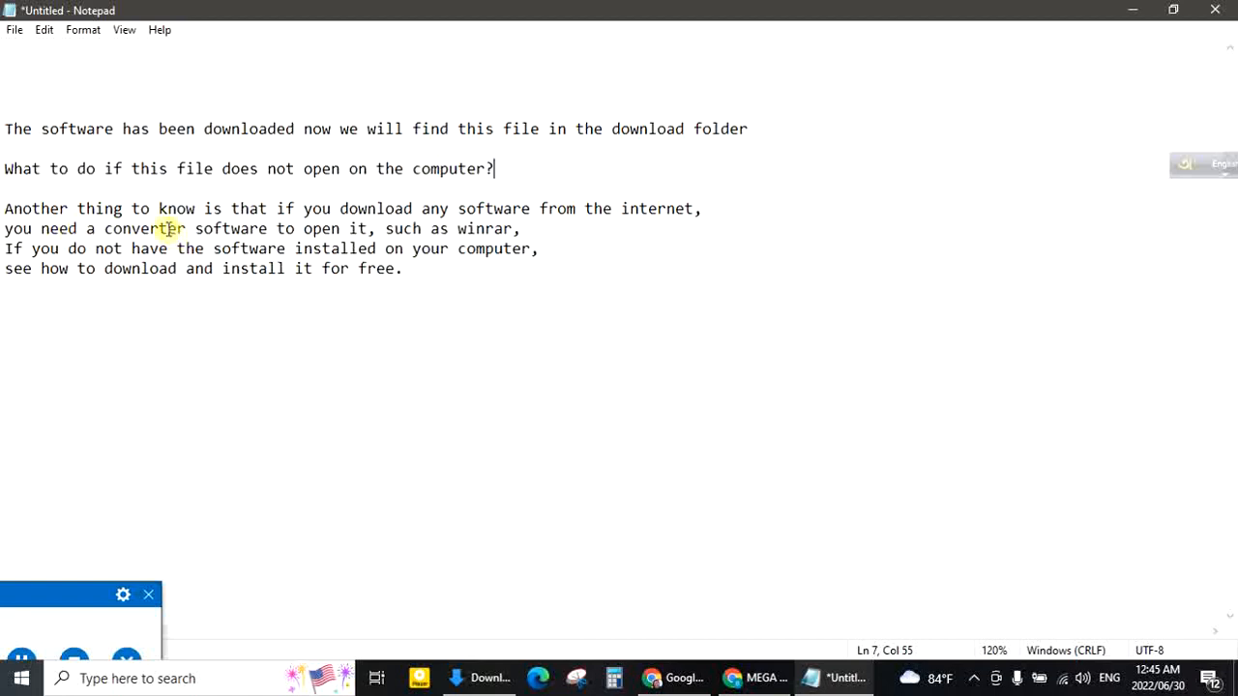
mouse_move(236, 209)
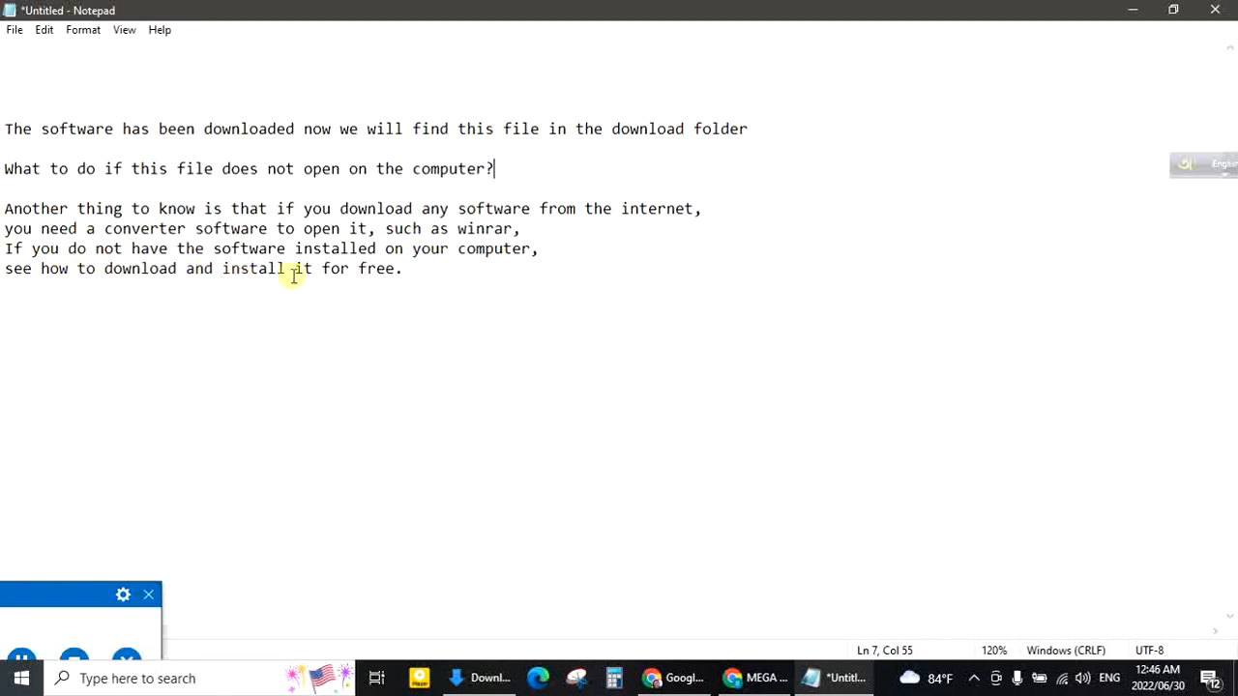
mouse_move(379, 410)
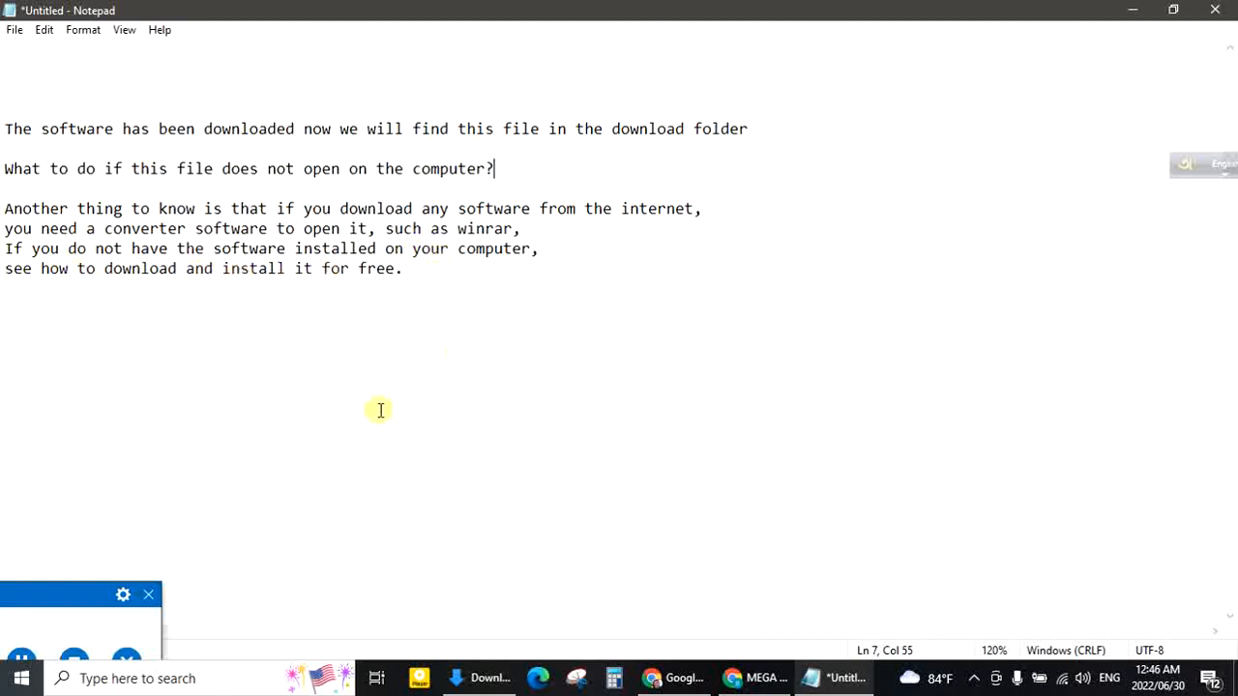
mouse_move(21, 650)
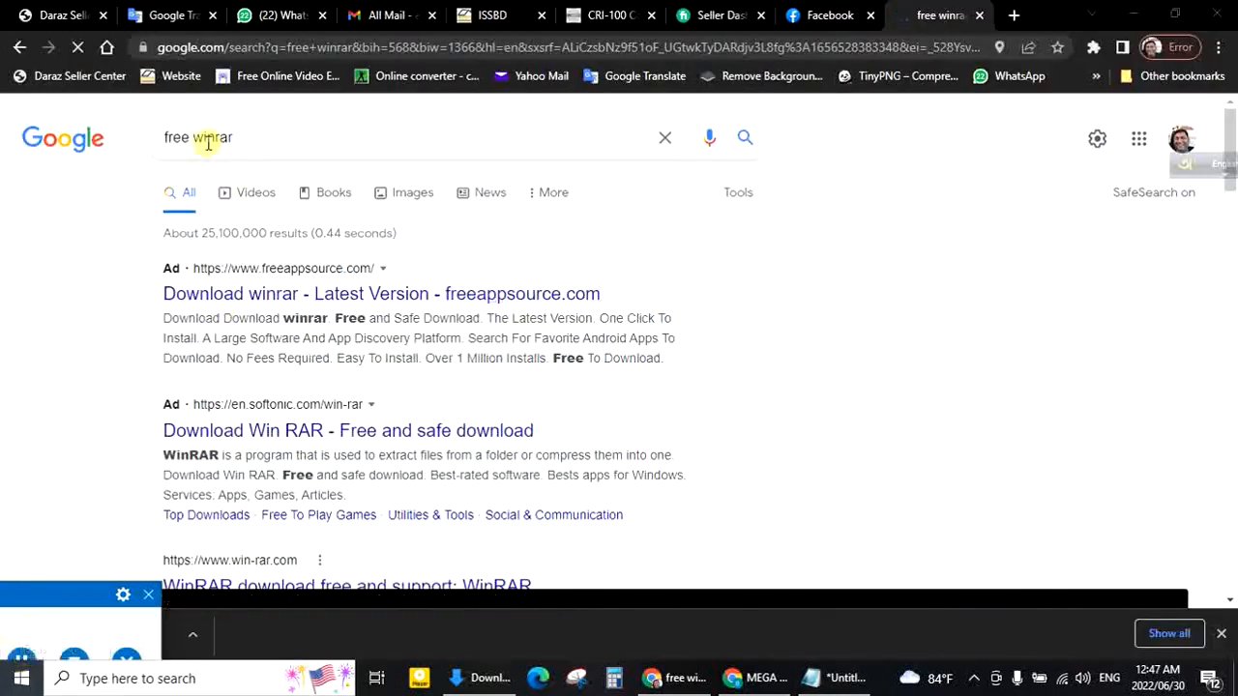
mouse_move(341, 453)
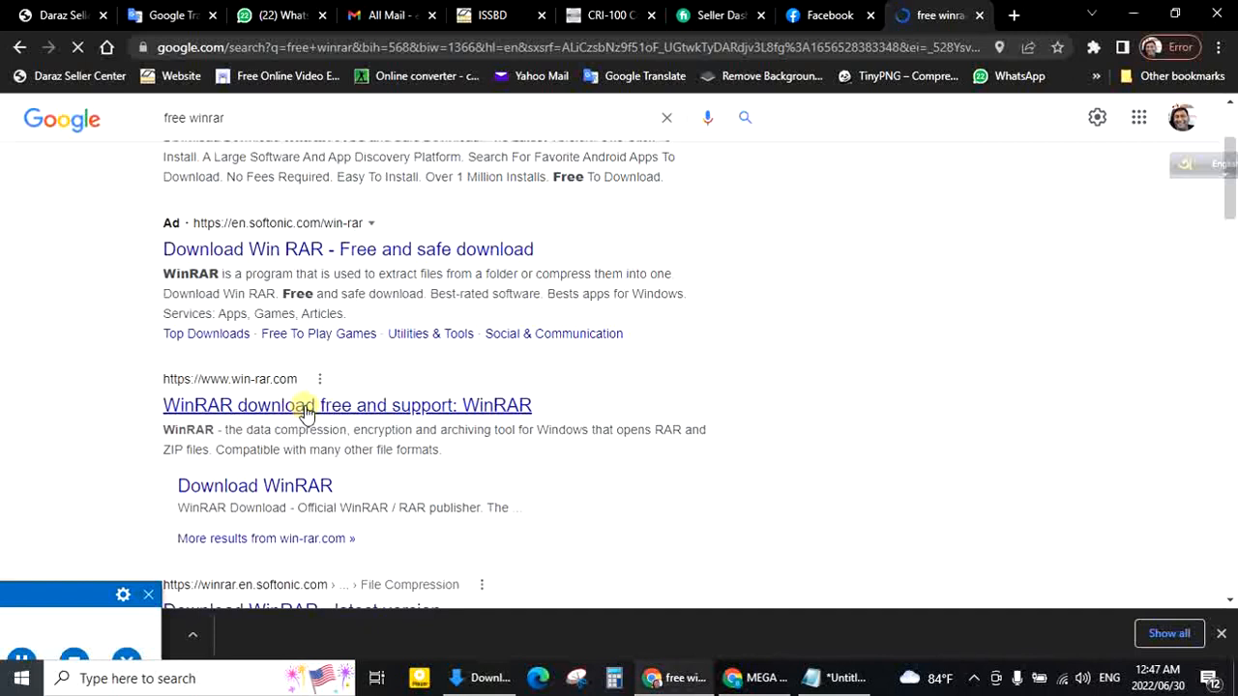
- From win-rar.com's download page, download the winrar-x64-611.exe installer
click(348, 404)
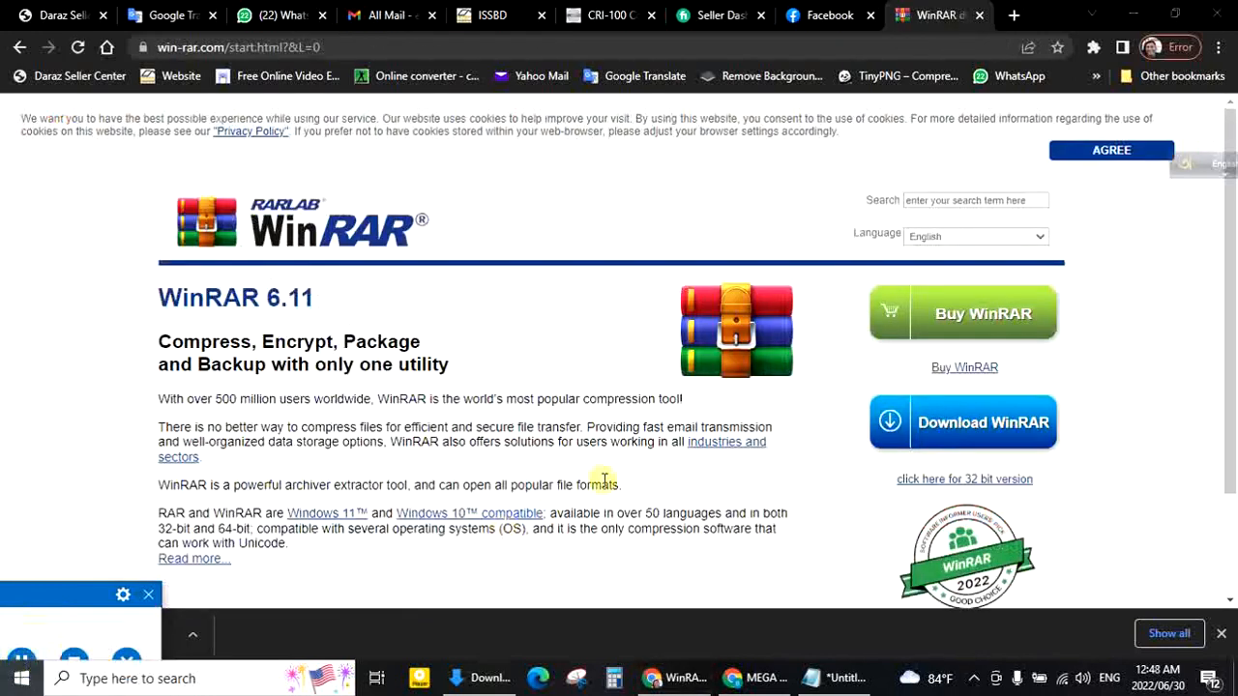
click(963, 422)
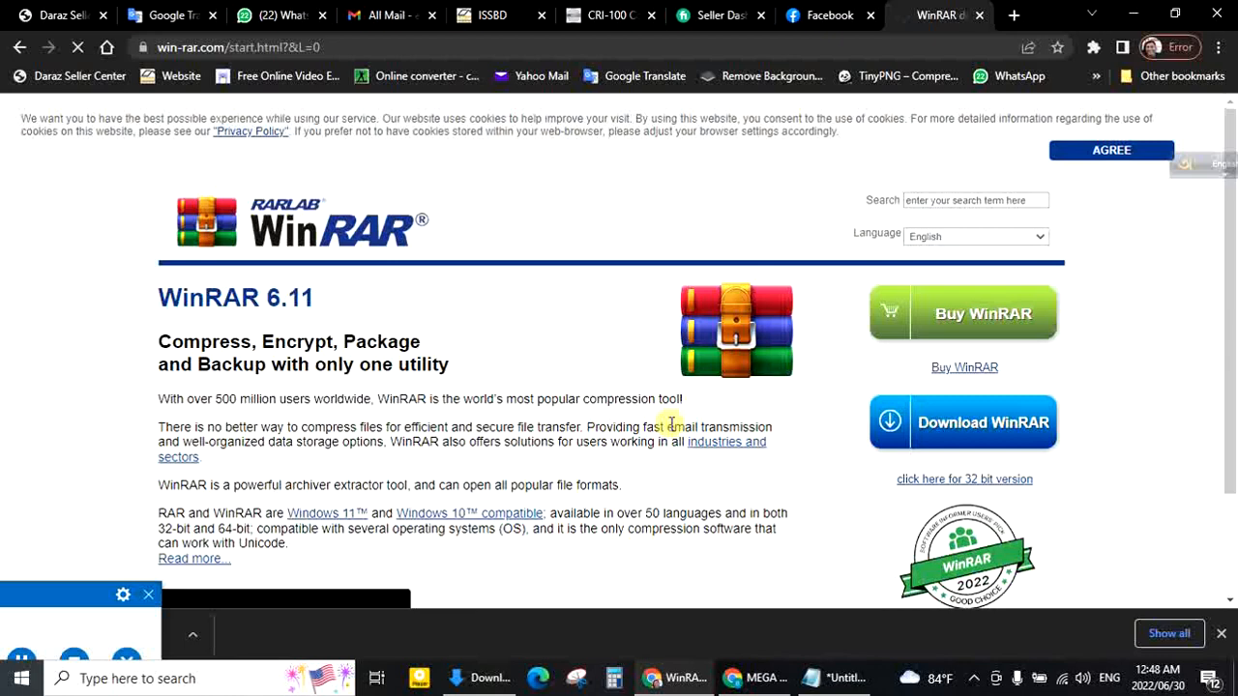
click(961, 422)
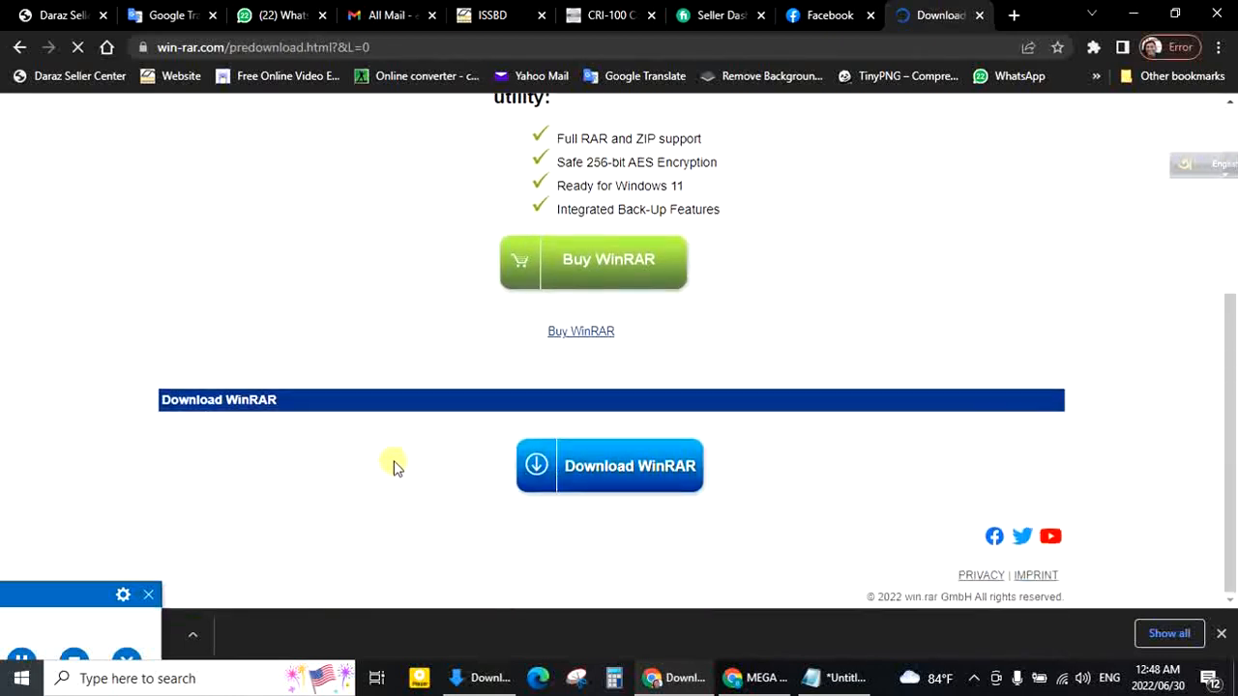
click(610, 464)
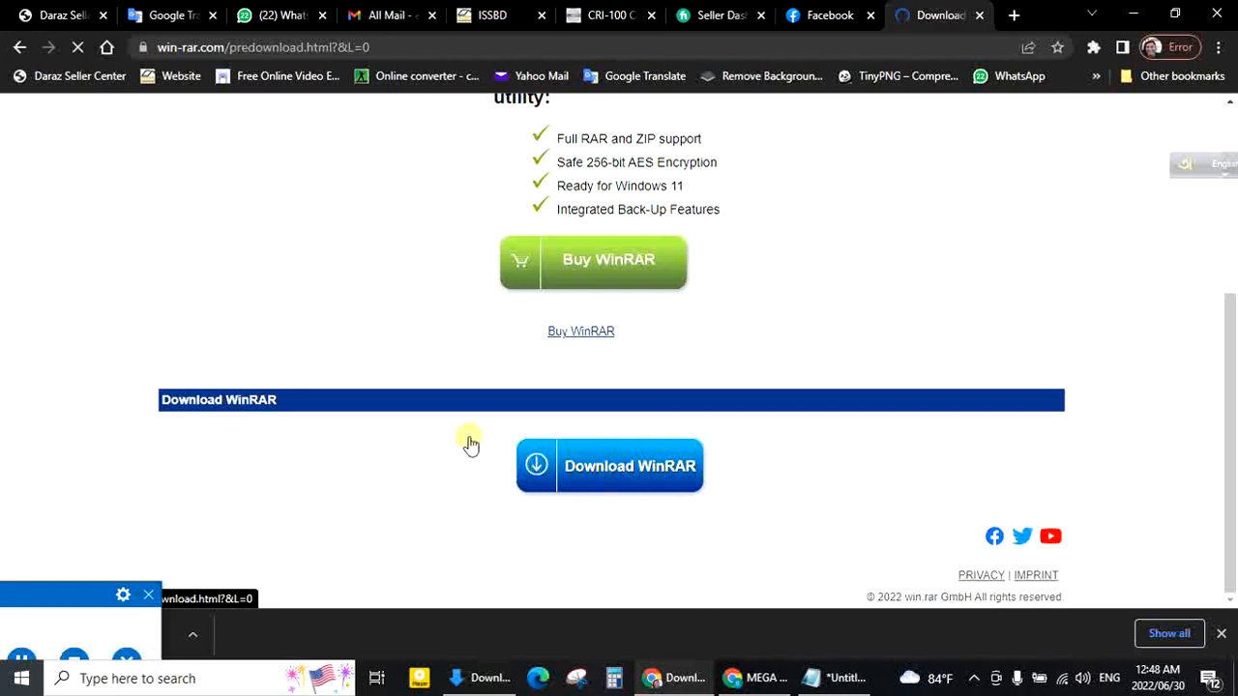
click(610, 464)
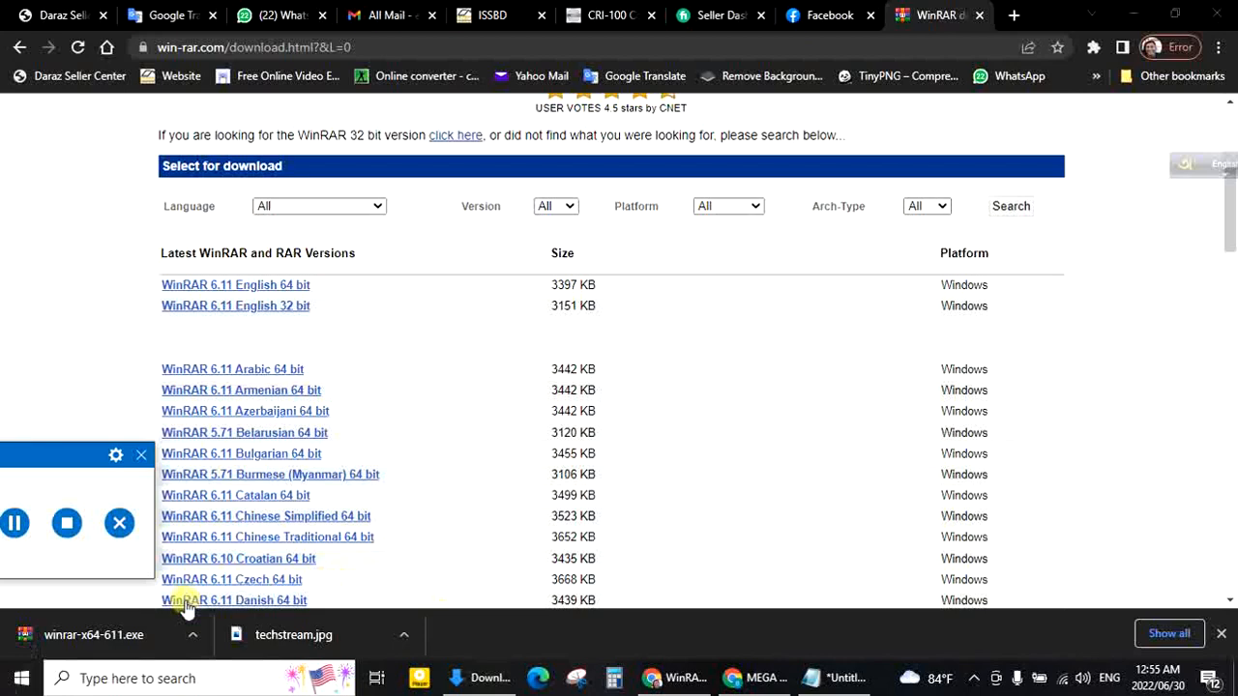
- Run winrar-x64-611.exe, install to C:\Program Files\WinRAR with default associations, and finish
click(93, 635)
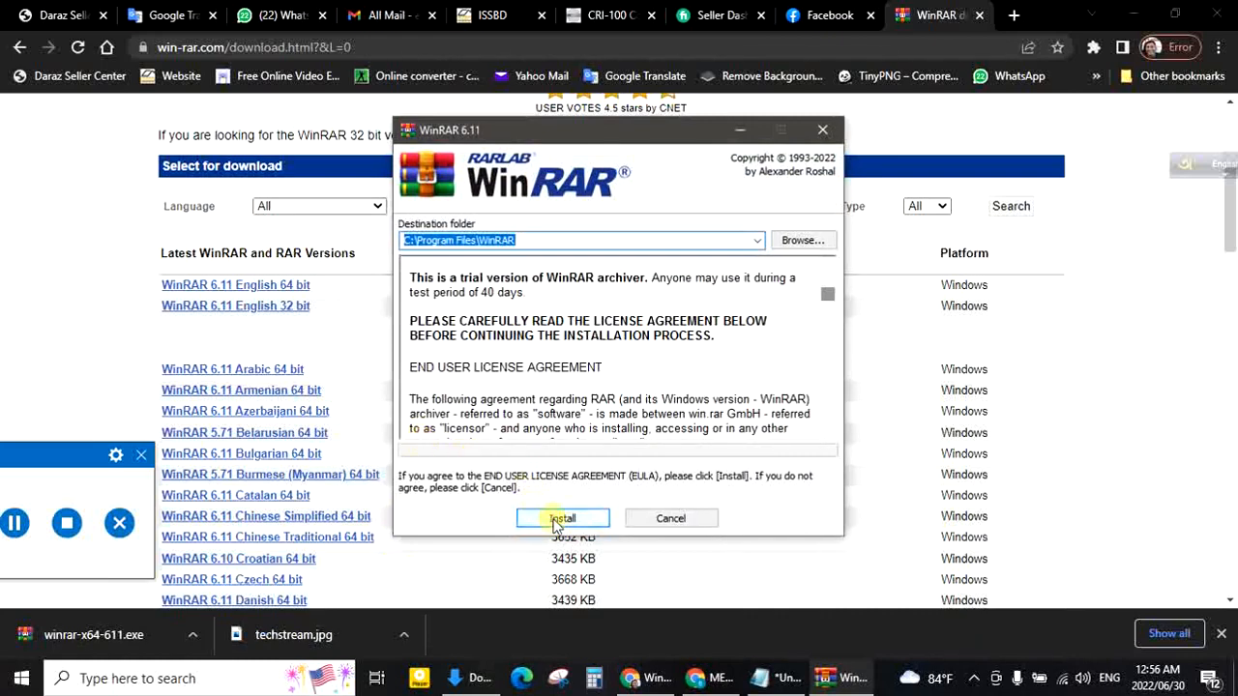
click(561, 519)
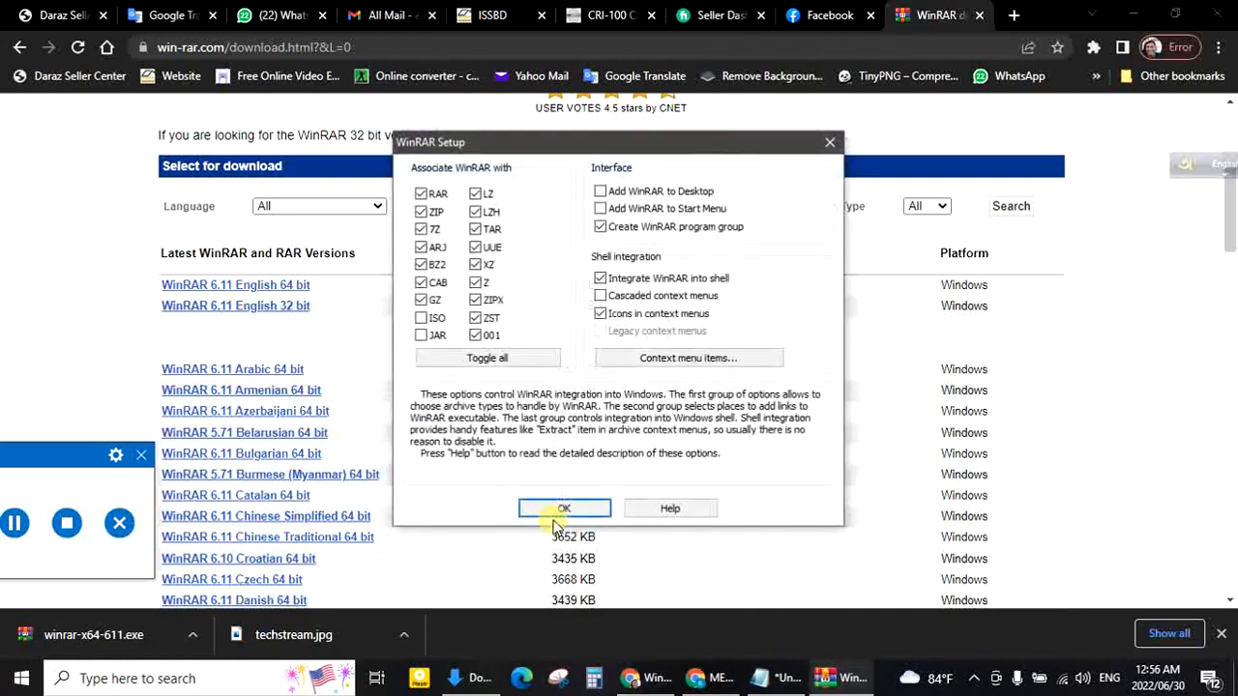
click(565, 506)
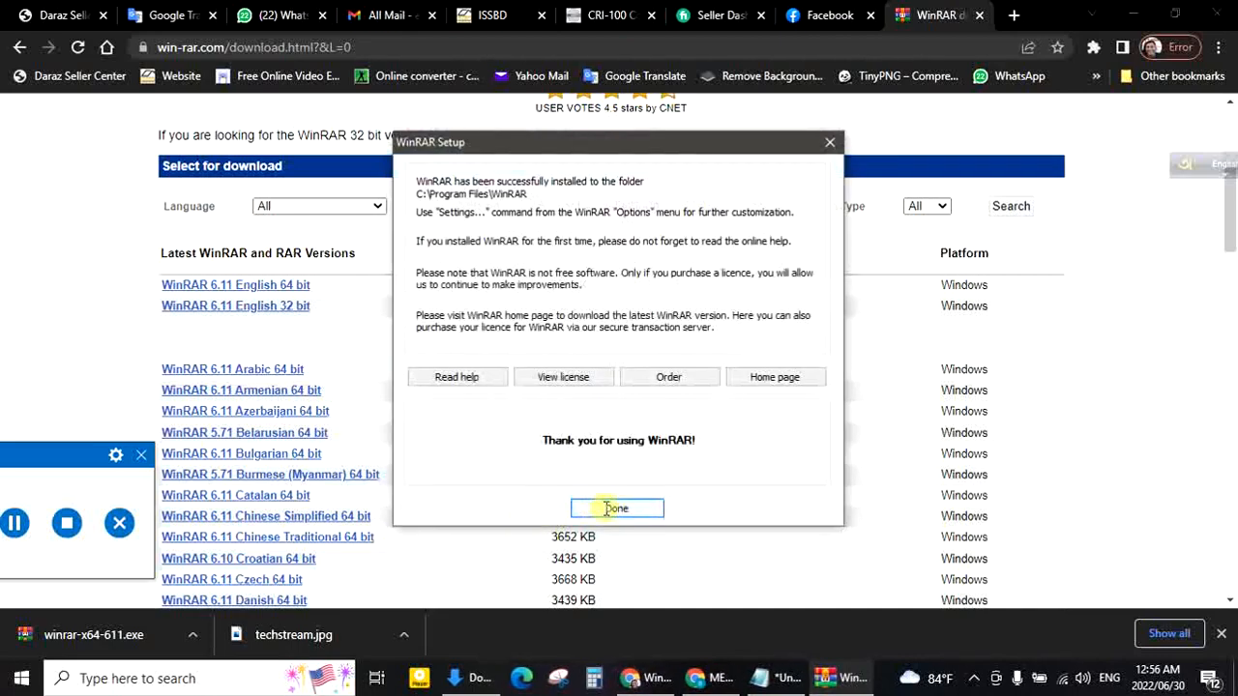
click(615, 506)
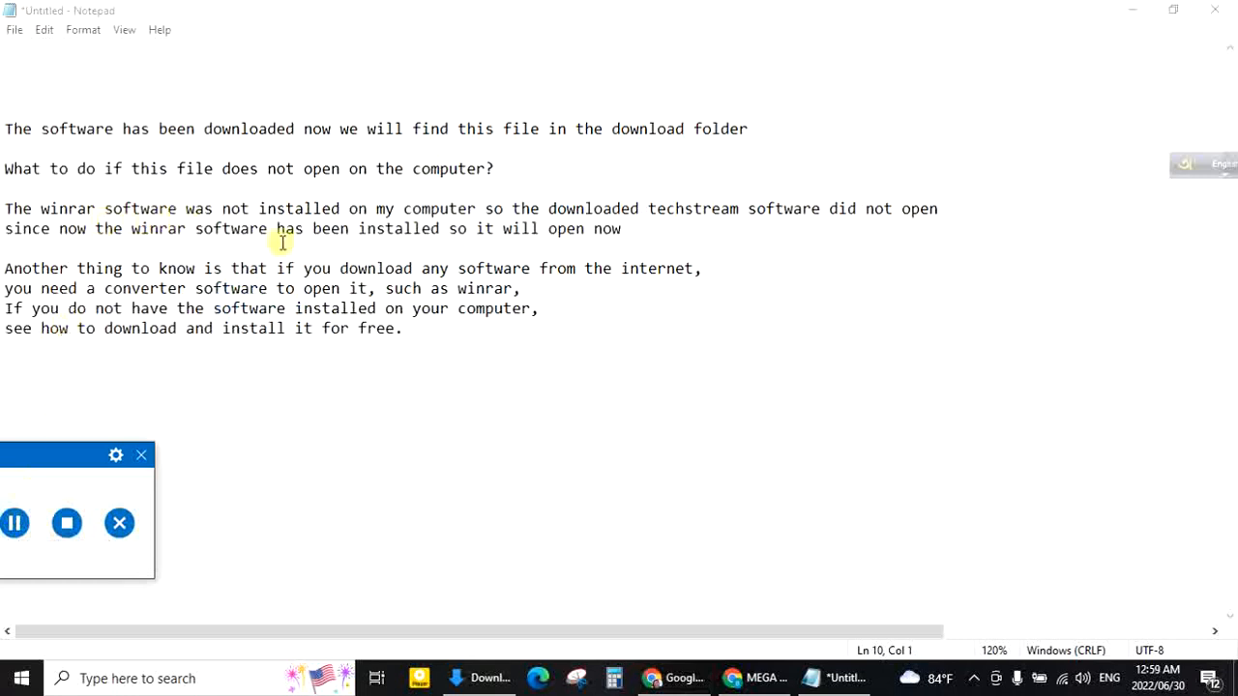
mouse_move(449, 228)
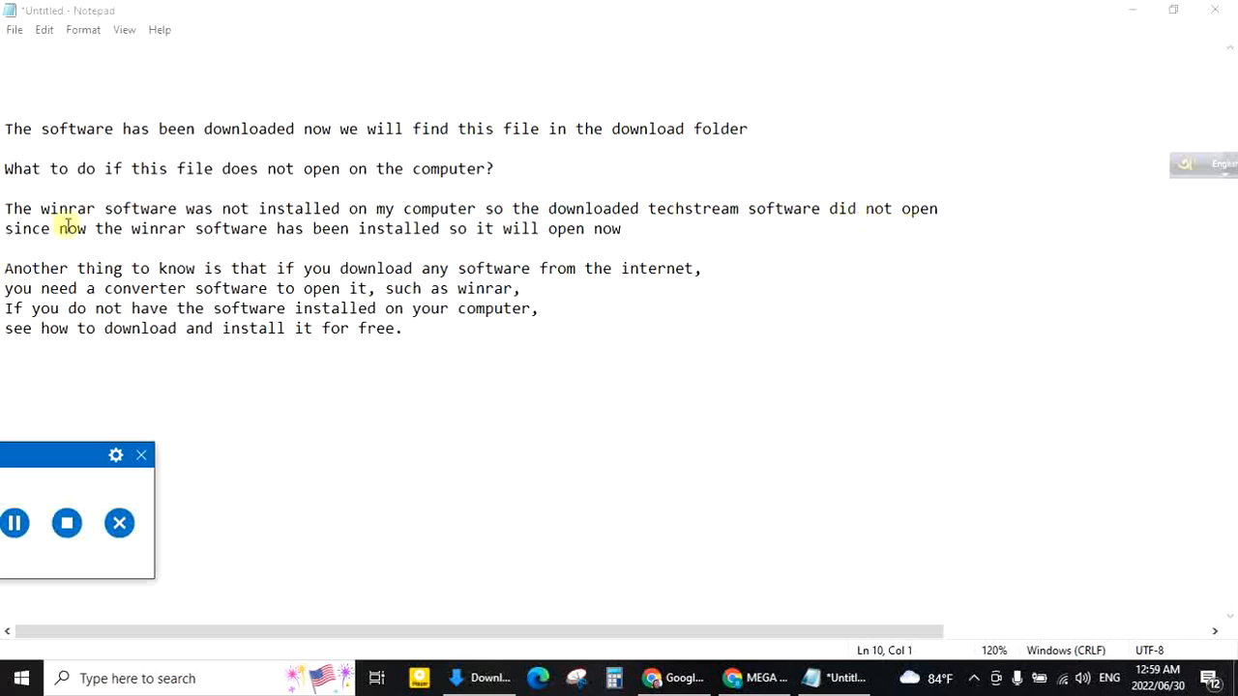
mouse_move(385, 244)
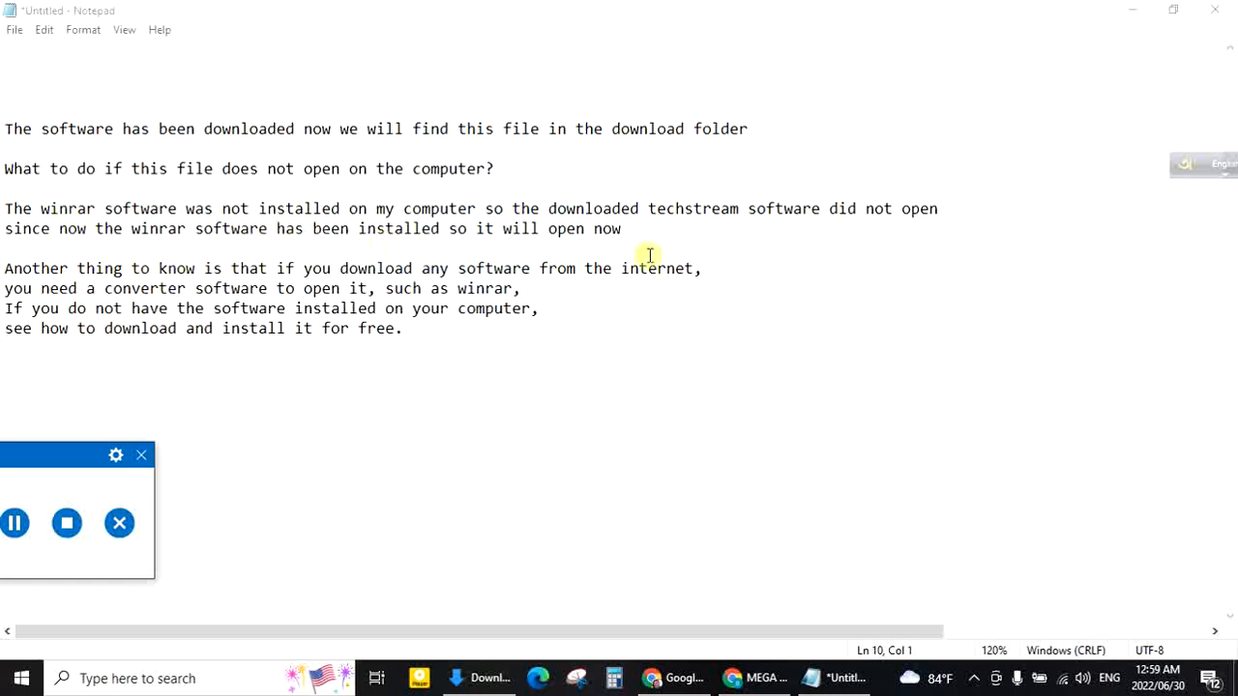
mouse_move(692, 202)
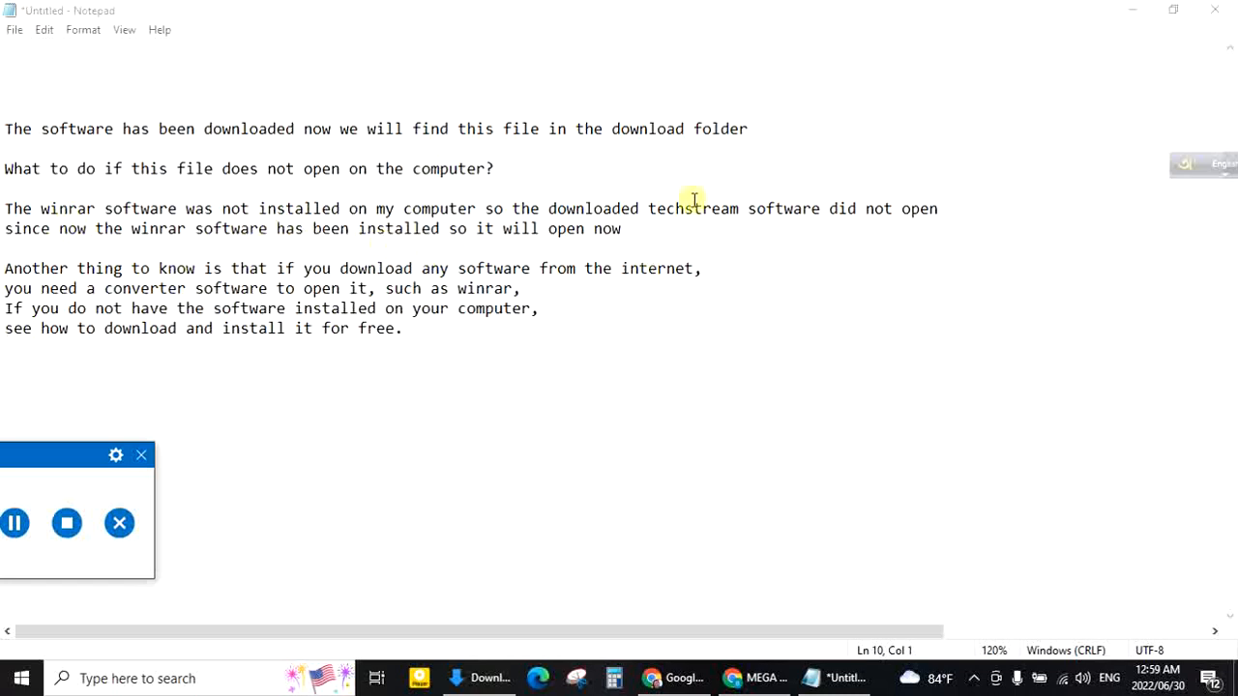
mouse_move(464, 596)
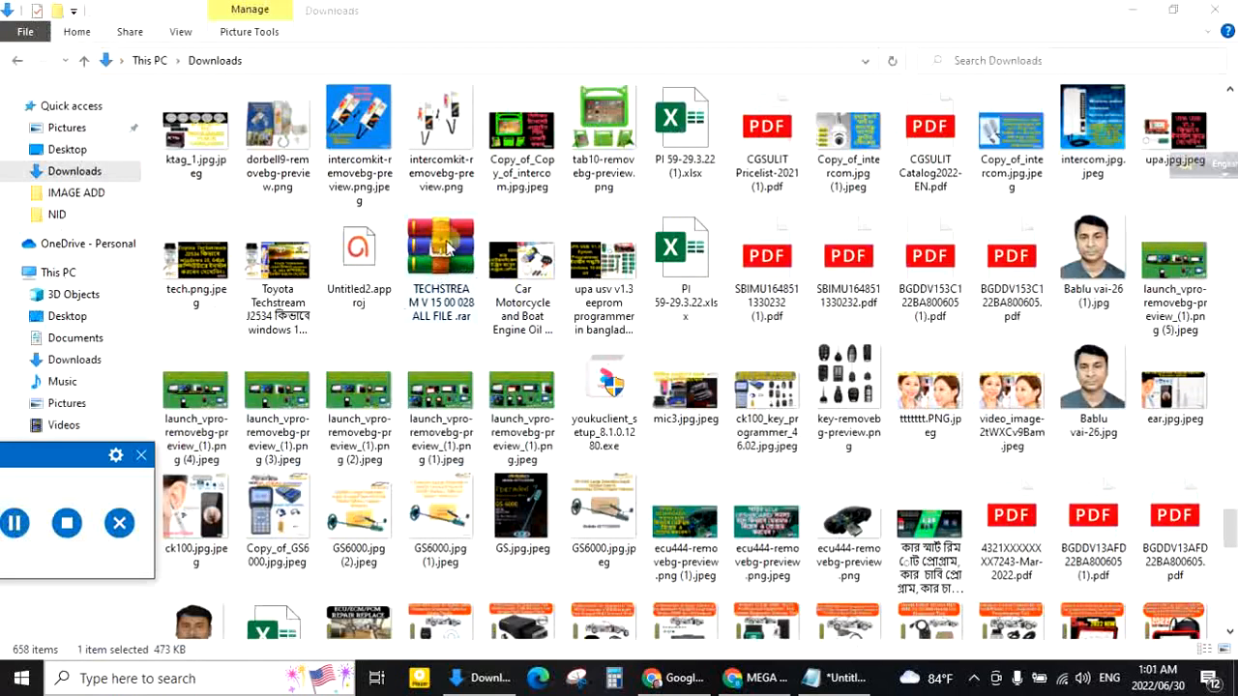
- Extract the TECHSTREAM .rar into its own folder in Downloads
right_click(441, 248)
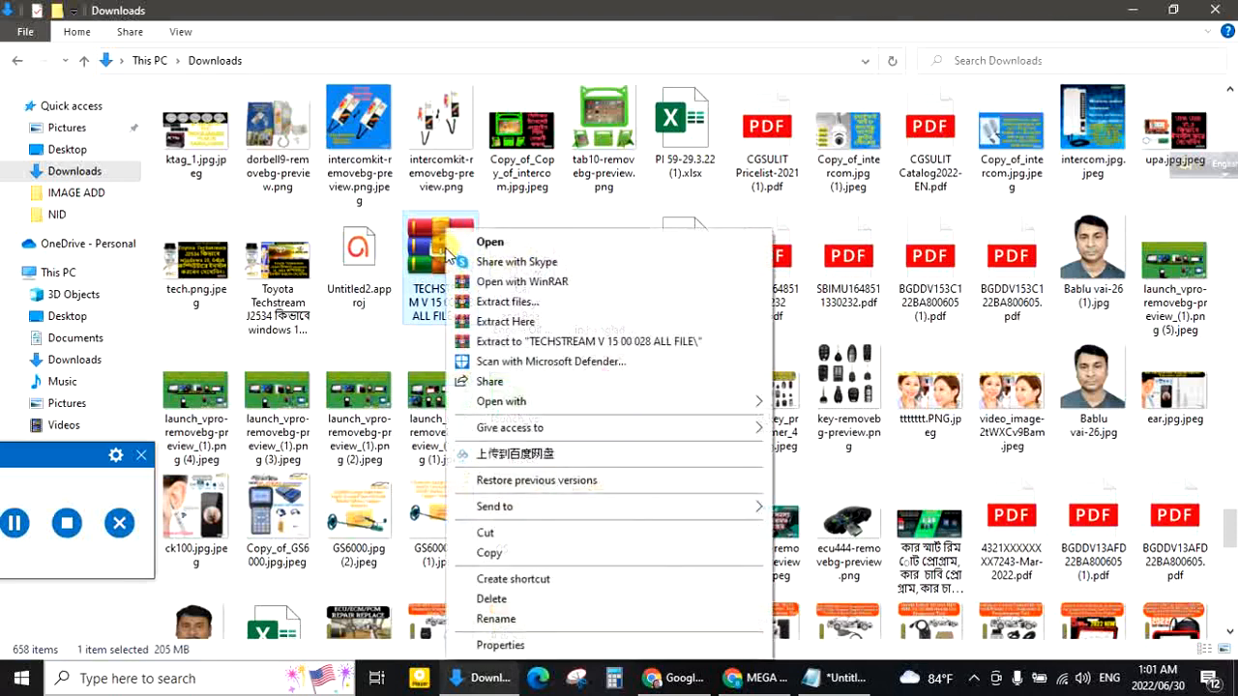
mouse_move(507, 301)
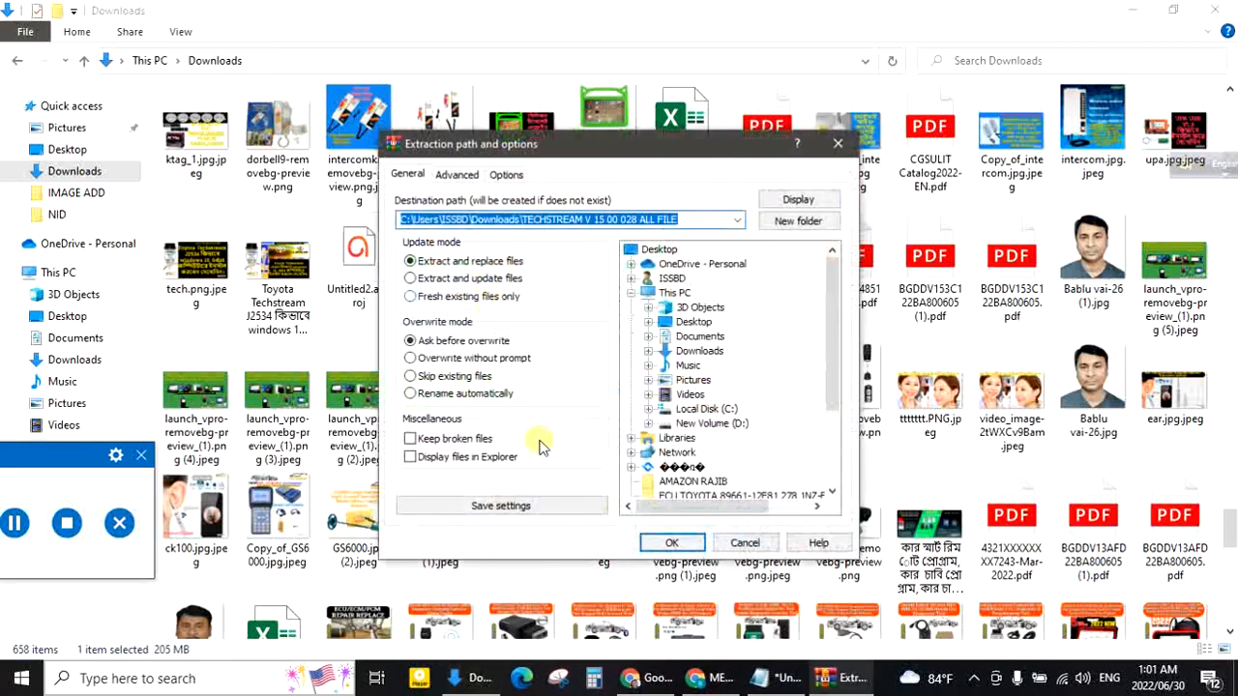
click(673, 541)
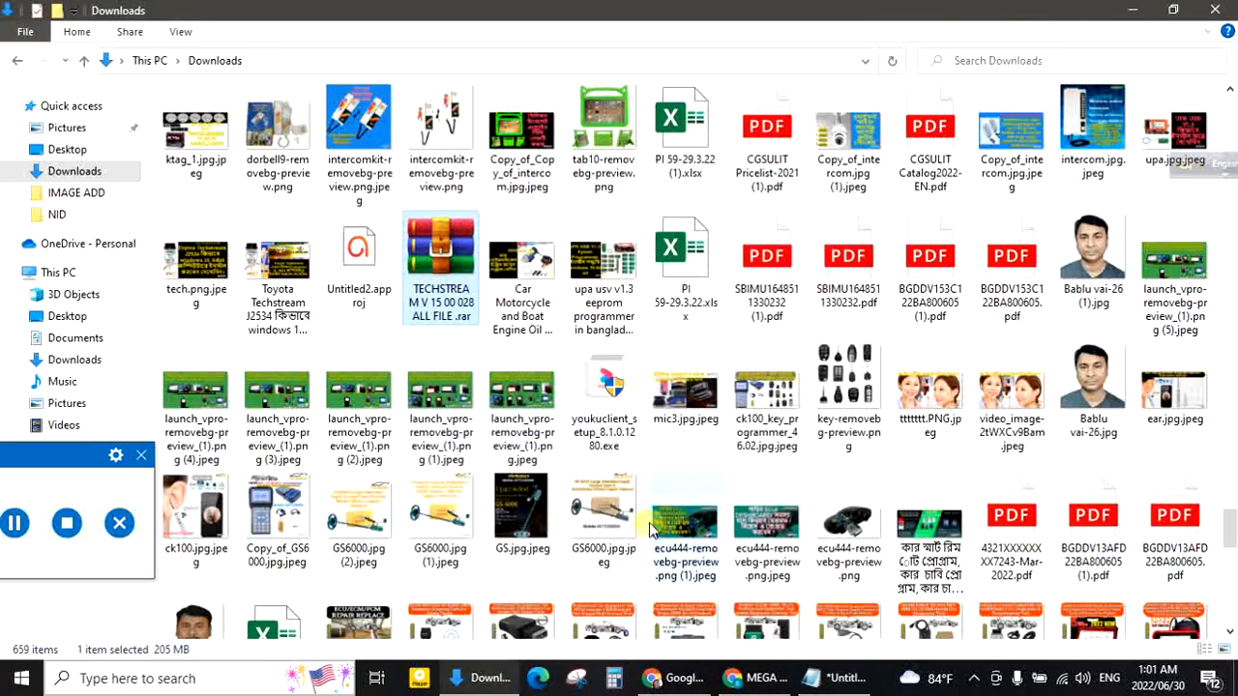
click(15, 522)
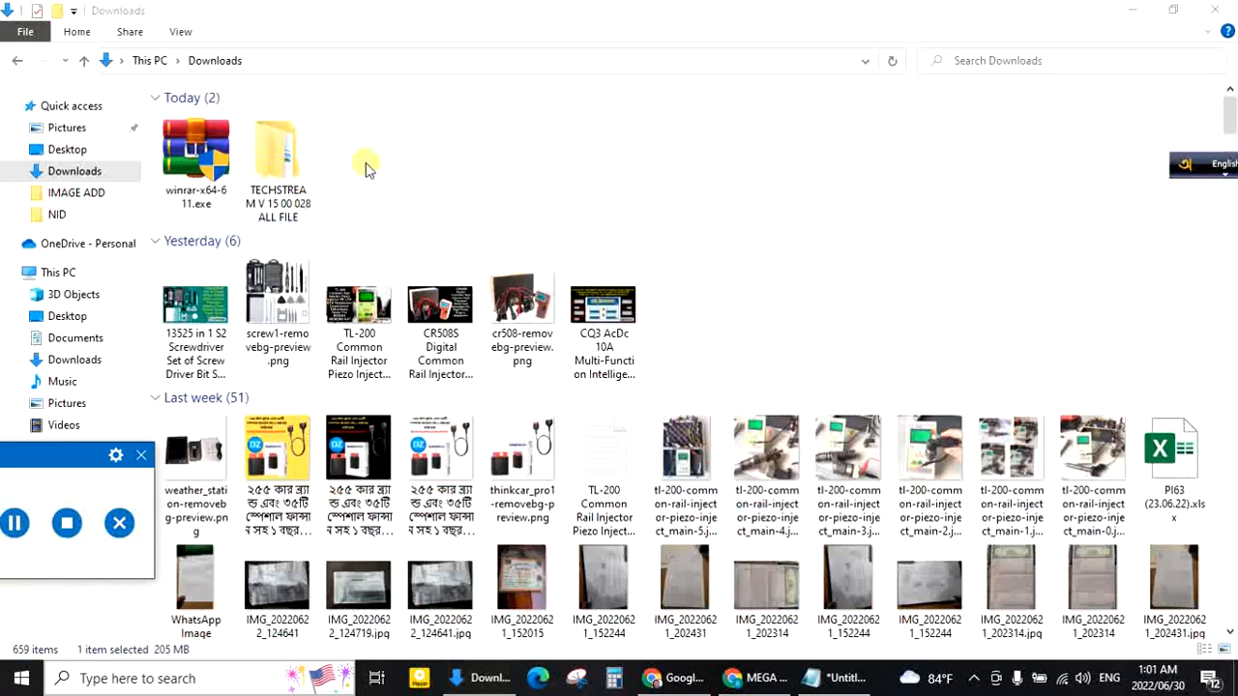
- Enter the extracted folder's j2434 win1064 and select the GTS 15.00.028 setup file
double_click(279, 151)
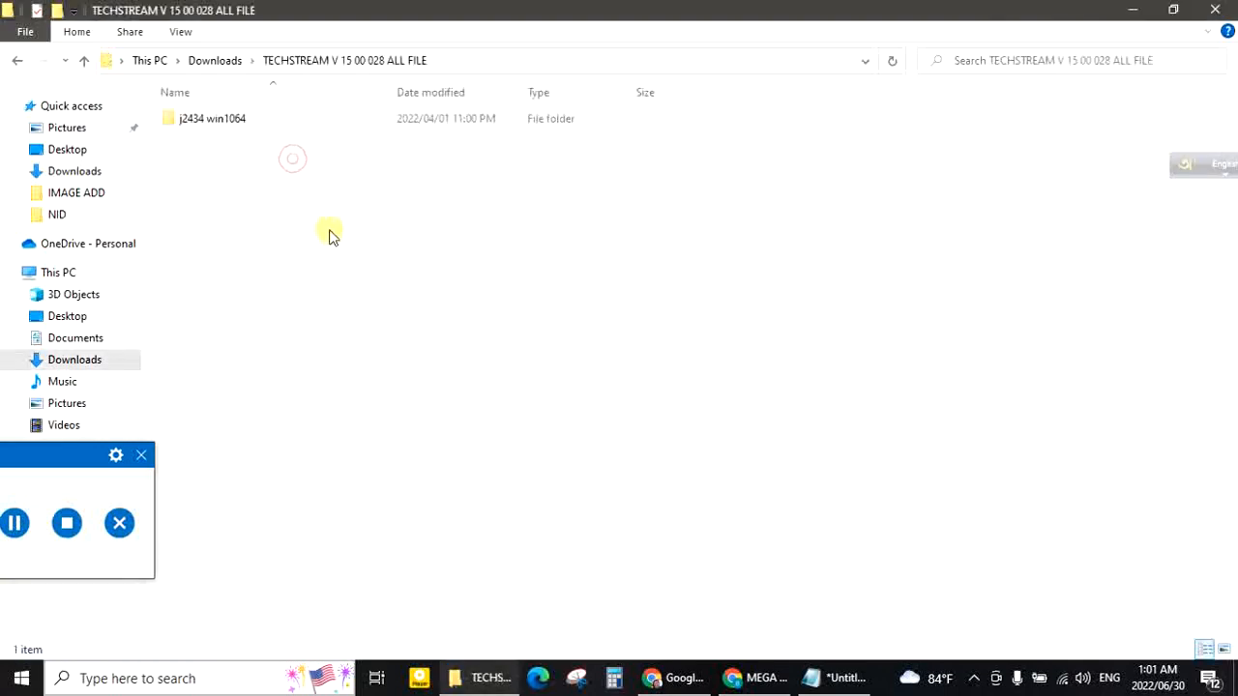
double_click(212, 118)
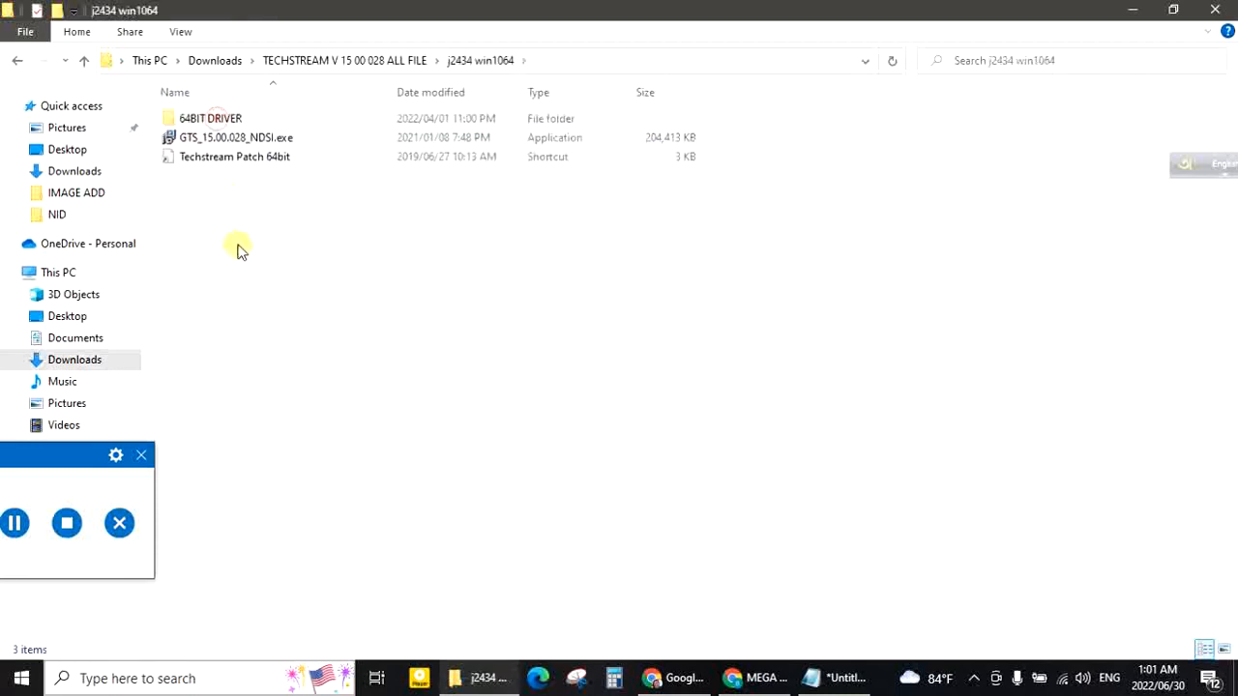
click(235, 138)
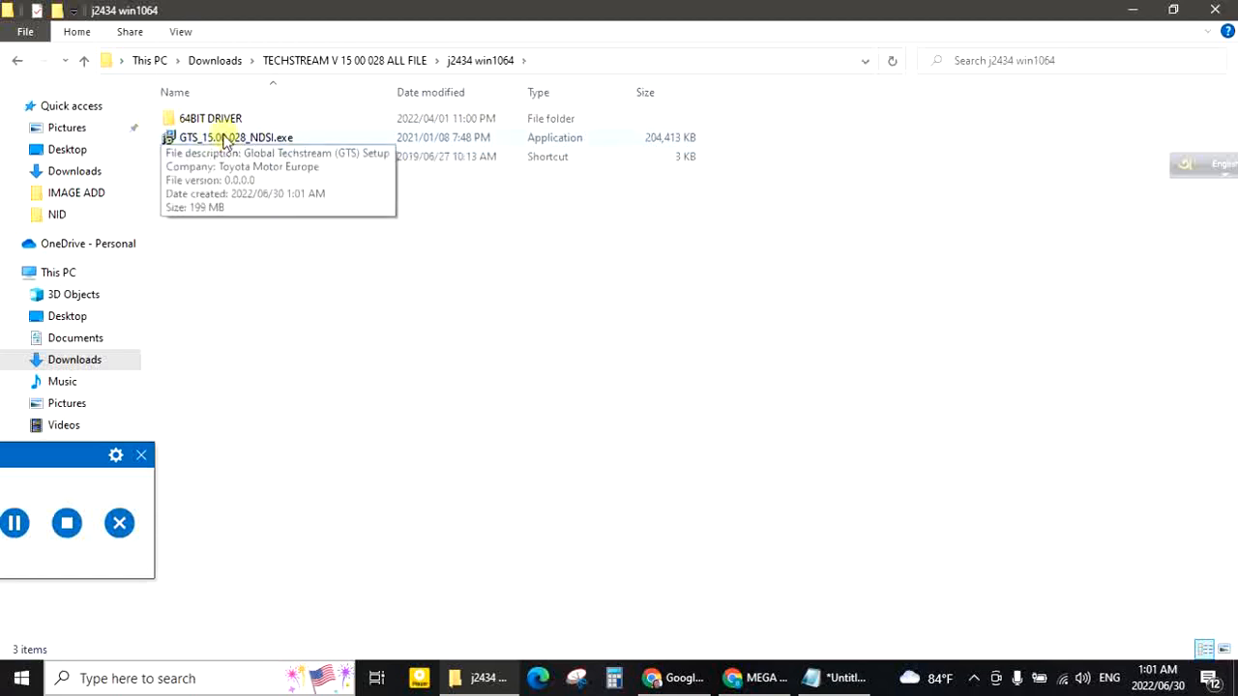
click(236, 138)
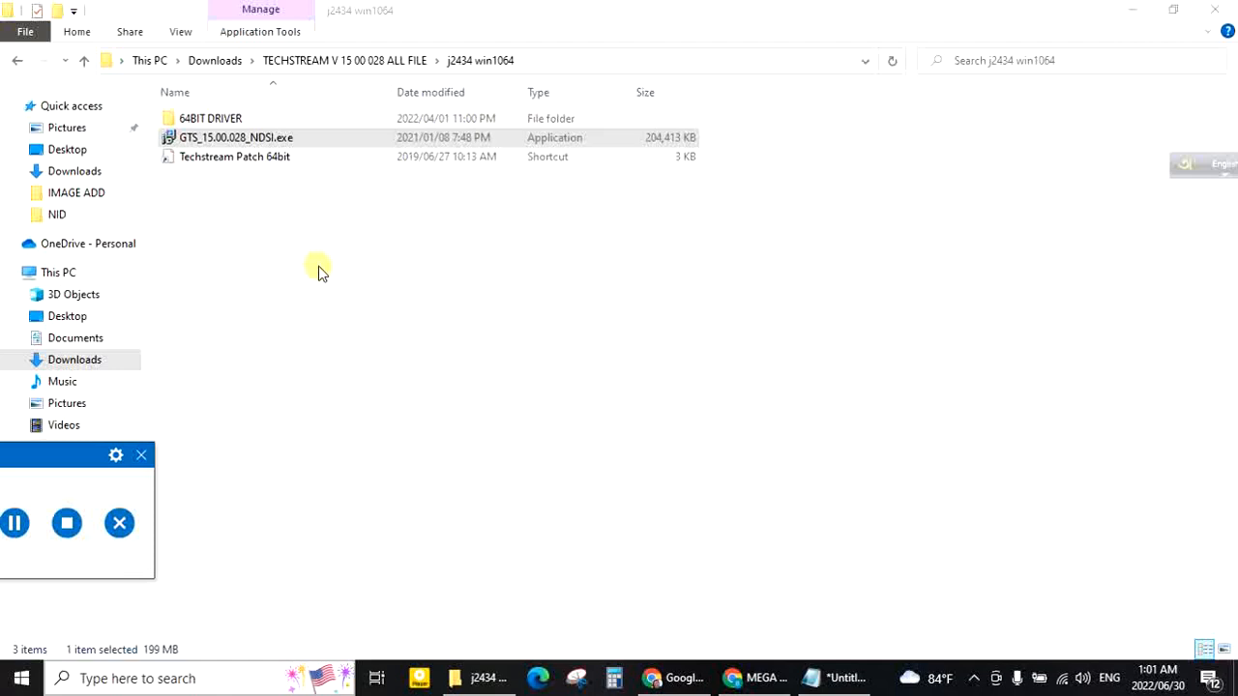
- Launch the GTS setup, keep English as language, and accept the license agreement
double_click(236, 138)
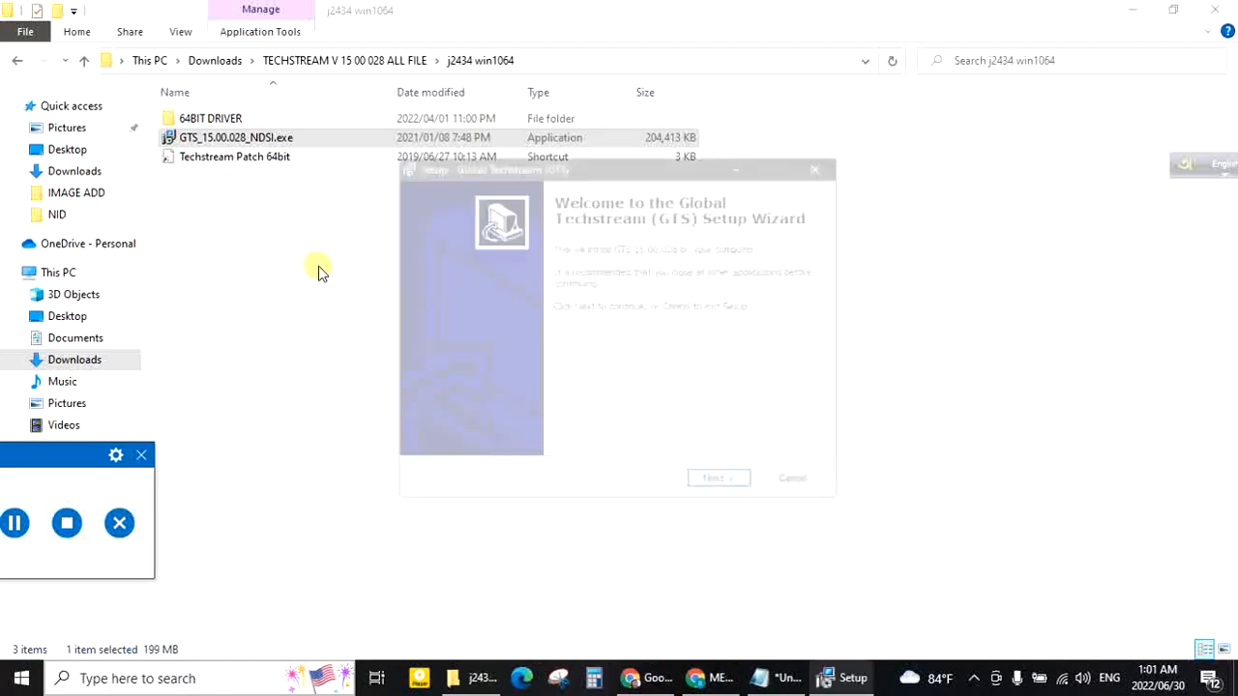
click(717, 478)
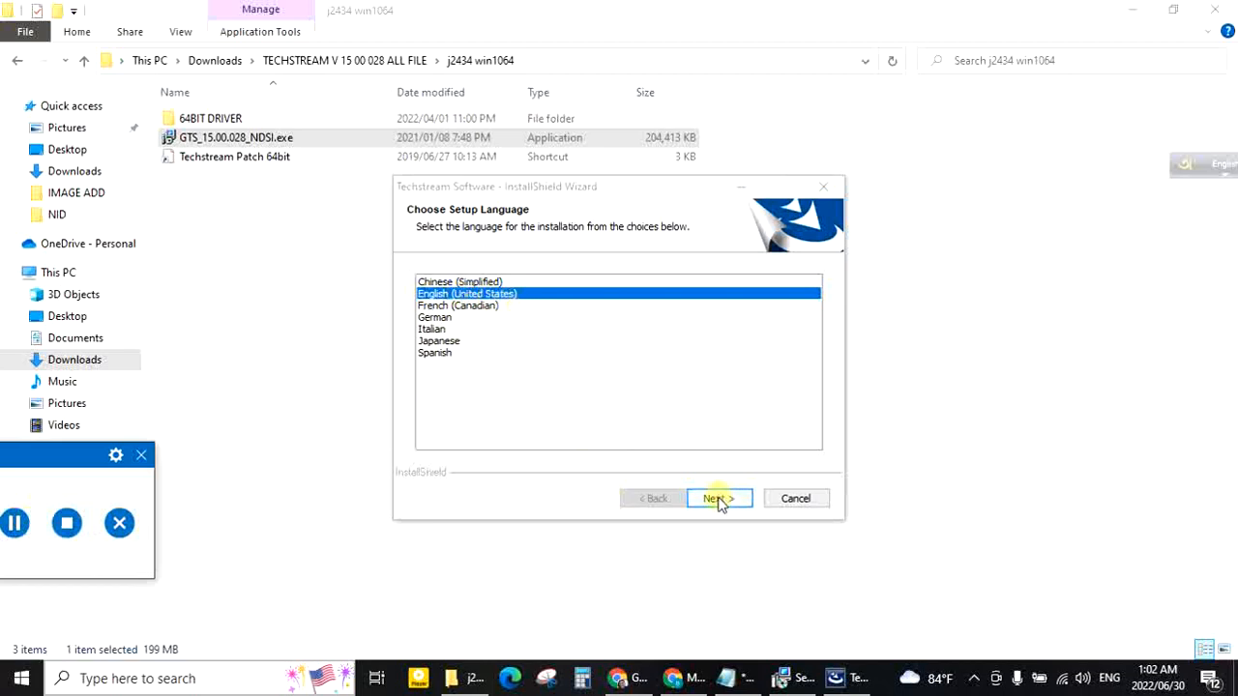
click(718, 499)
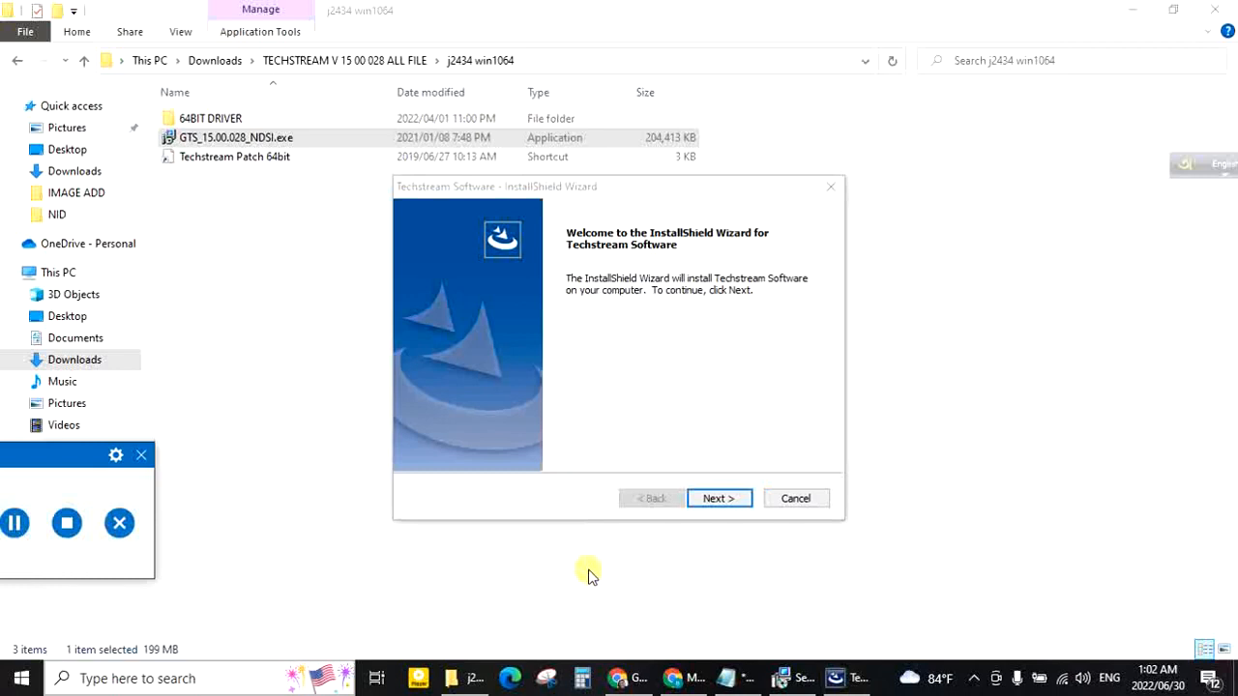
click(720, 499)
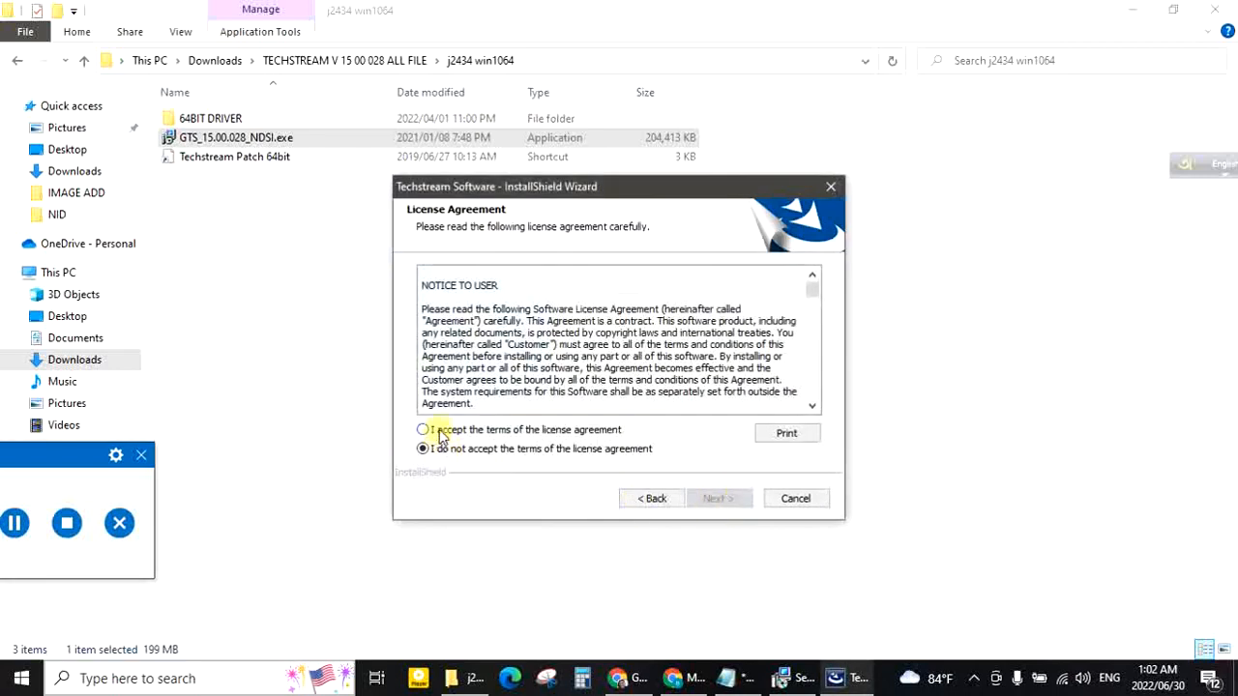
click(422, 429)
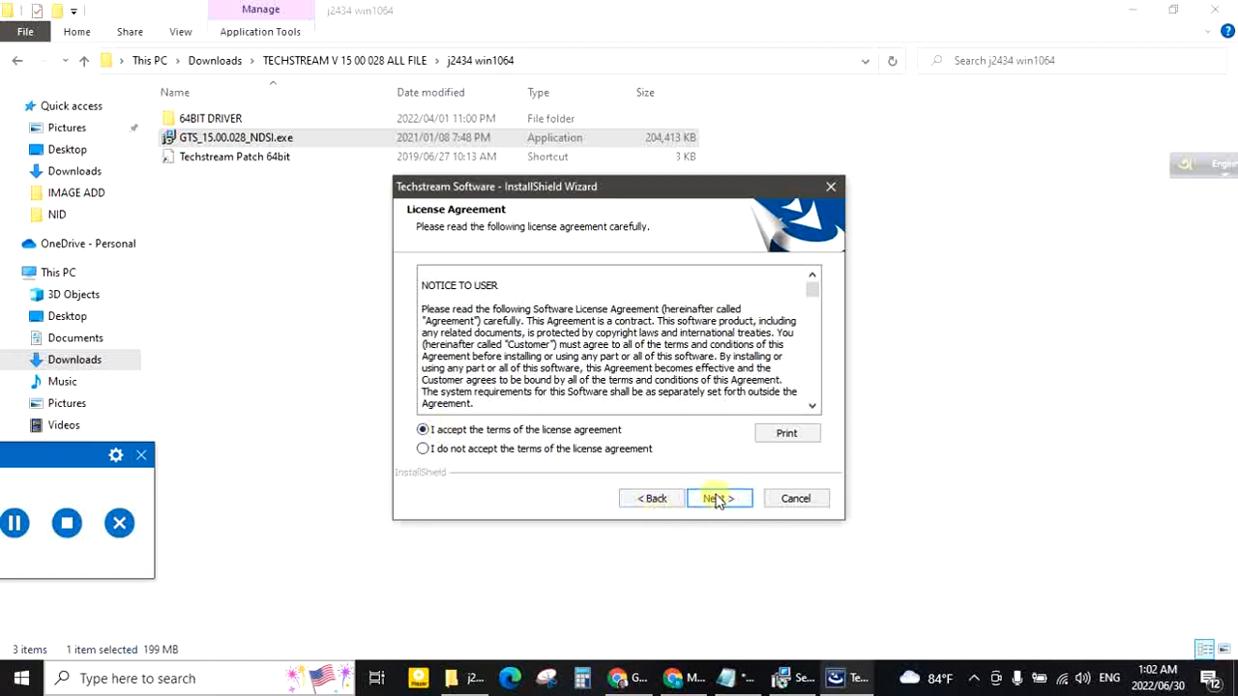
click(720, 499)
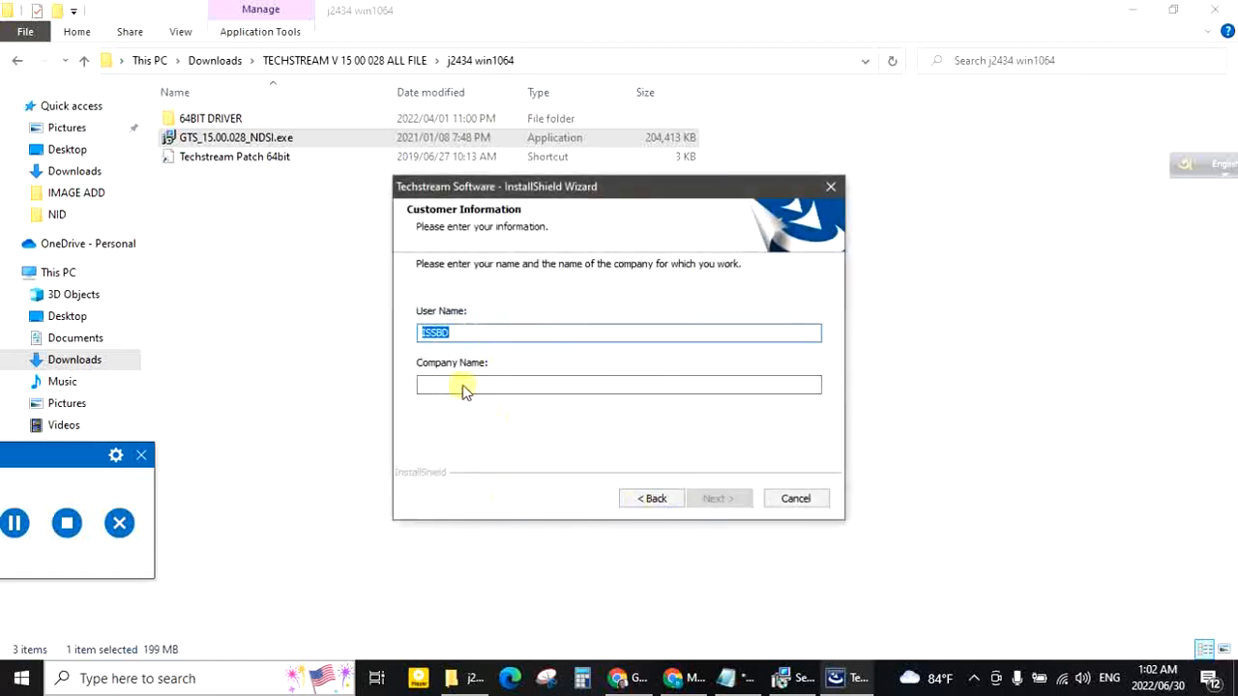
- Enter company name abcd, install Techstream Software, and finish the wizard
click(619, 383)
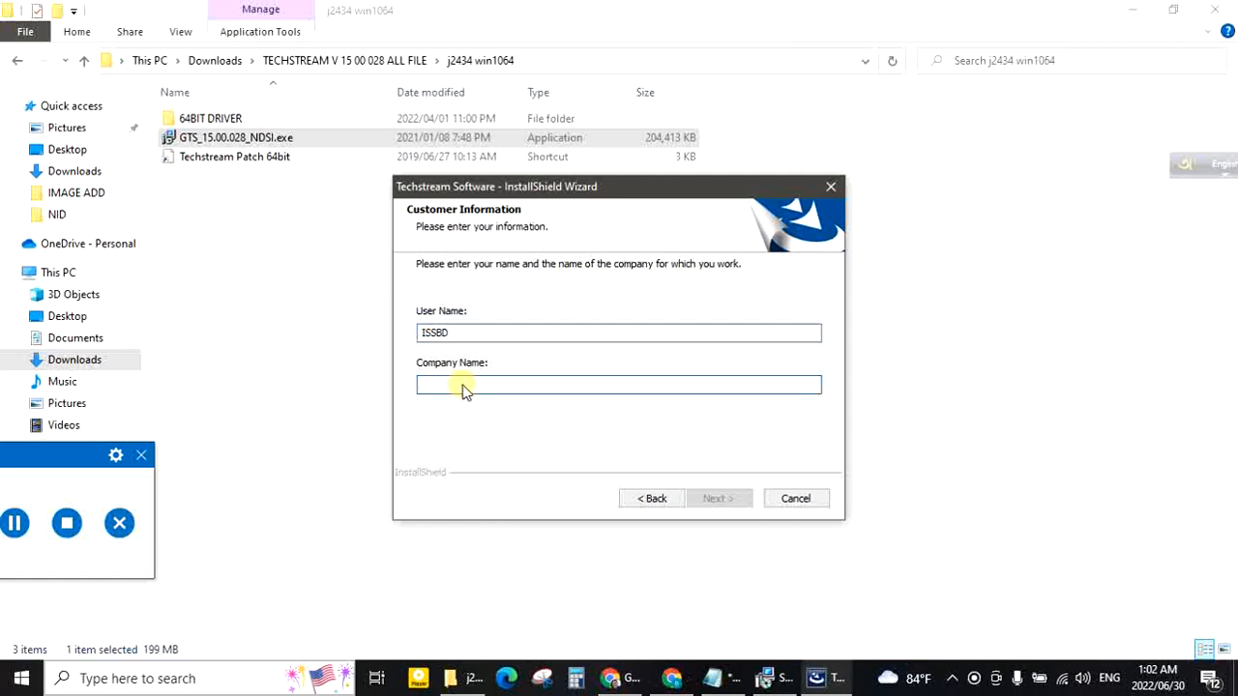
text(abc)
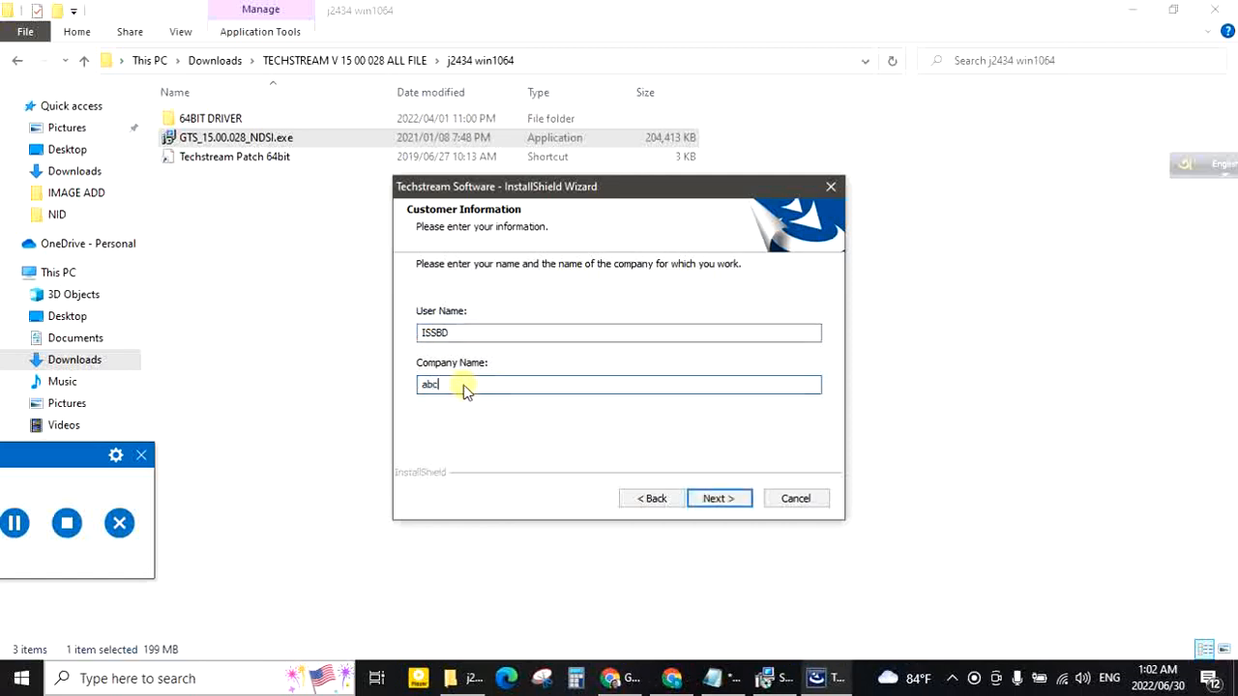
text(d)
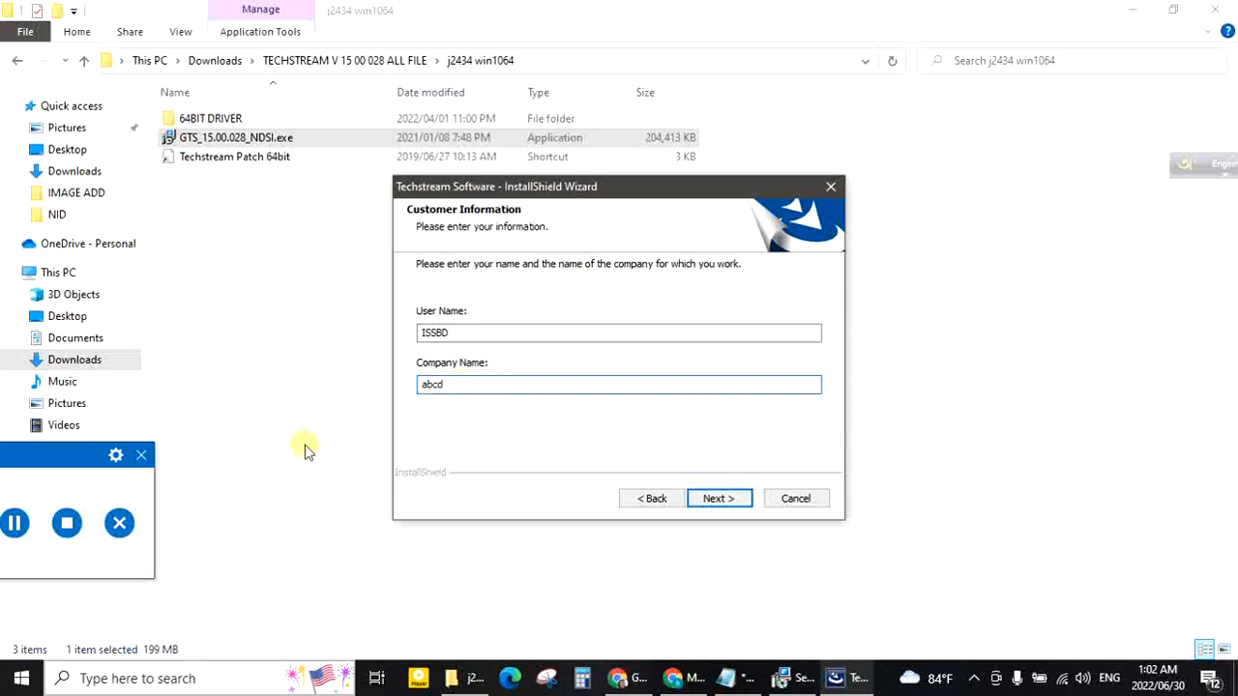
mouse_move(619, 480)
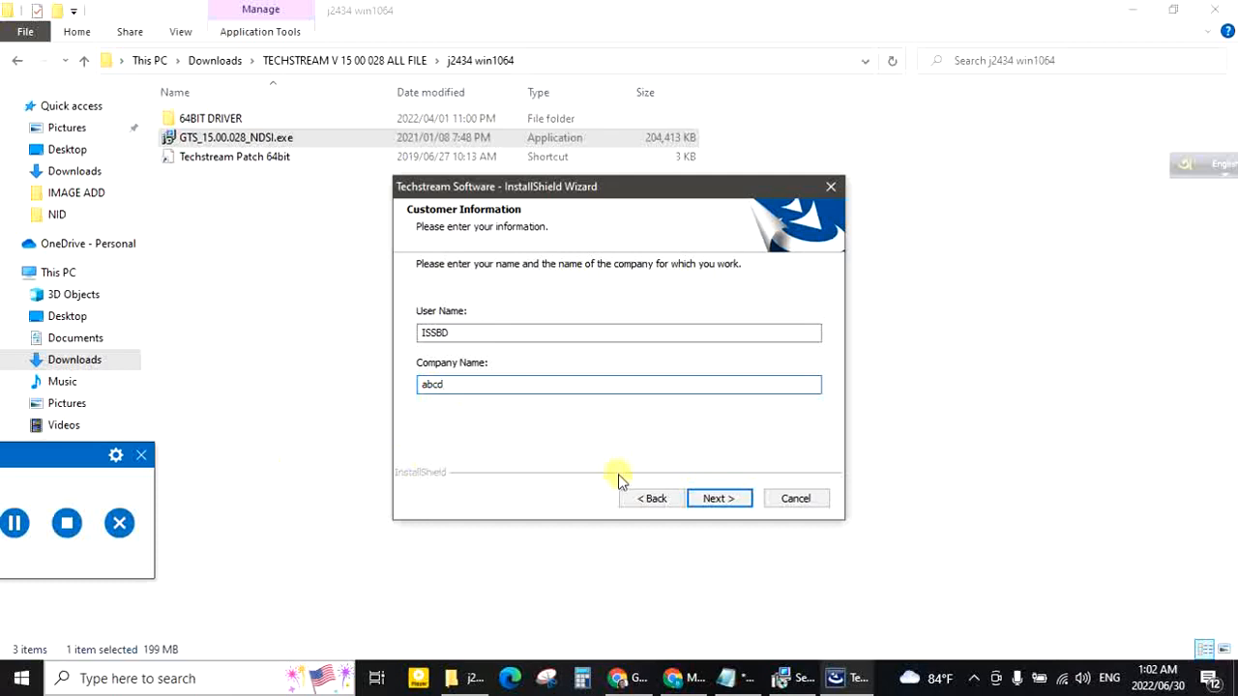
click(720, 499)
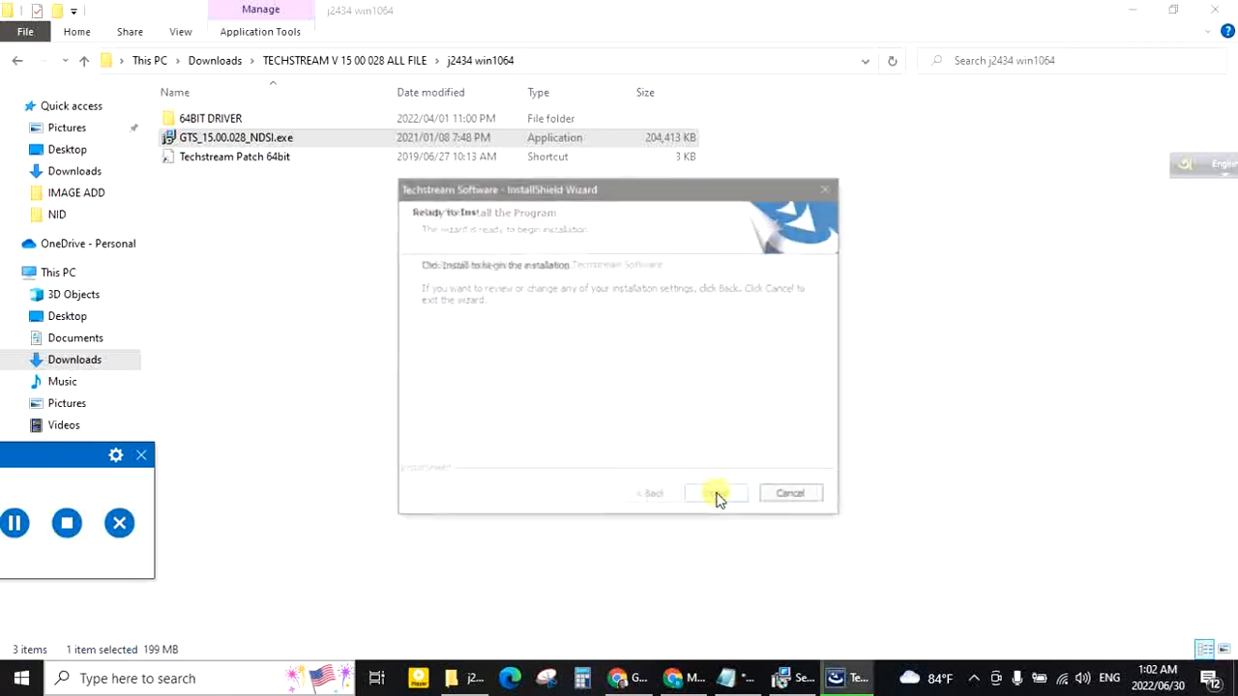
click(715, 494)
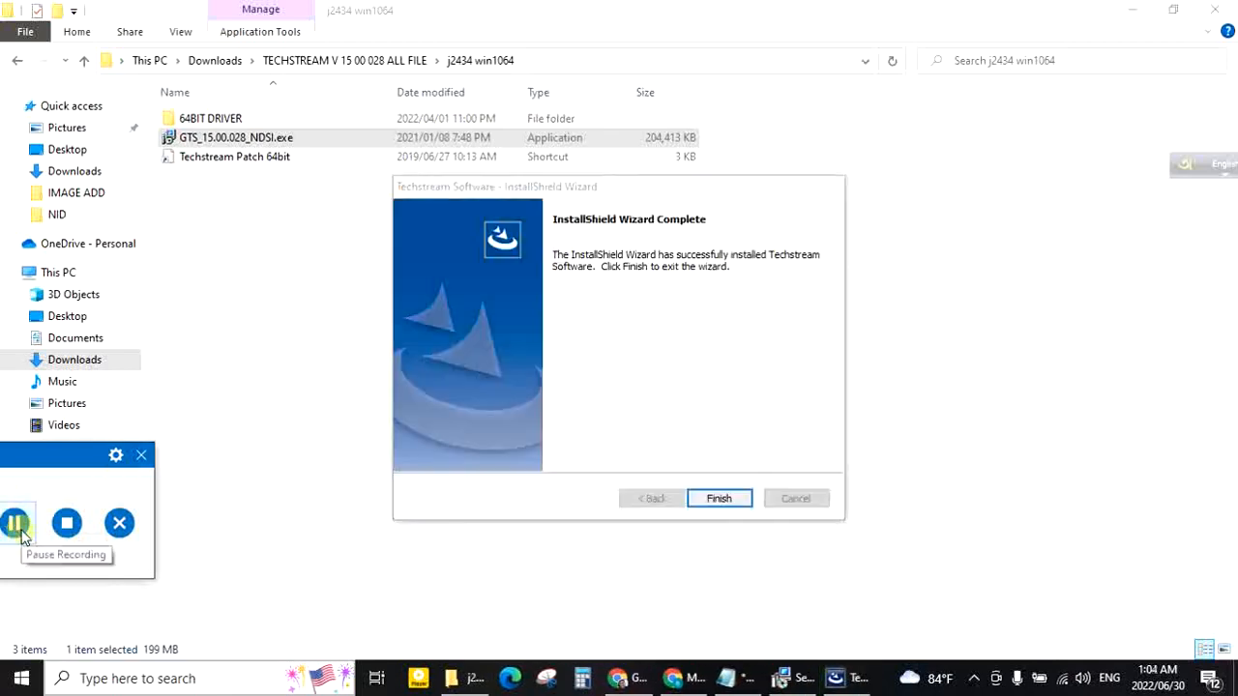
mouse_move(735, 545)
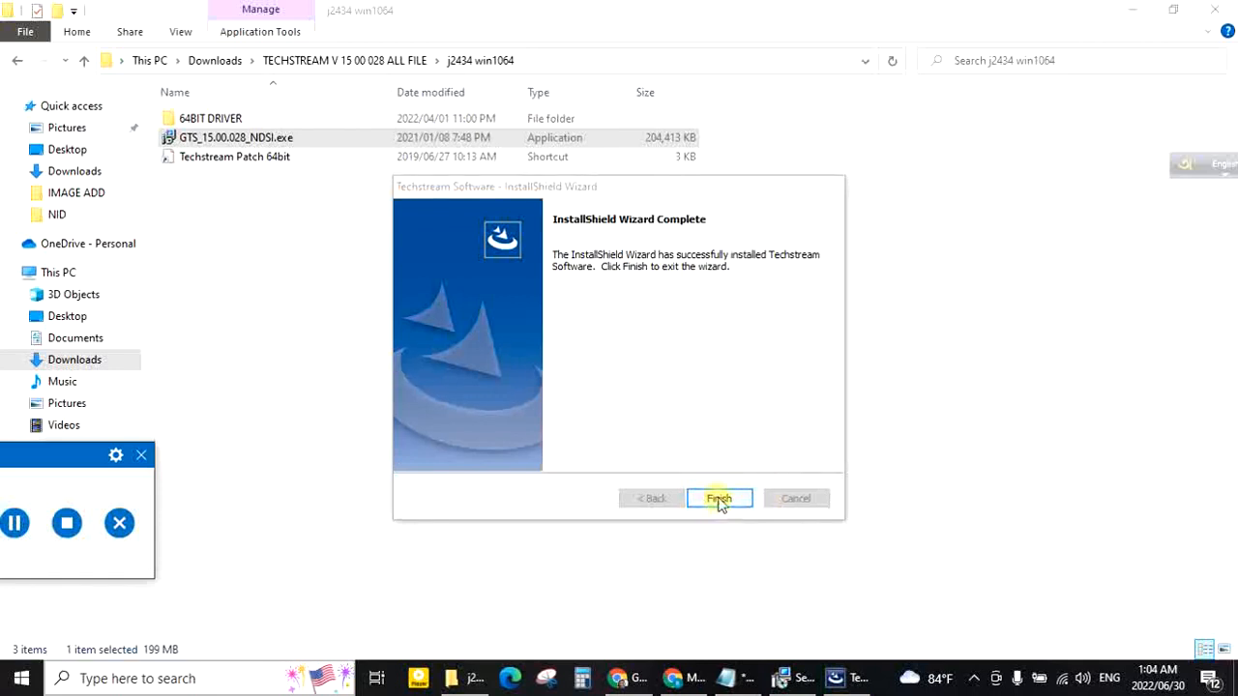
click(720, 499)
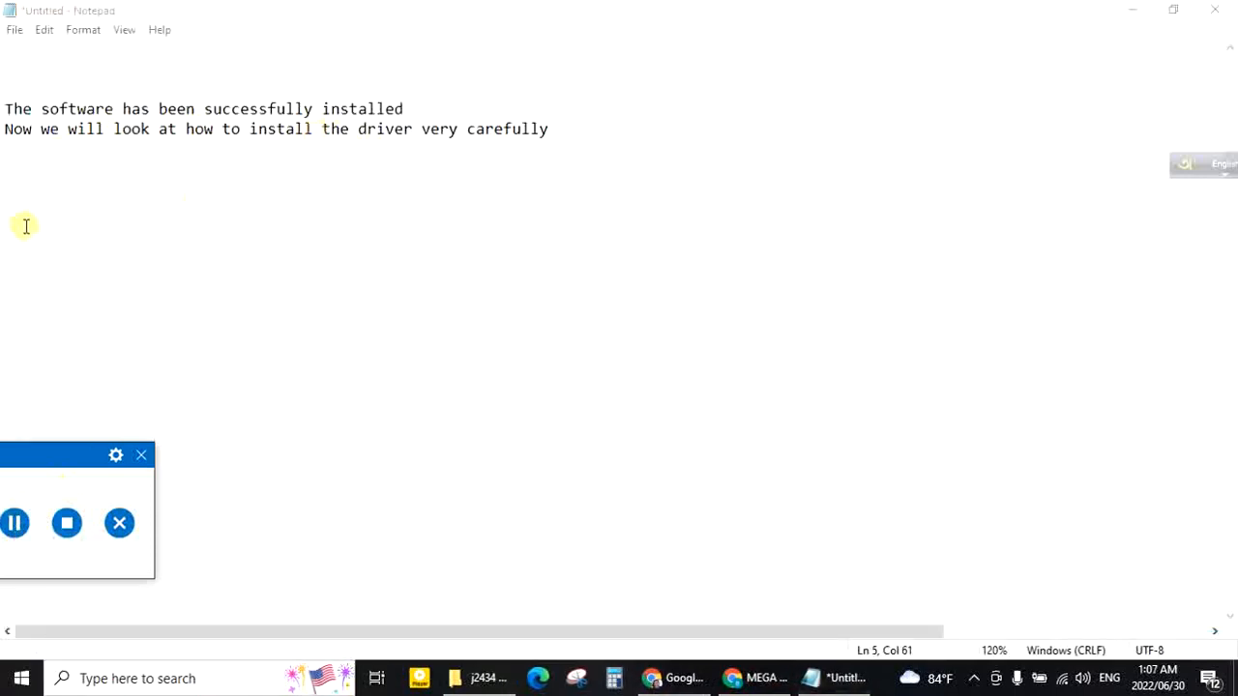
mouse_move(174, 153)
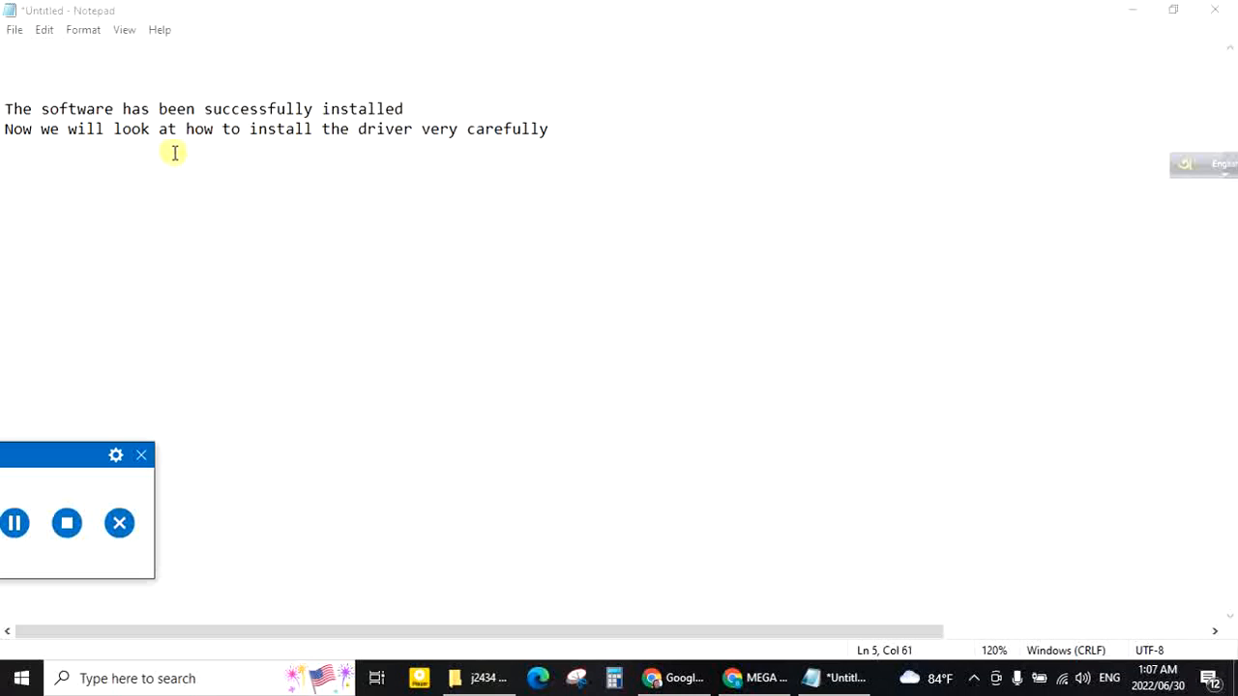
mouse_move(414, 149)
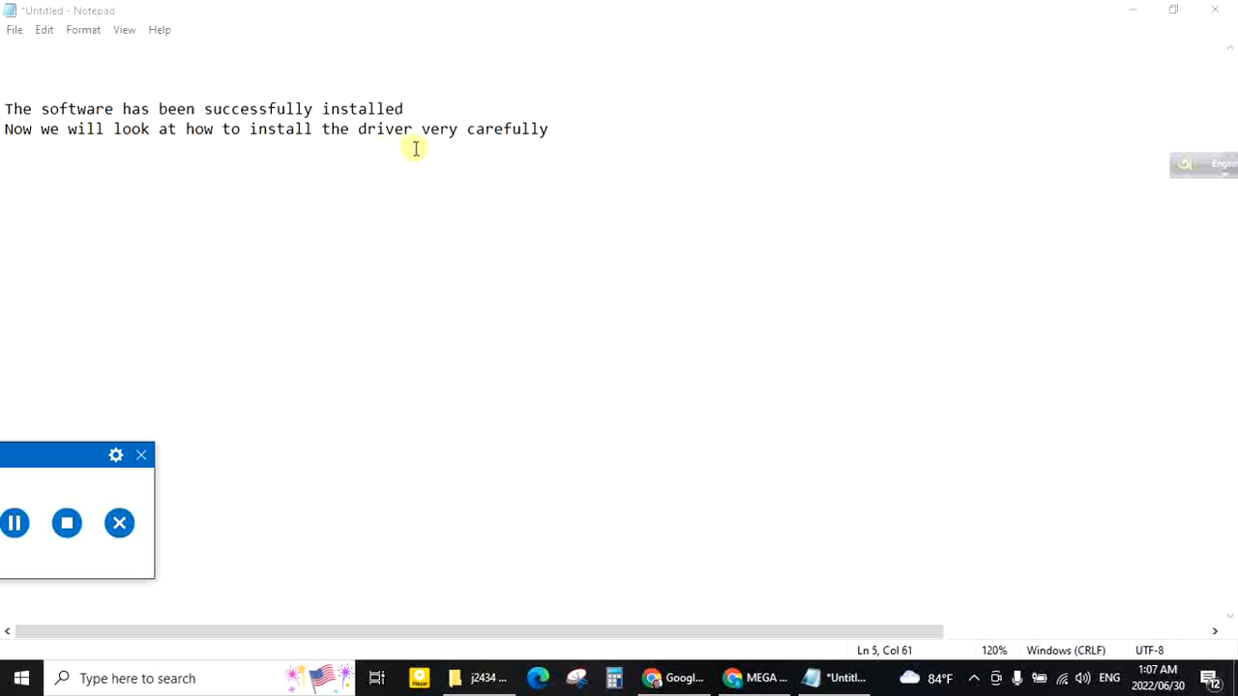
mouse_move(611, 394)
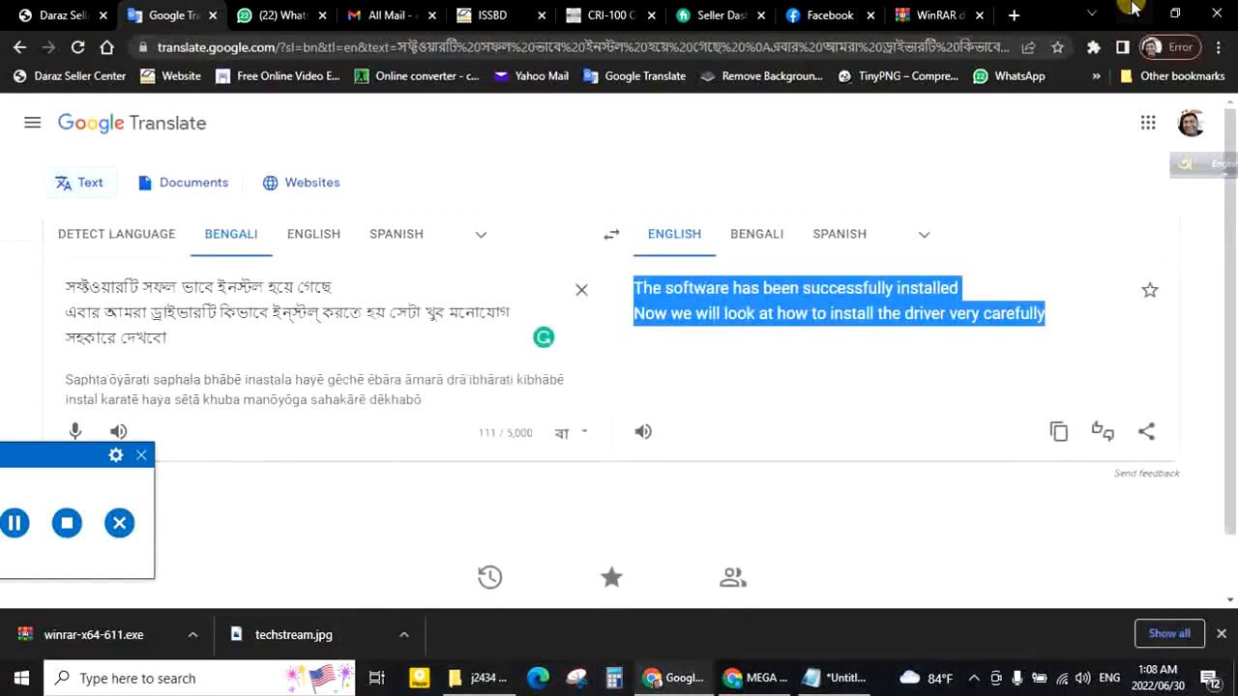
- Switch back to the File Explorer window showing j2434 win1064
click(474, 677)
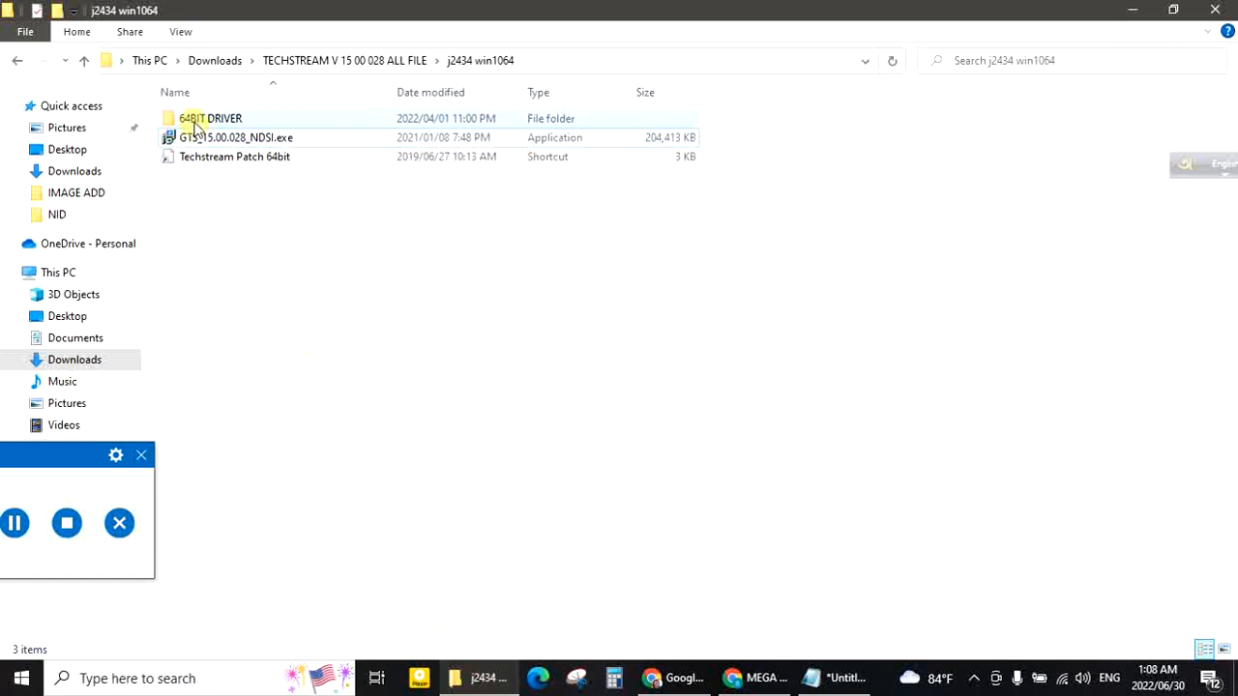
- Copy the XHorse Electronics folder from 64BIT DRIVER and browse to C:\Program Files (x86)
double_click(209, 118)
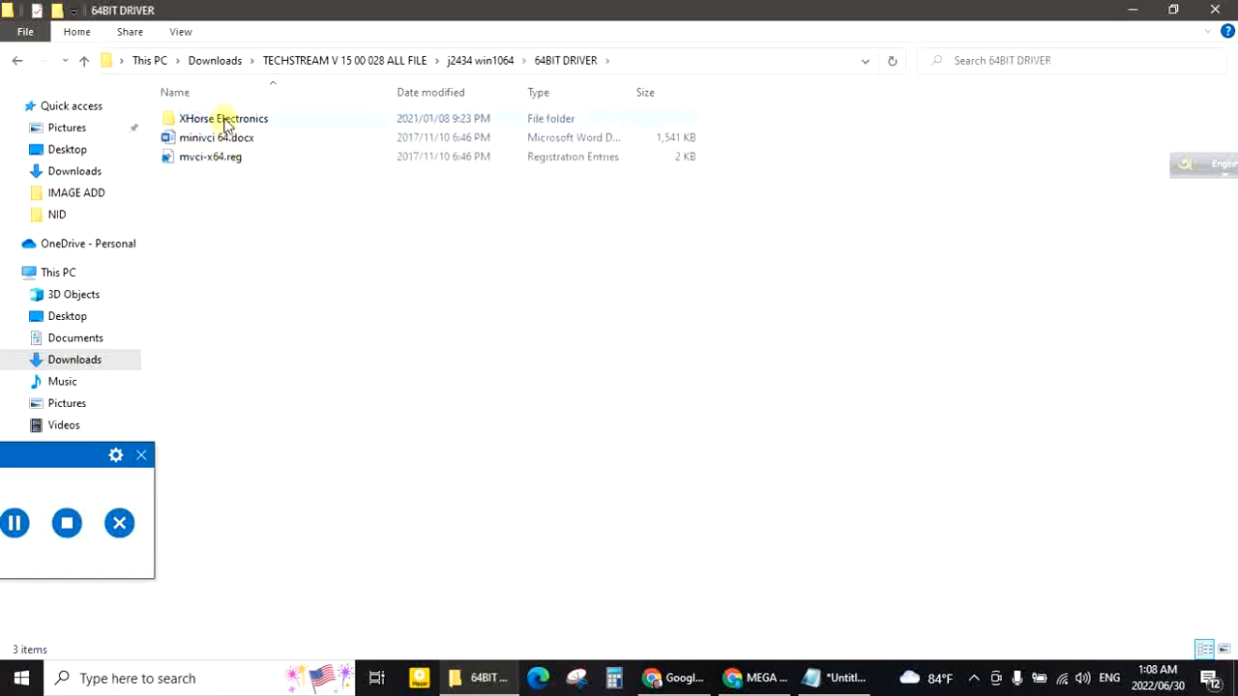
right_click(224, 118)
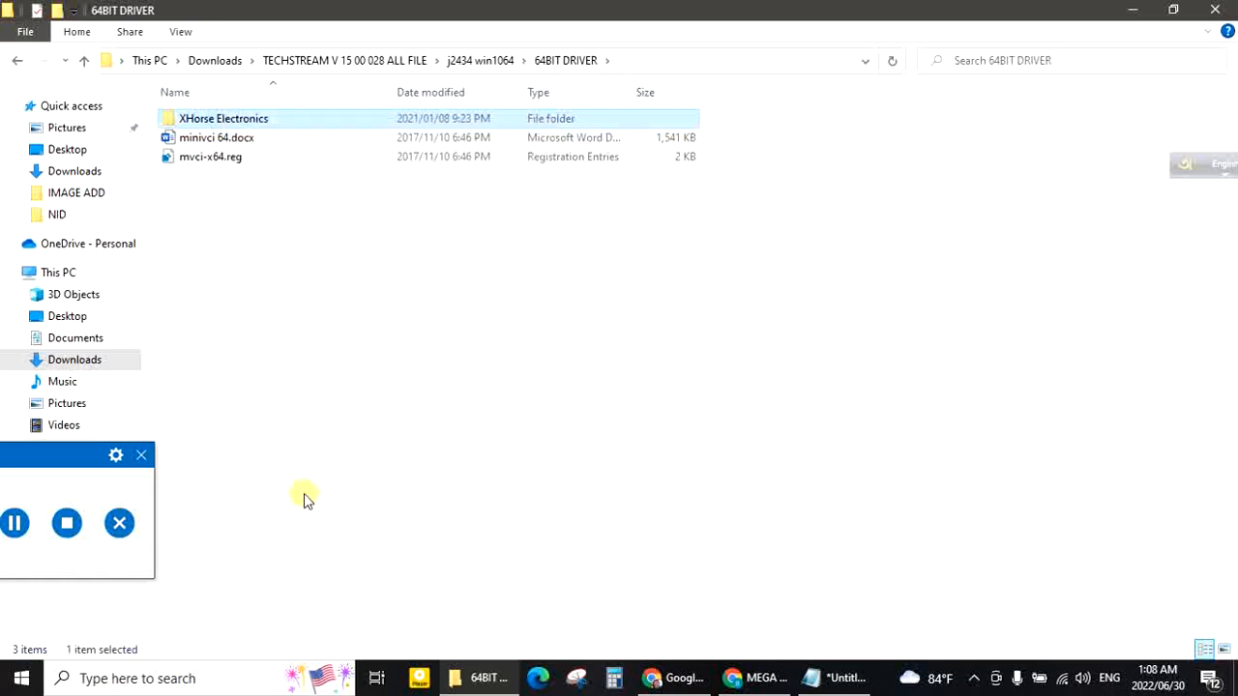
click(58, 273)
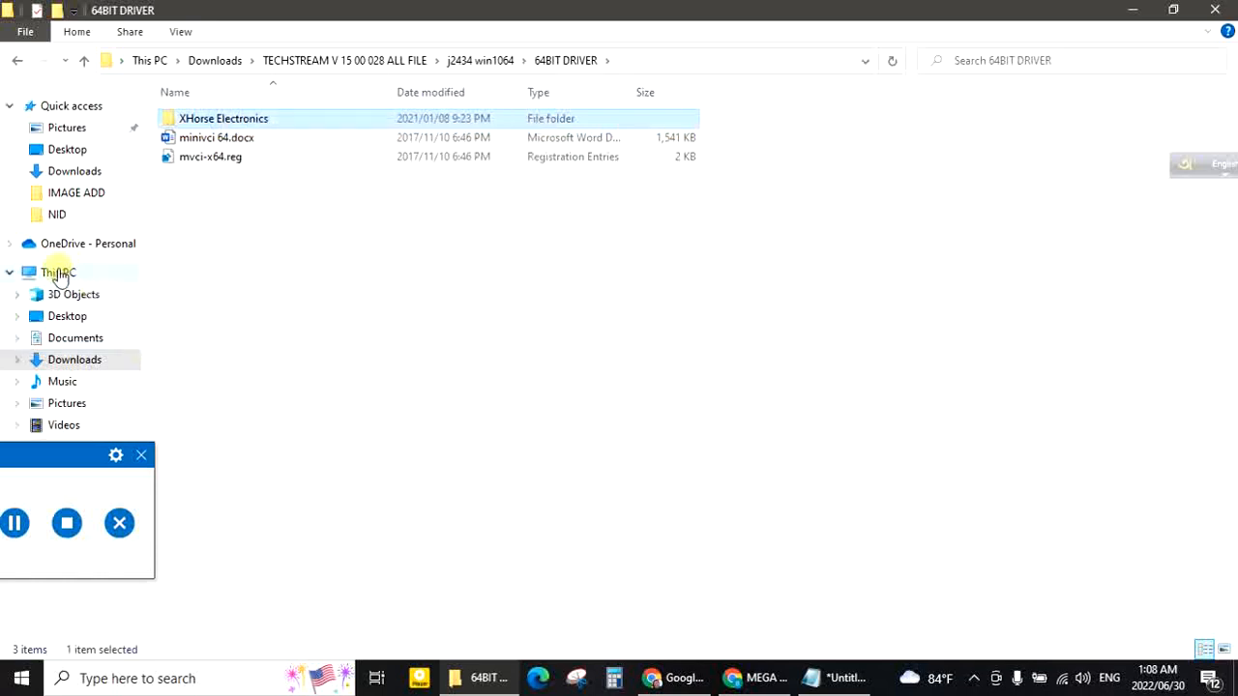
click(58, 273)
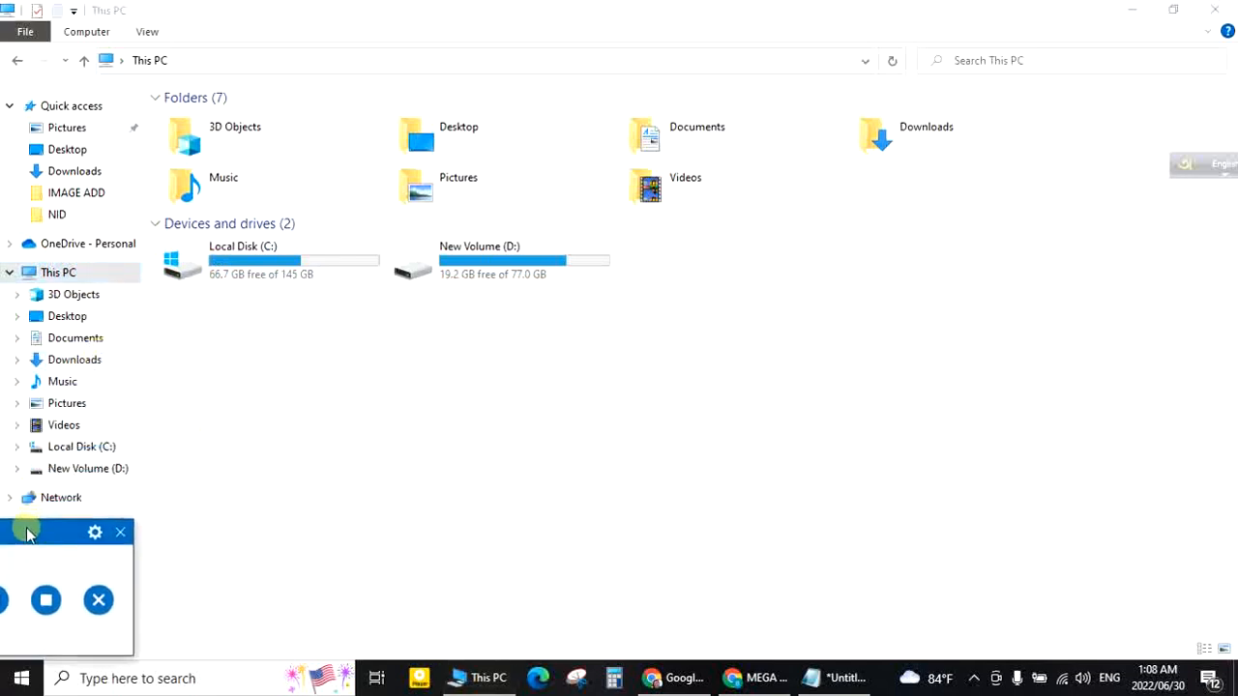
click(82, 444)
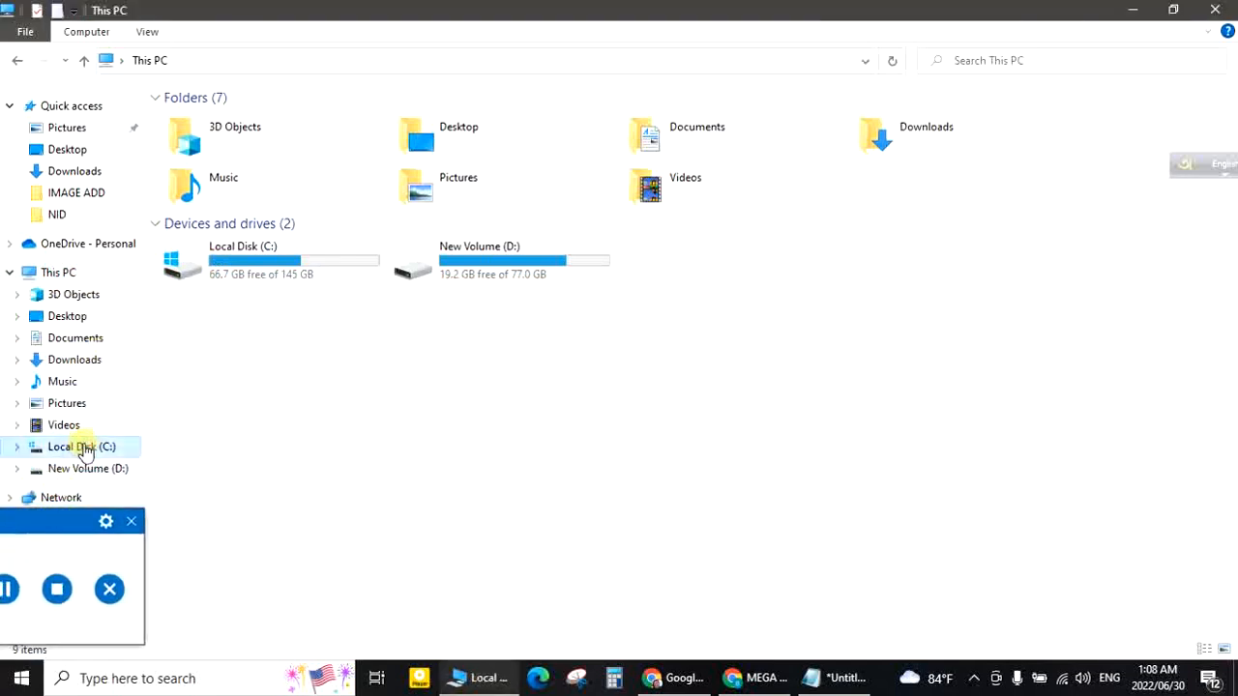
double_click(81, 445)
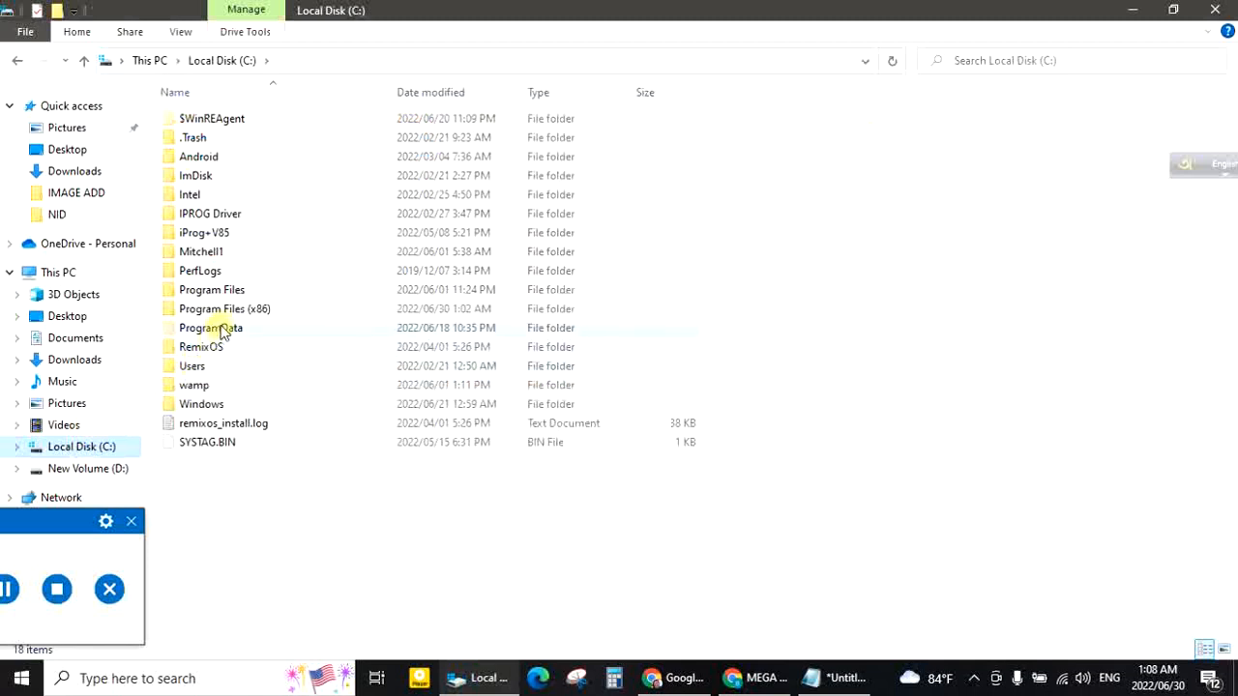
double_click(225, 310)
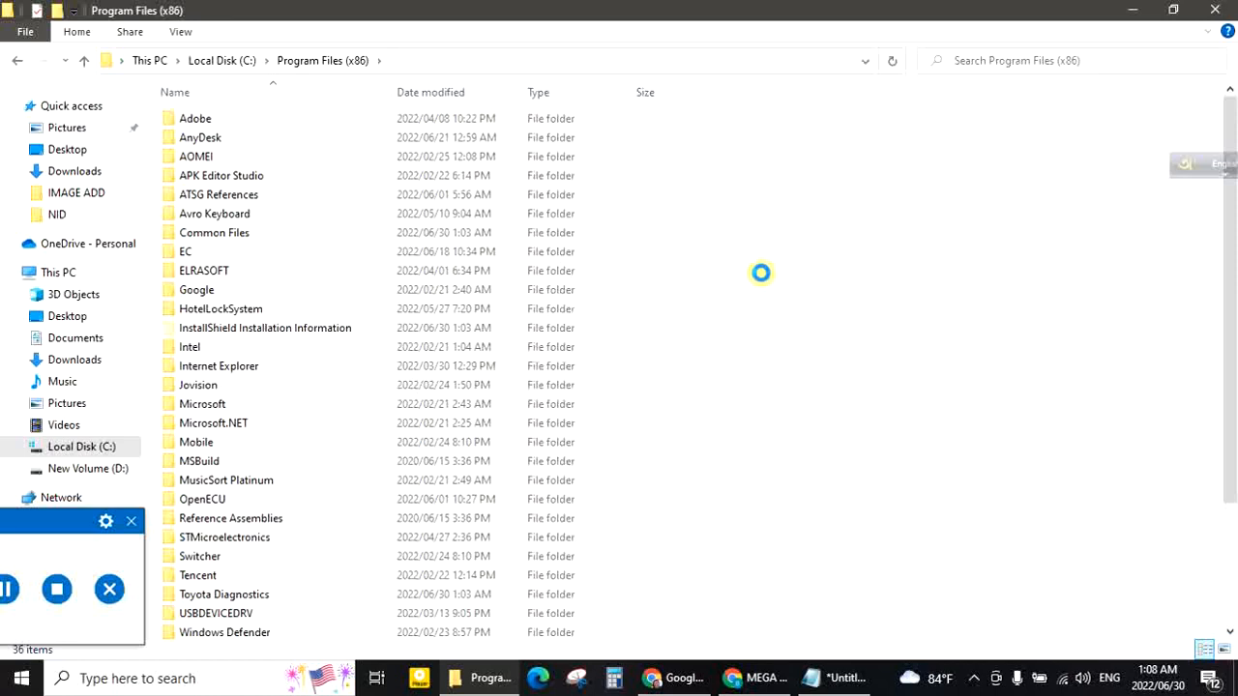
- Paste XHorse Electronics into Program Files (x86) with admin permission, then return to 64BIT DRIVER
right_click(762, 275)
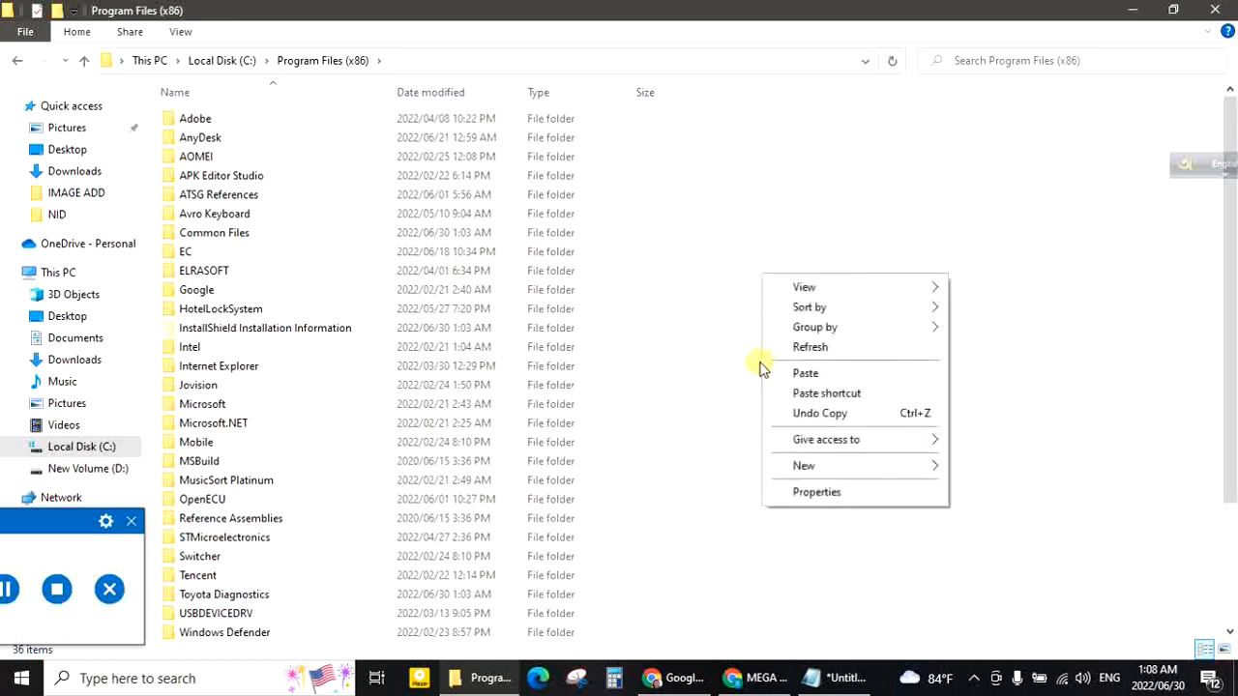
click(805, 372)
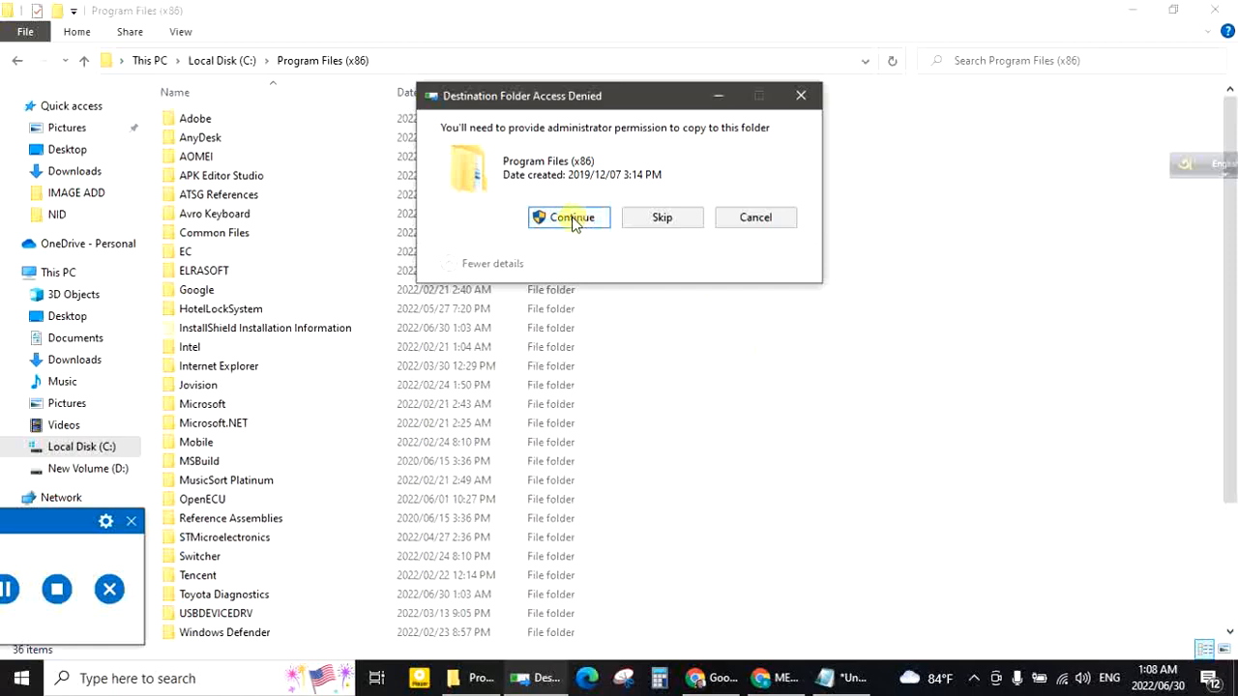
click(569, 216)
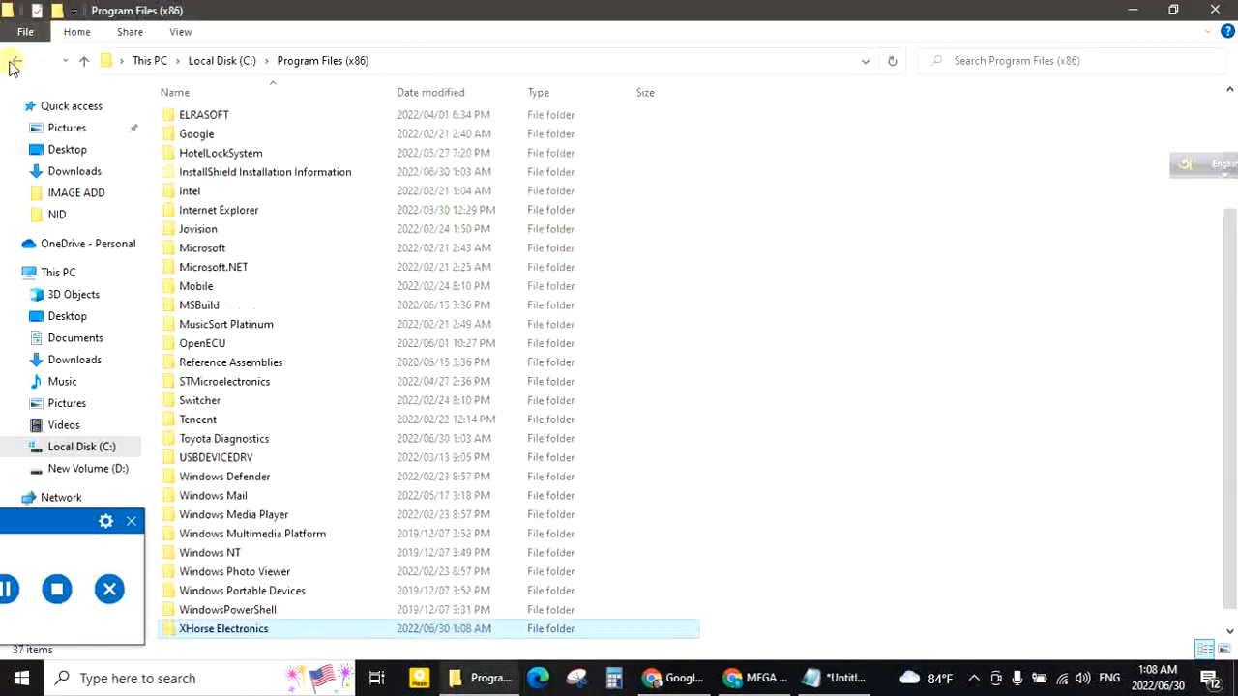
click(15, 60)
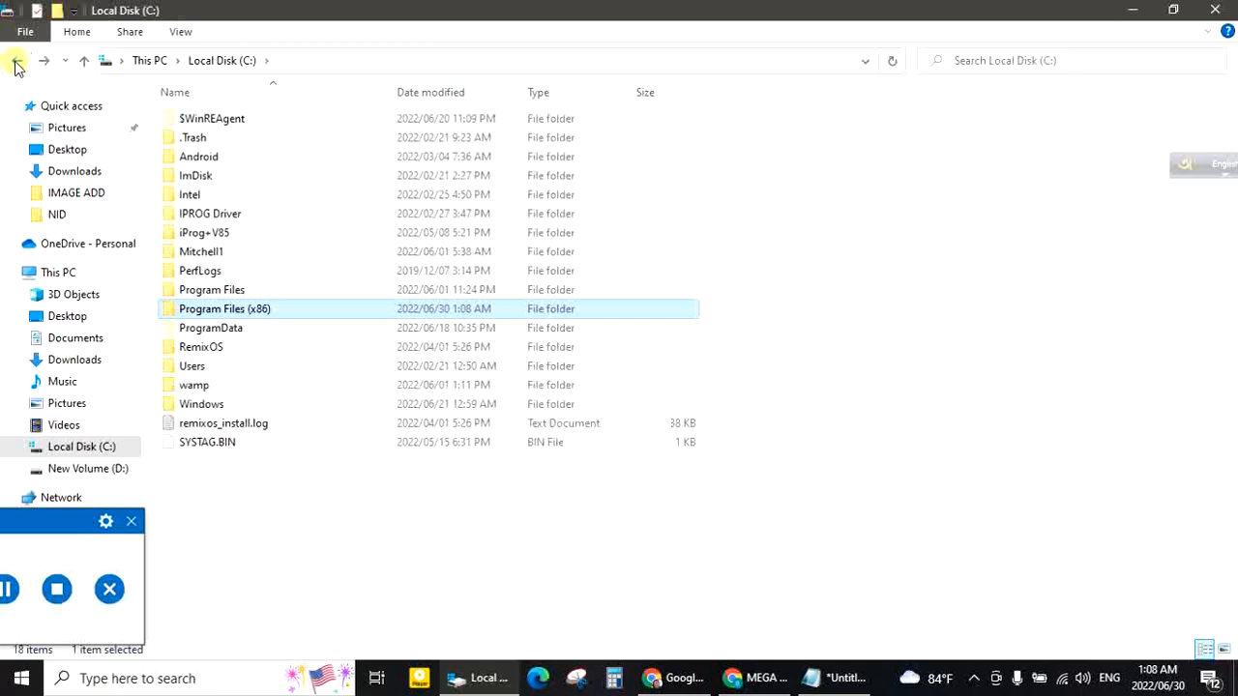
click(19, 60)
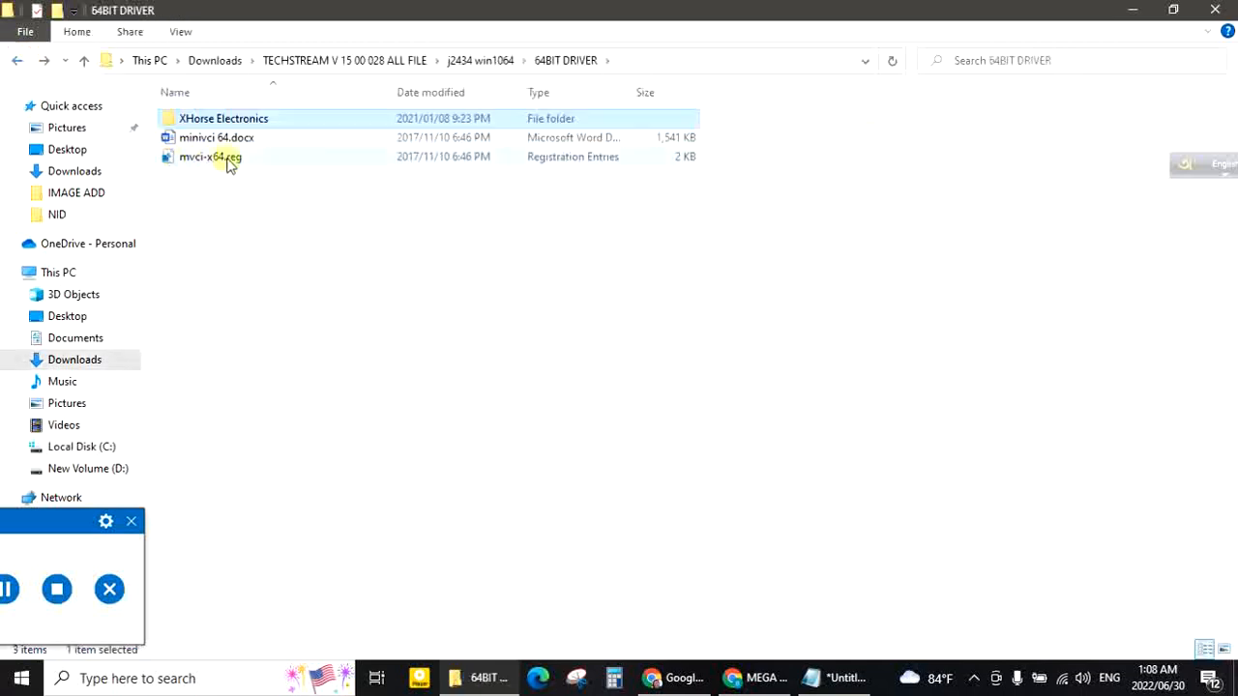
mouse_move(217, 165)
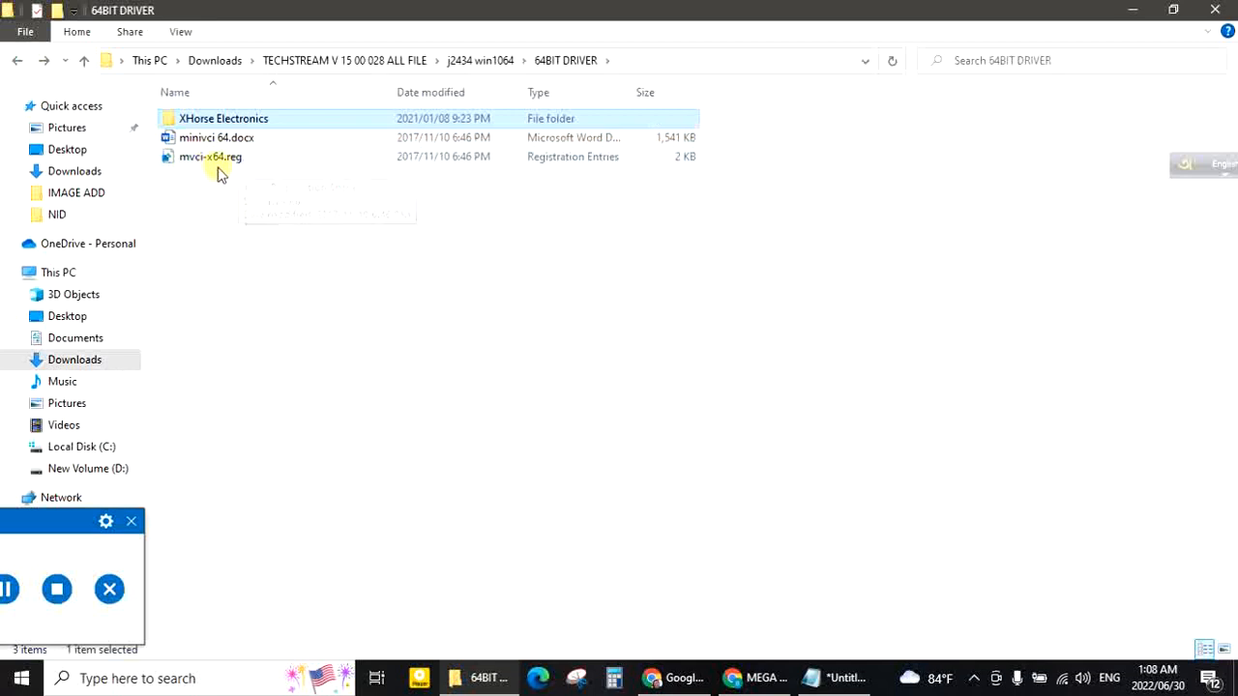
- Merge mvci-x64.reg into the registry, confirming the prompt and dismissing the success message
click(209, 155)
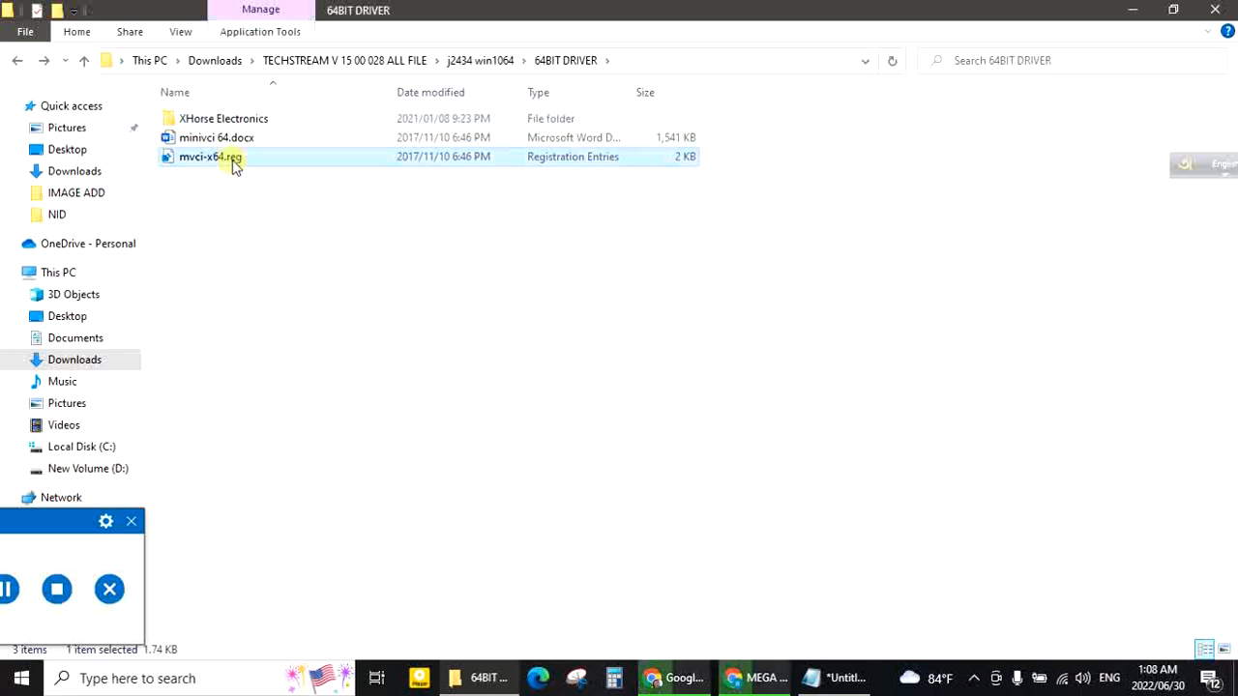
double_click(209, 157)
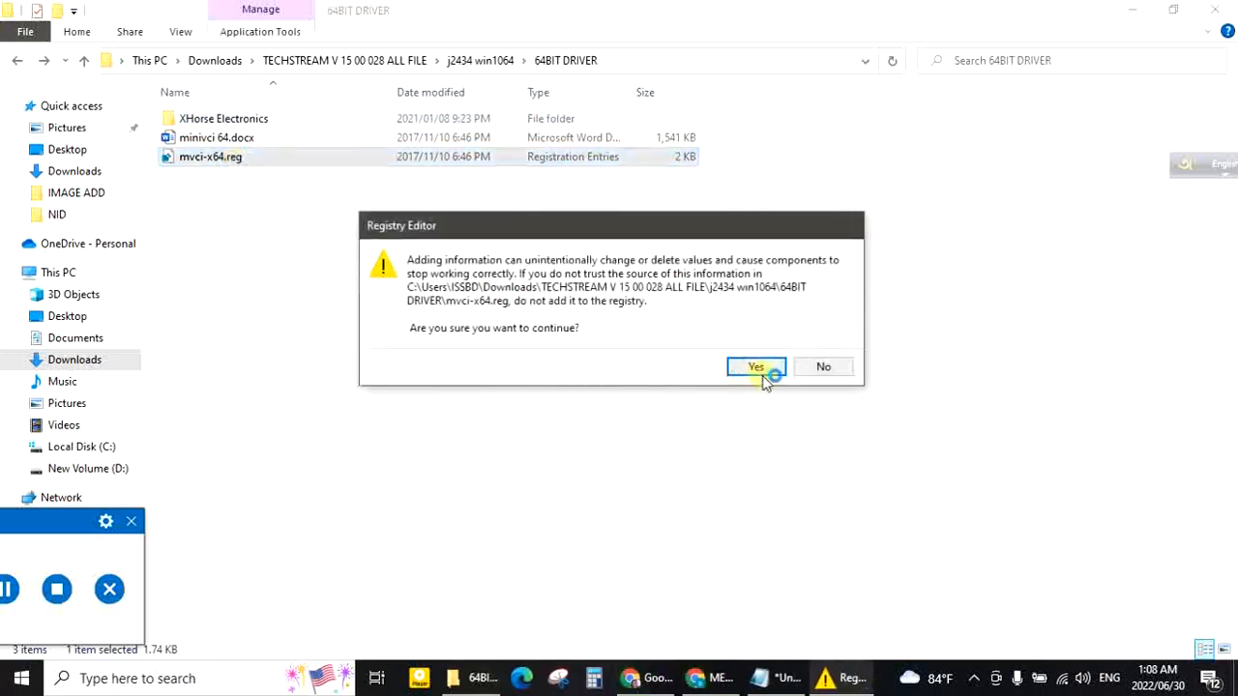
click(754, 368)
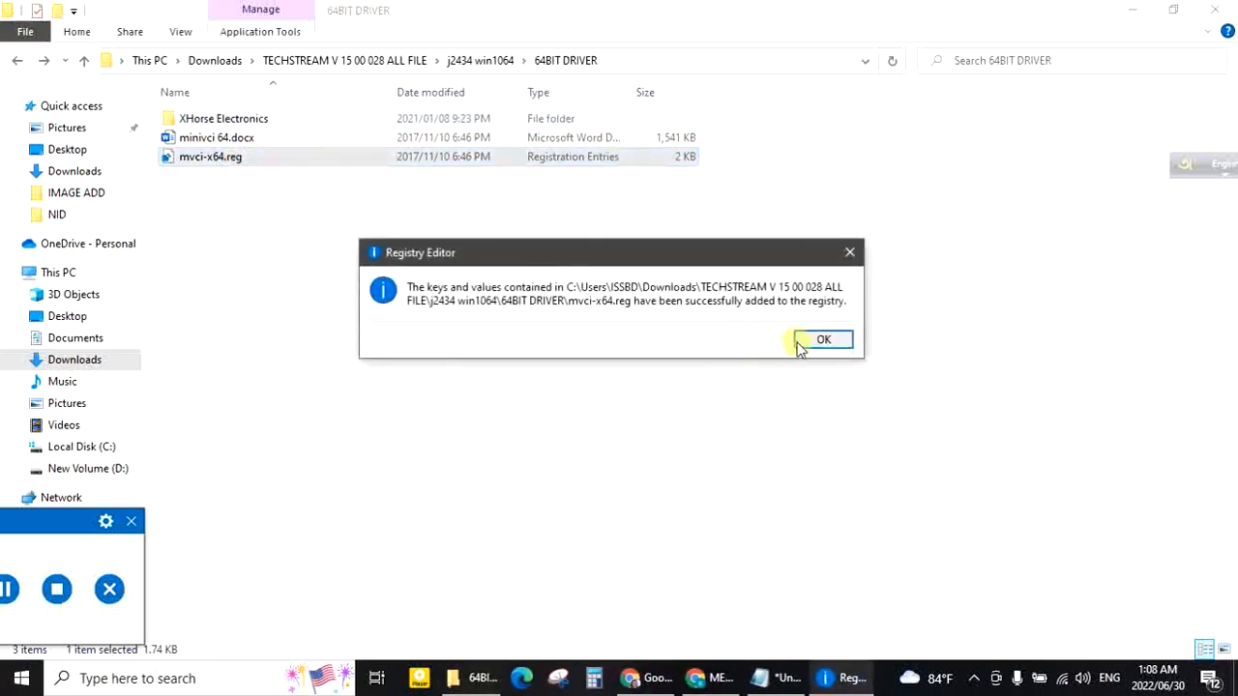
click(824, 341)
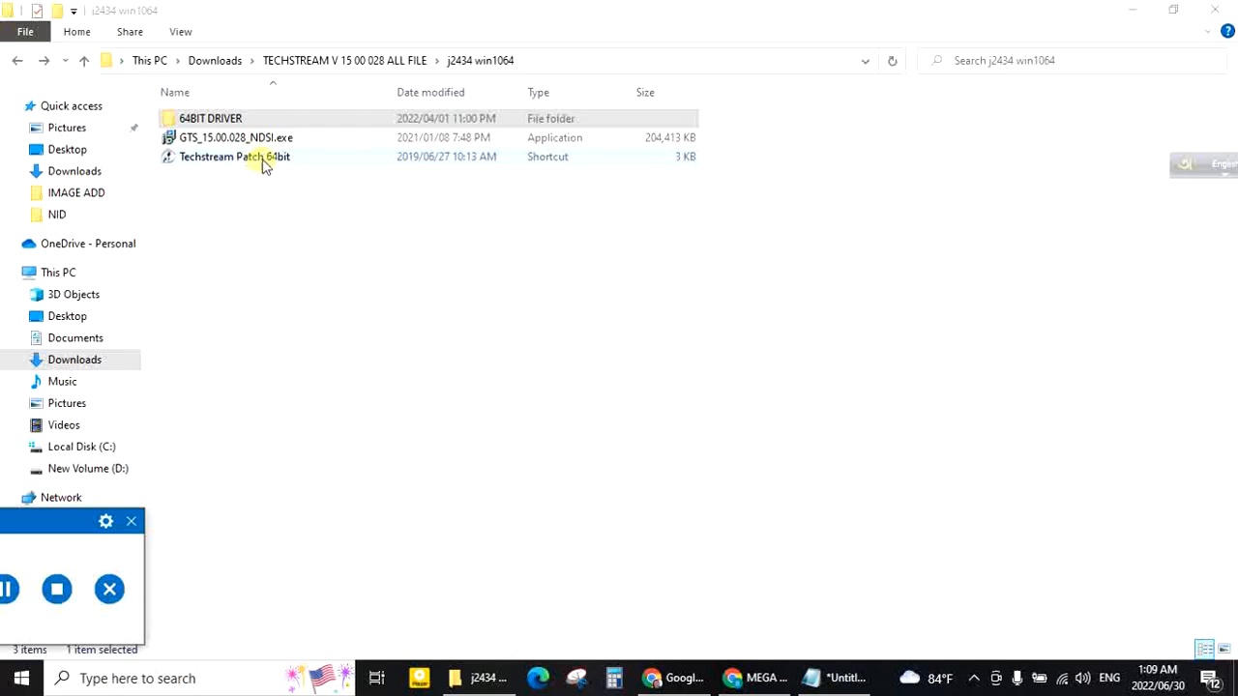
right_click(234, 157)
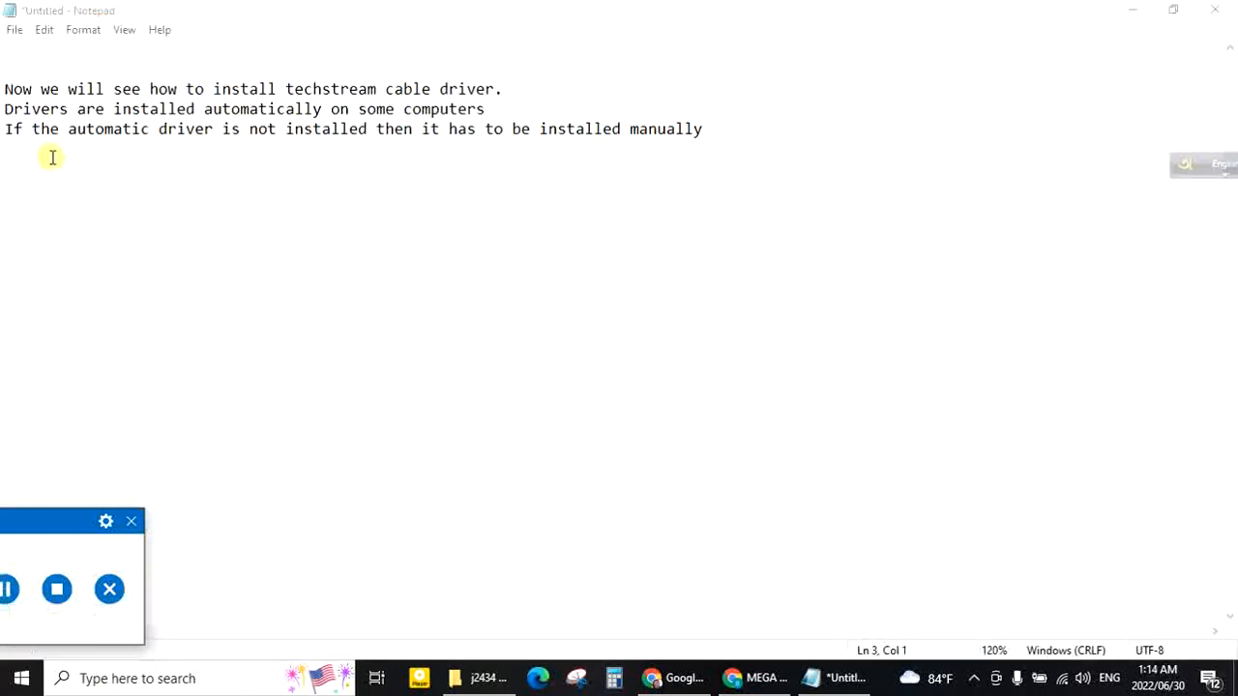
mouse_move(503, 116)
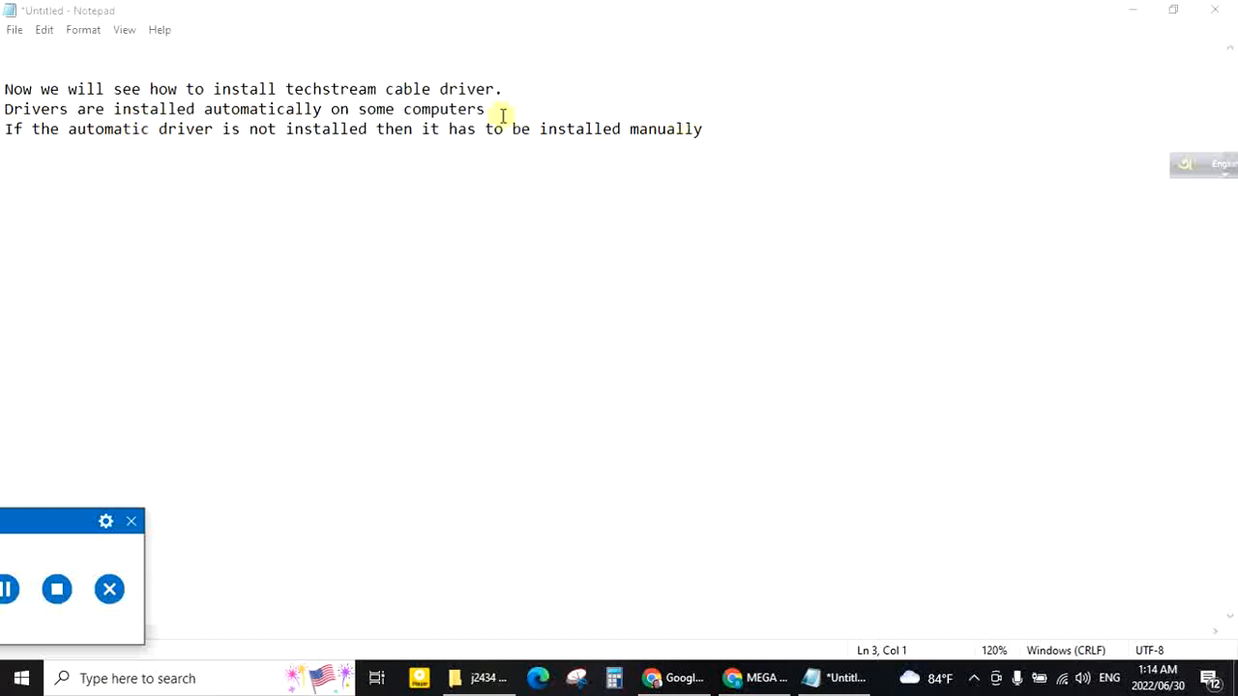
mouse_move(135, 116)
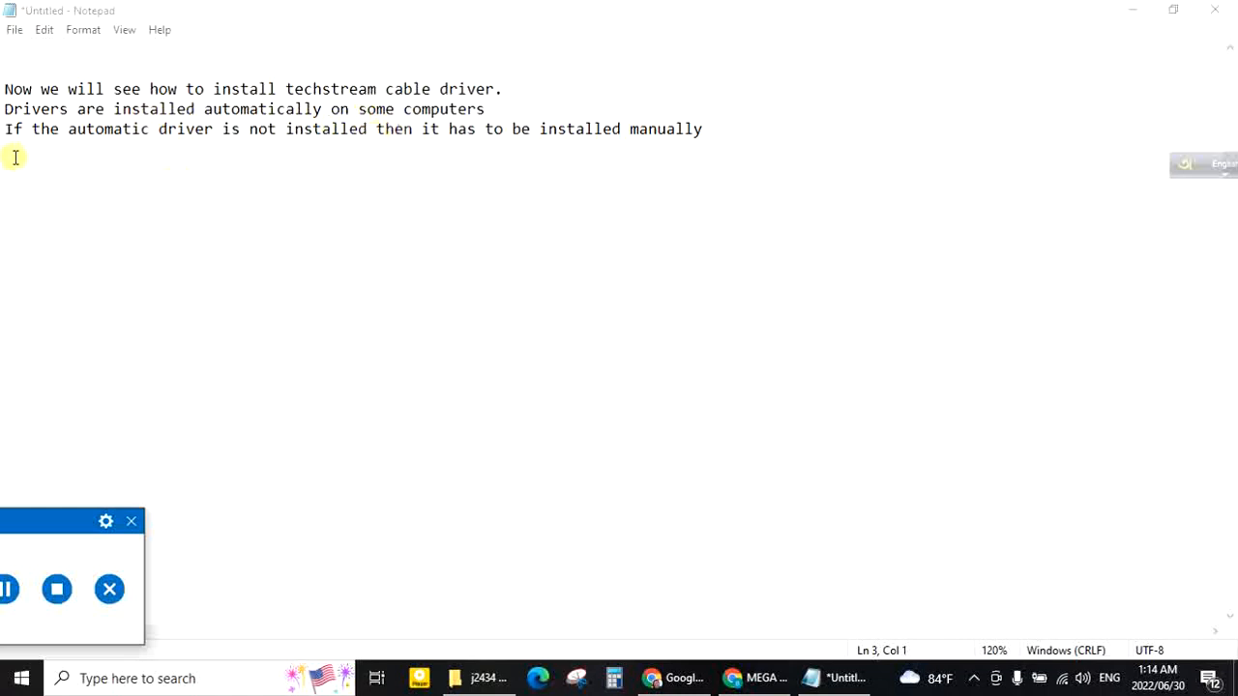
mouse_move(306, 147)
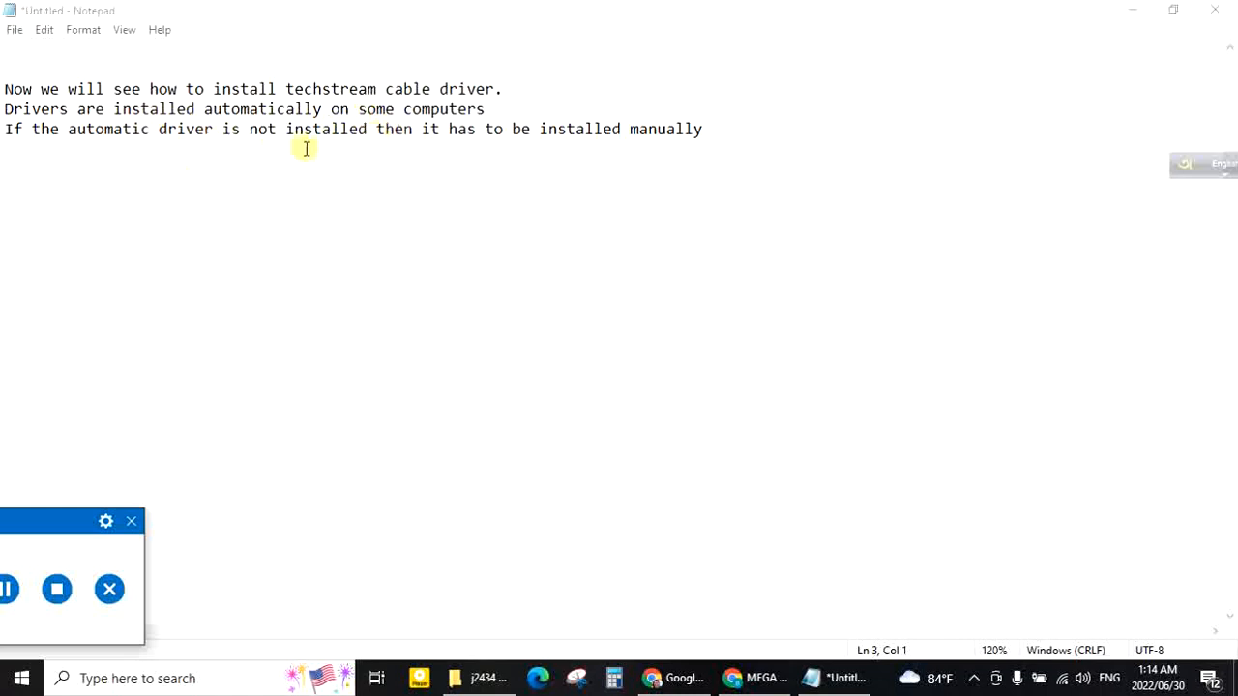
mouse_move(499, 163)
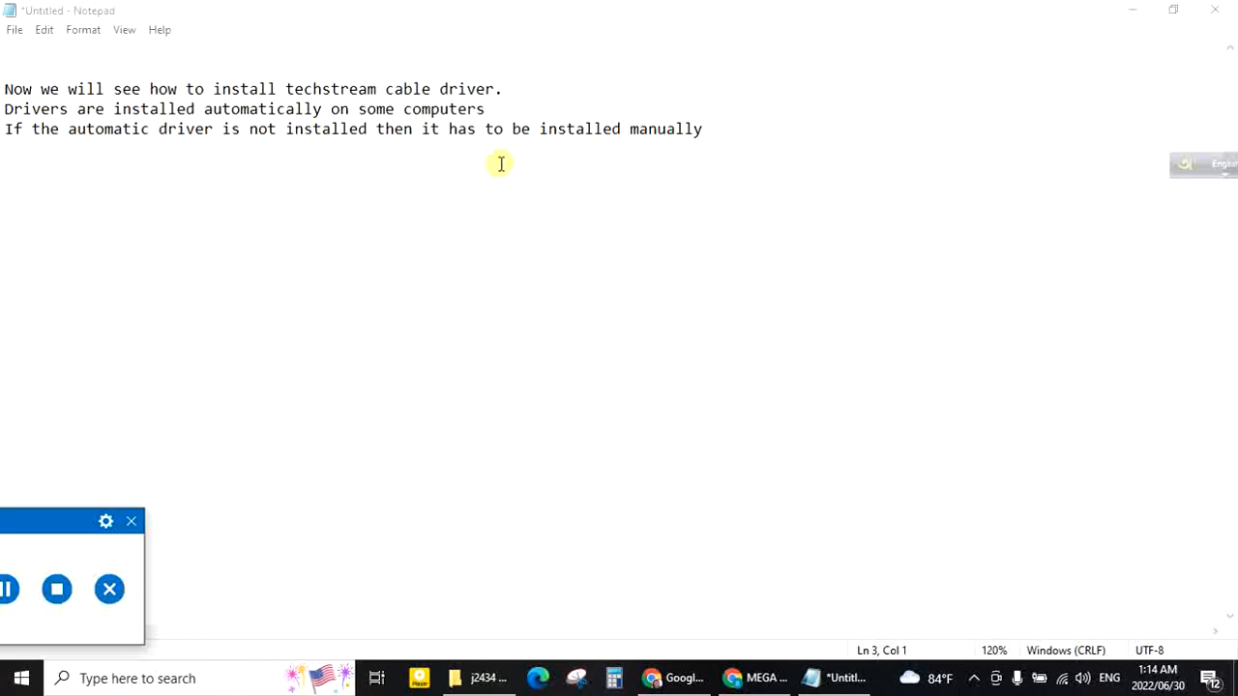
mouse_move(572, 151)
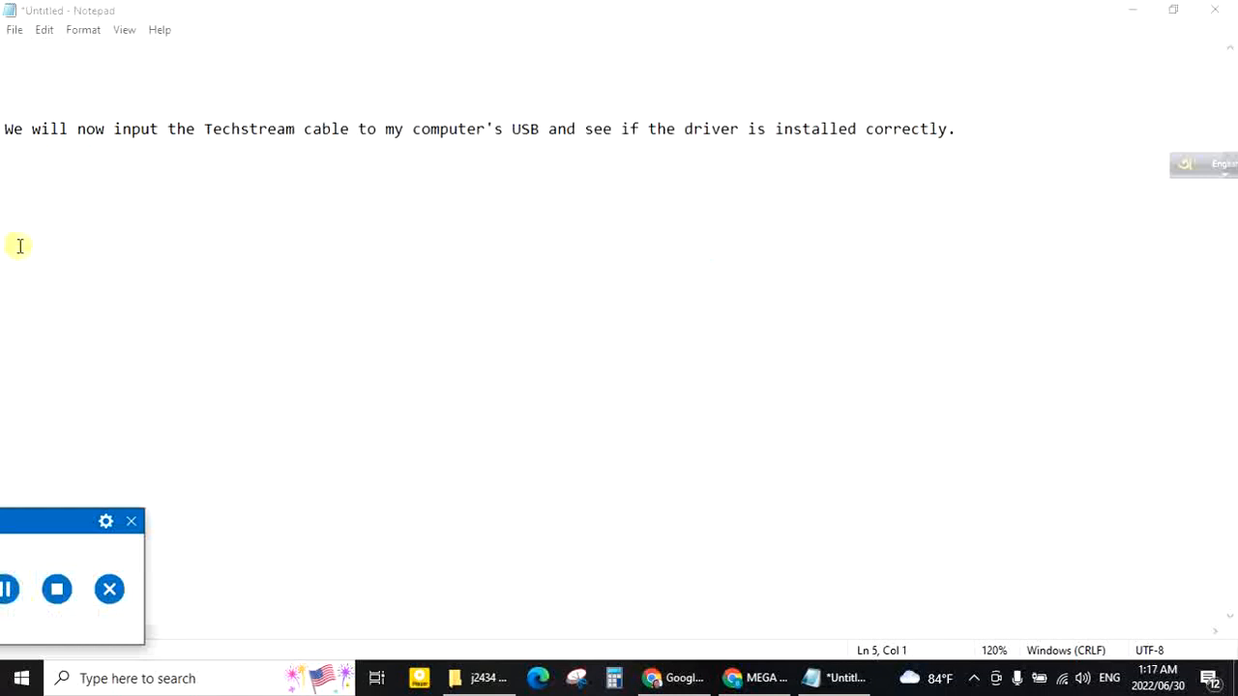
mouse_move(355, 128)
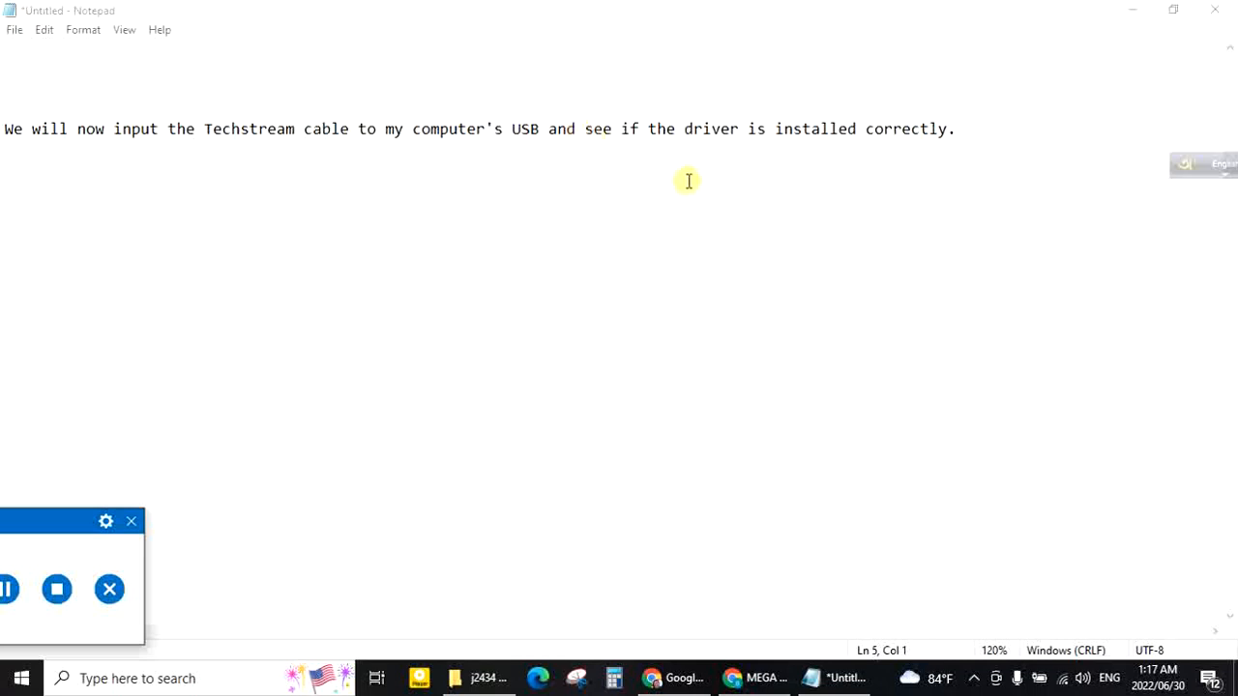
mouse_move(1018, 342)
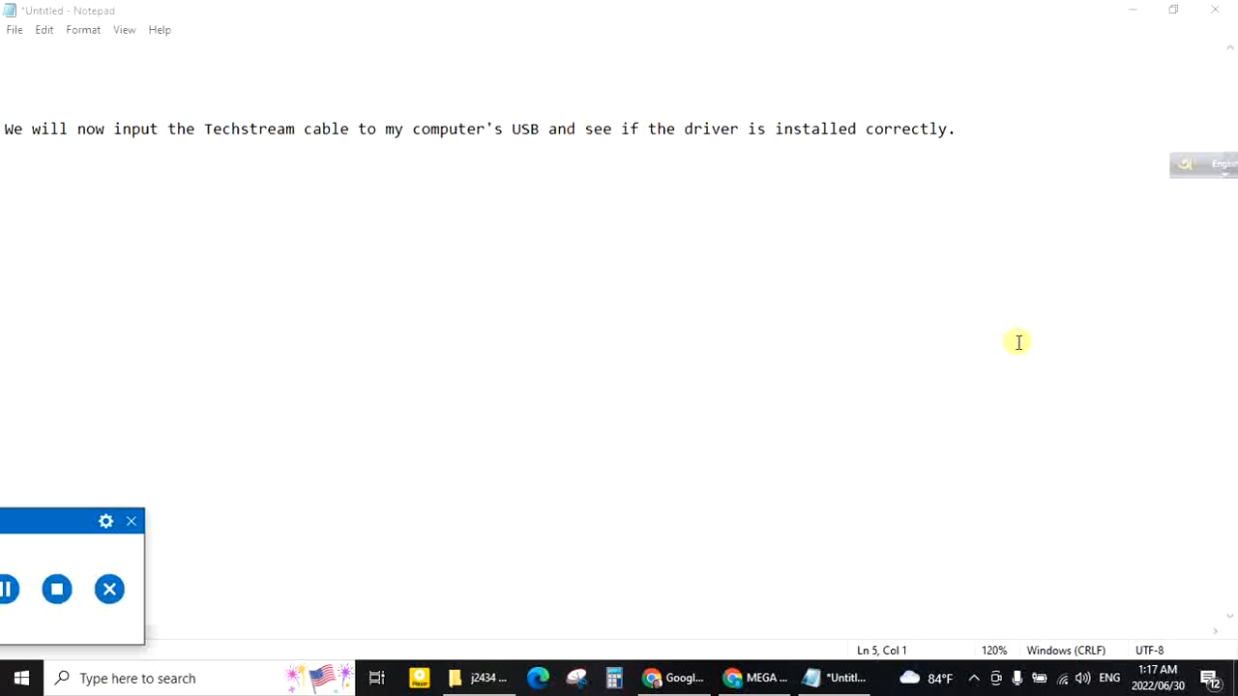
mouse_move(1074, 425)
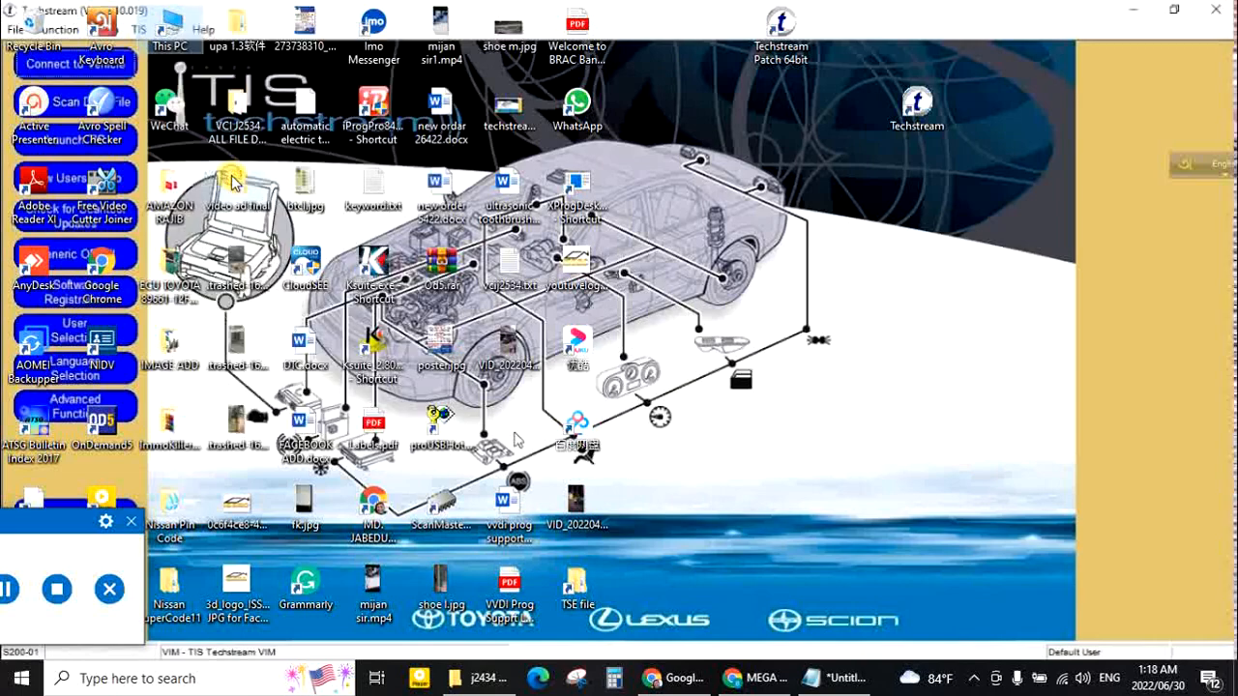
mouse_move(269, 263)
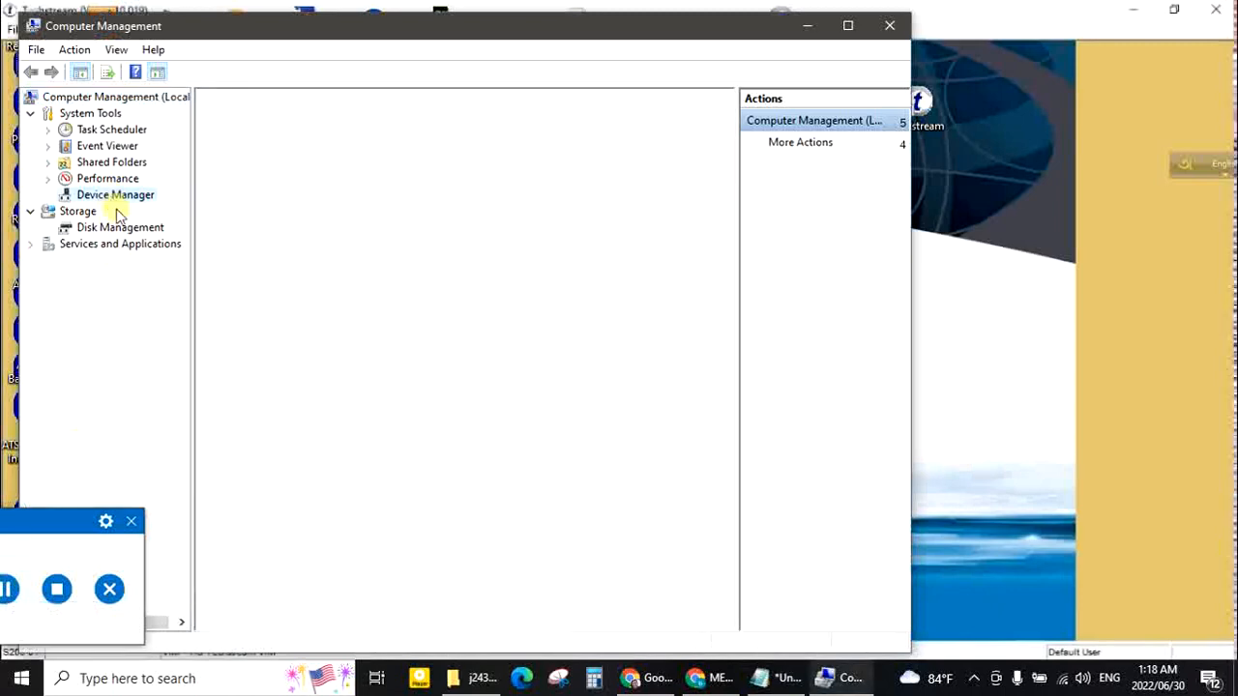
- Show Device Manager, expand Ports (COM & LPT) and bring up actions for USB Serial Port (COM3)
click(116, 193)
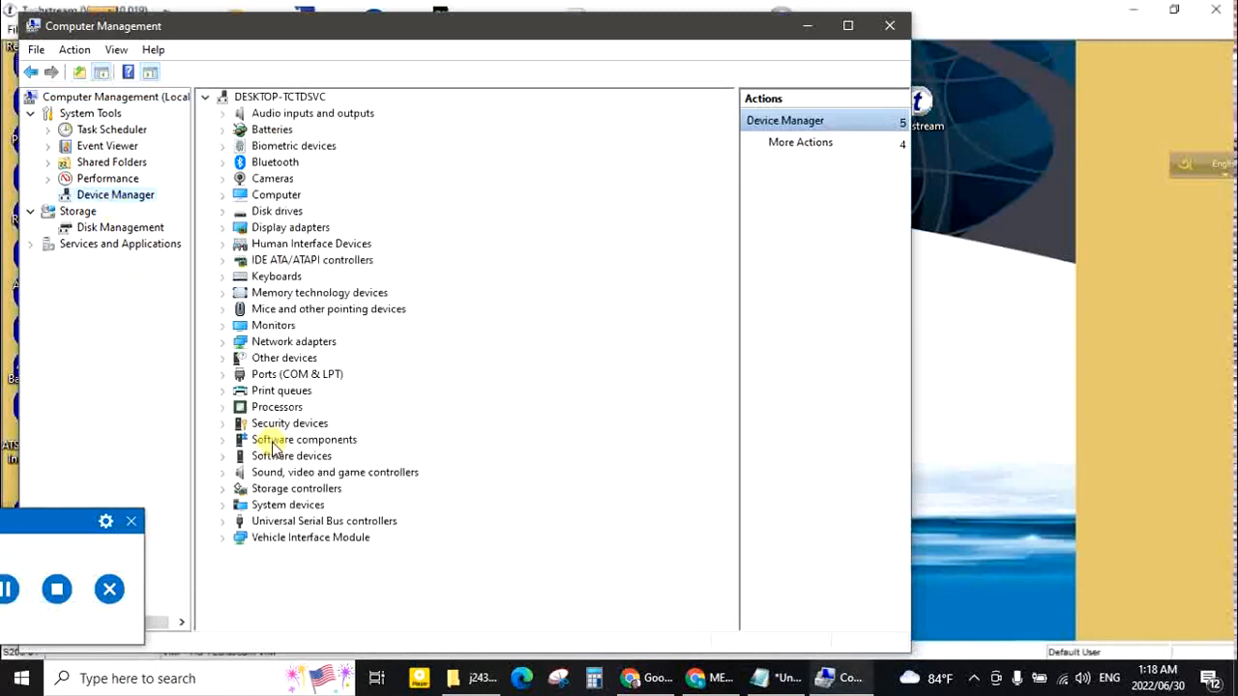
click(224, 375)
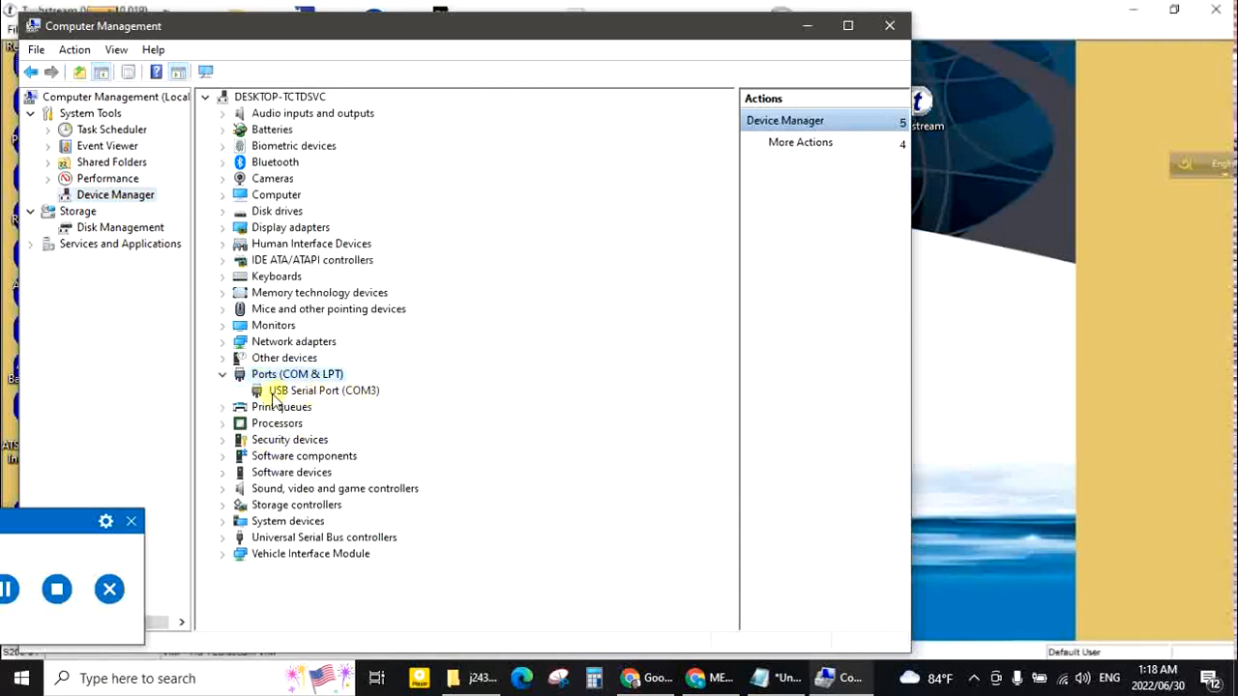
click(323, 391)
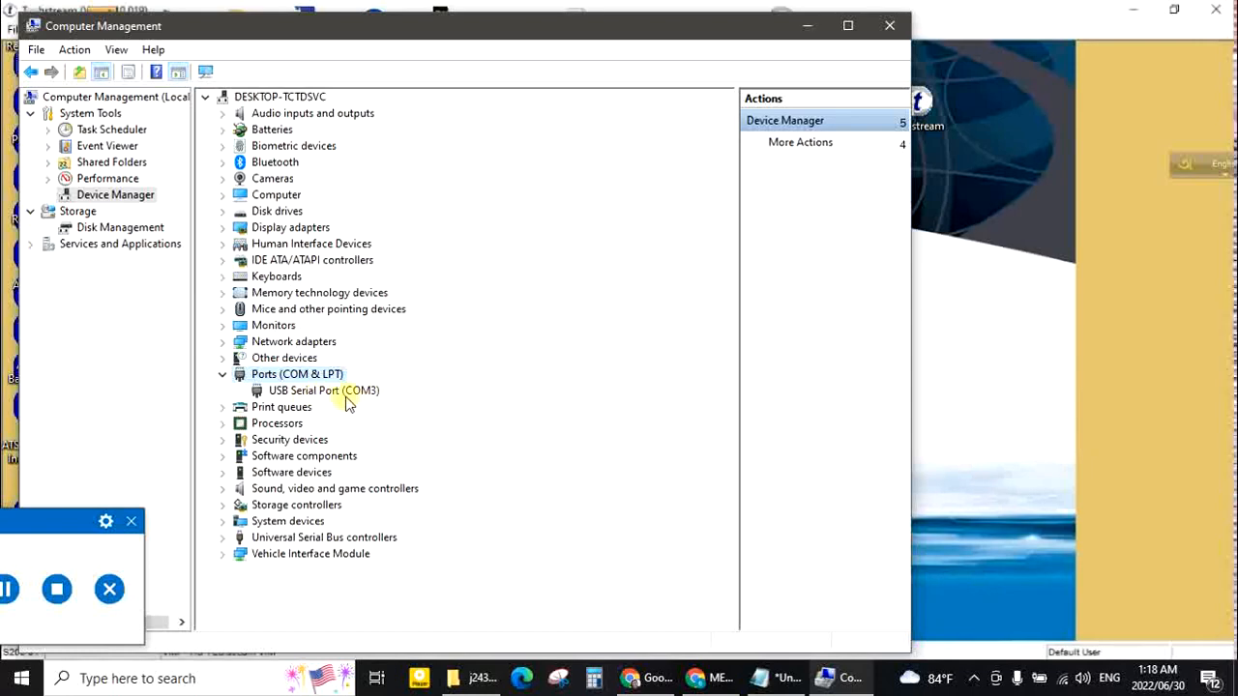
right_click(323, 391)
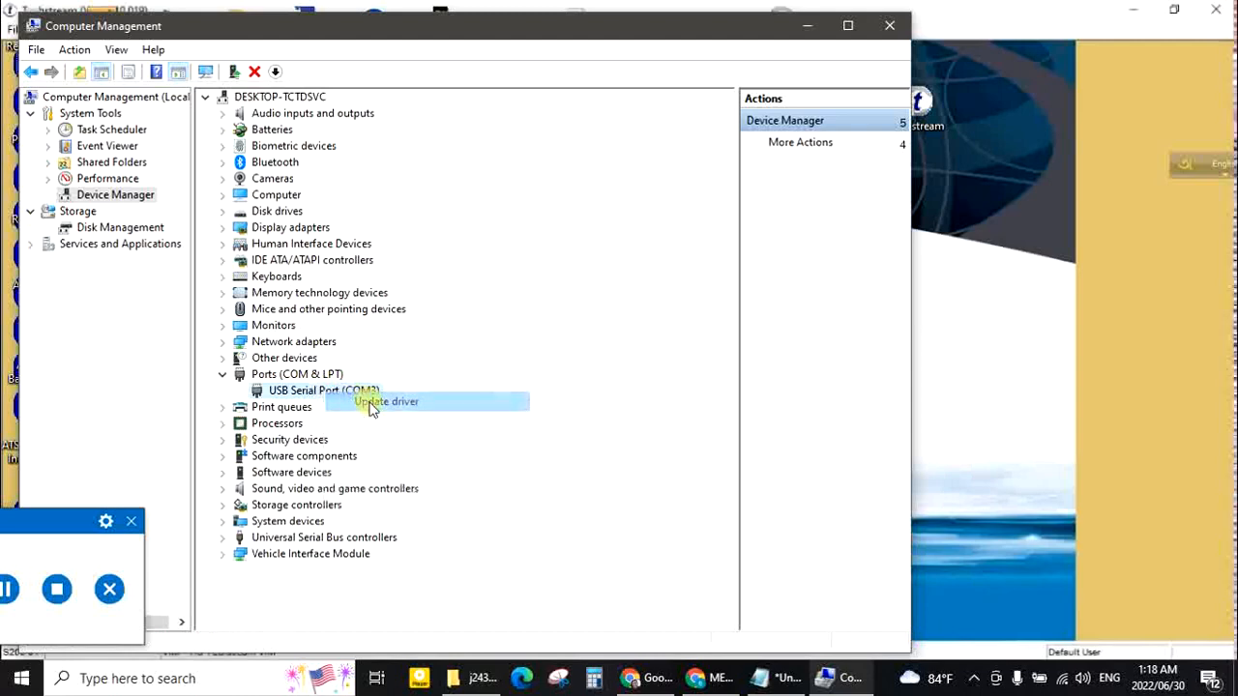
- Start a manual driver update and browse to the MVCI Driver for TOYOTA folder inside TECHSTREAM V 15 00 028 ALL FILE
click(387, 400)
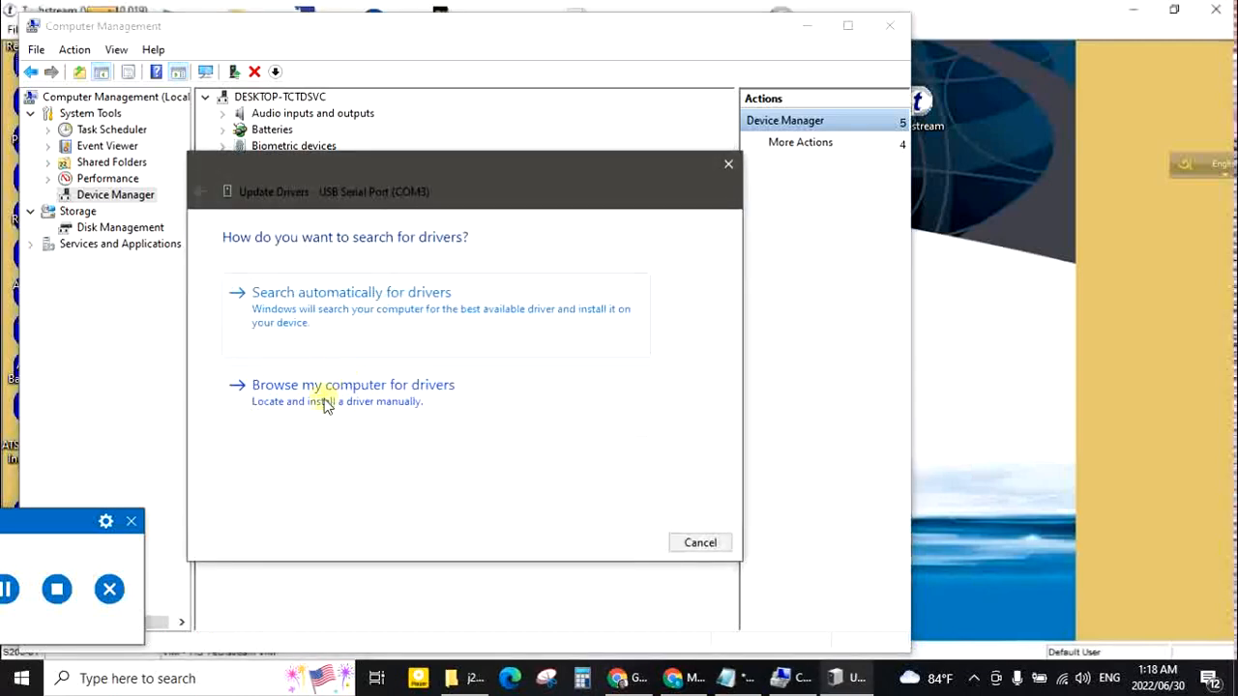
click(352, 385)
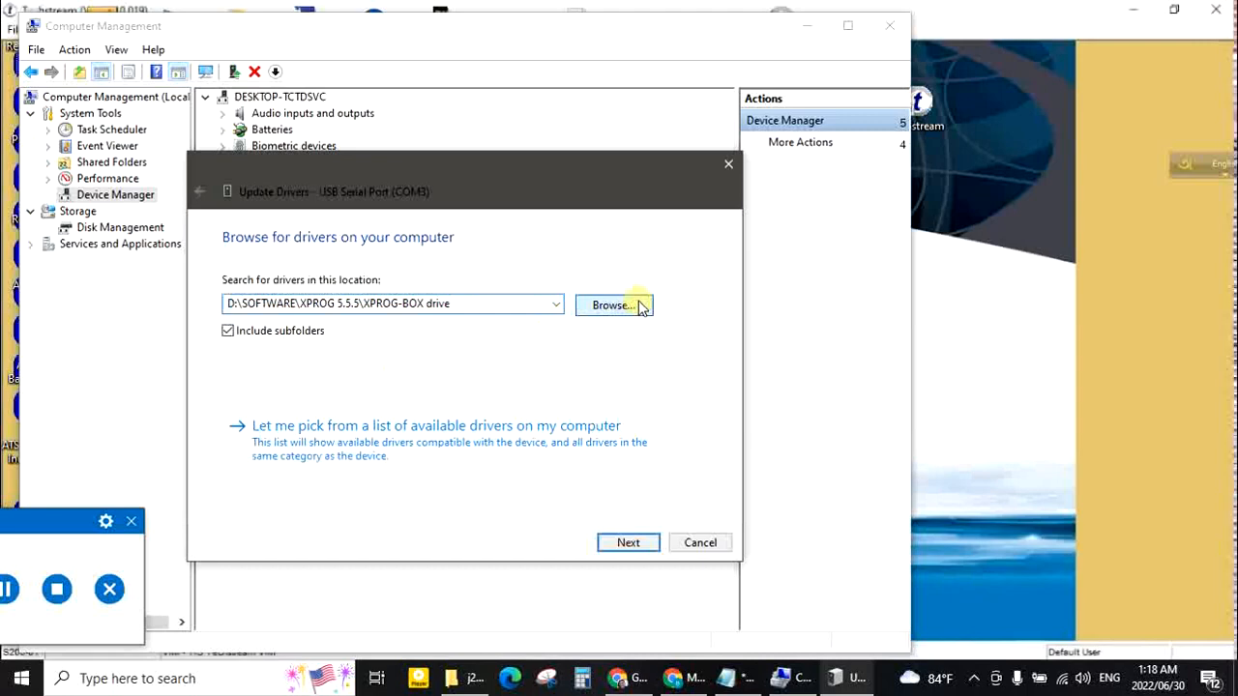
click(613, 305)
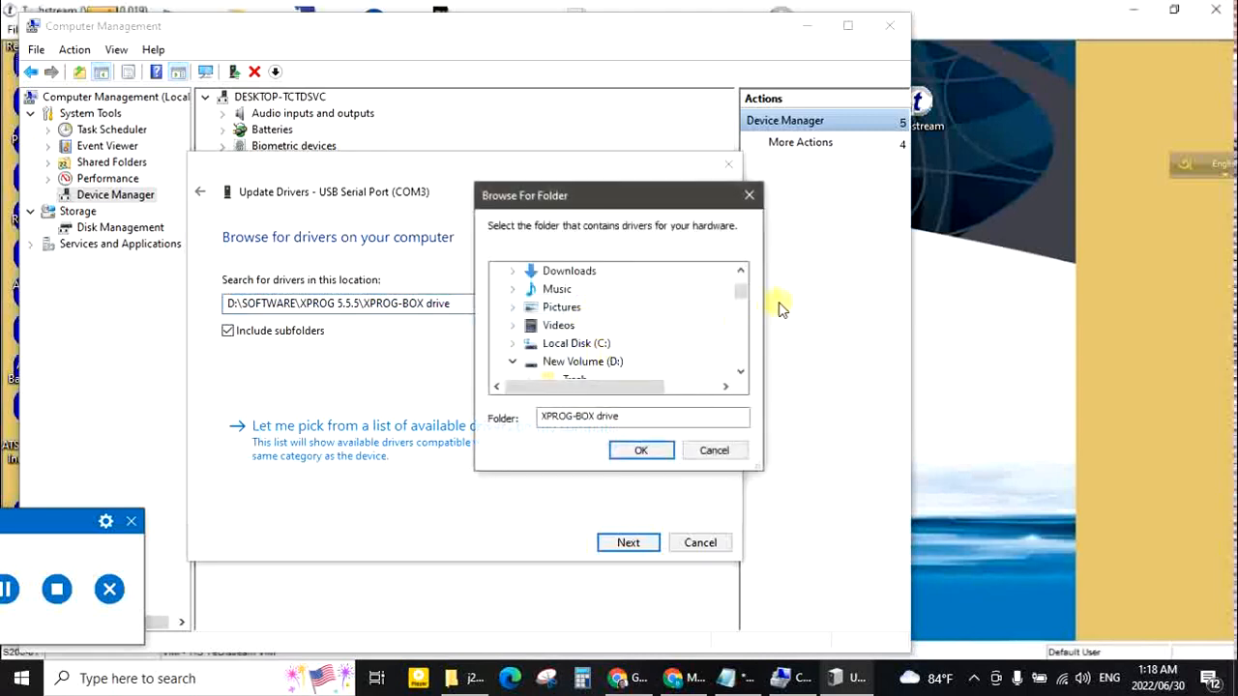
scroll(down, 3)
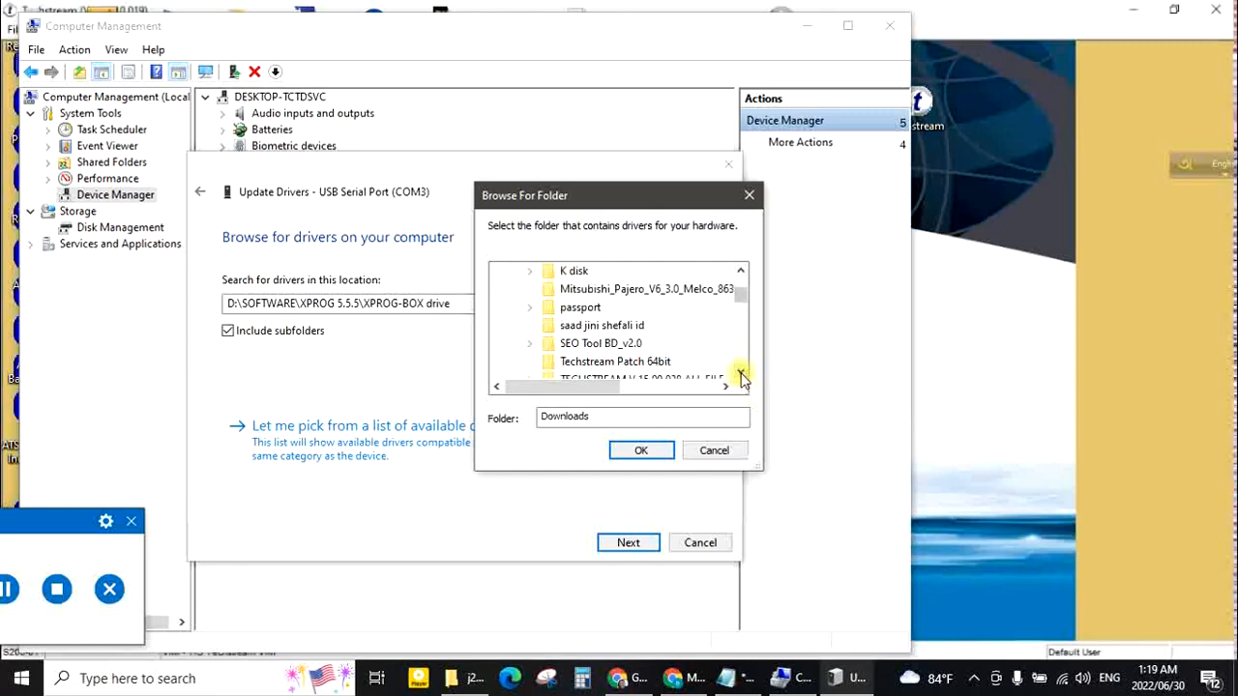
scroll(down, 3)
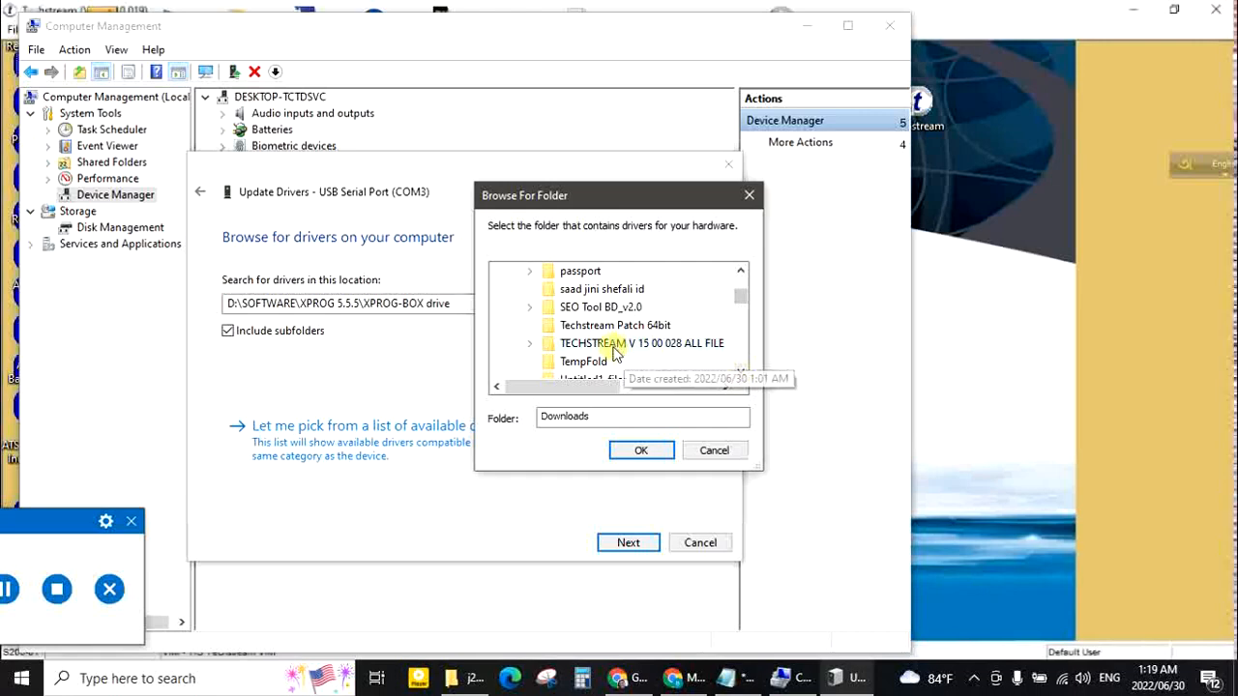
click(592, 345)
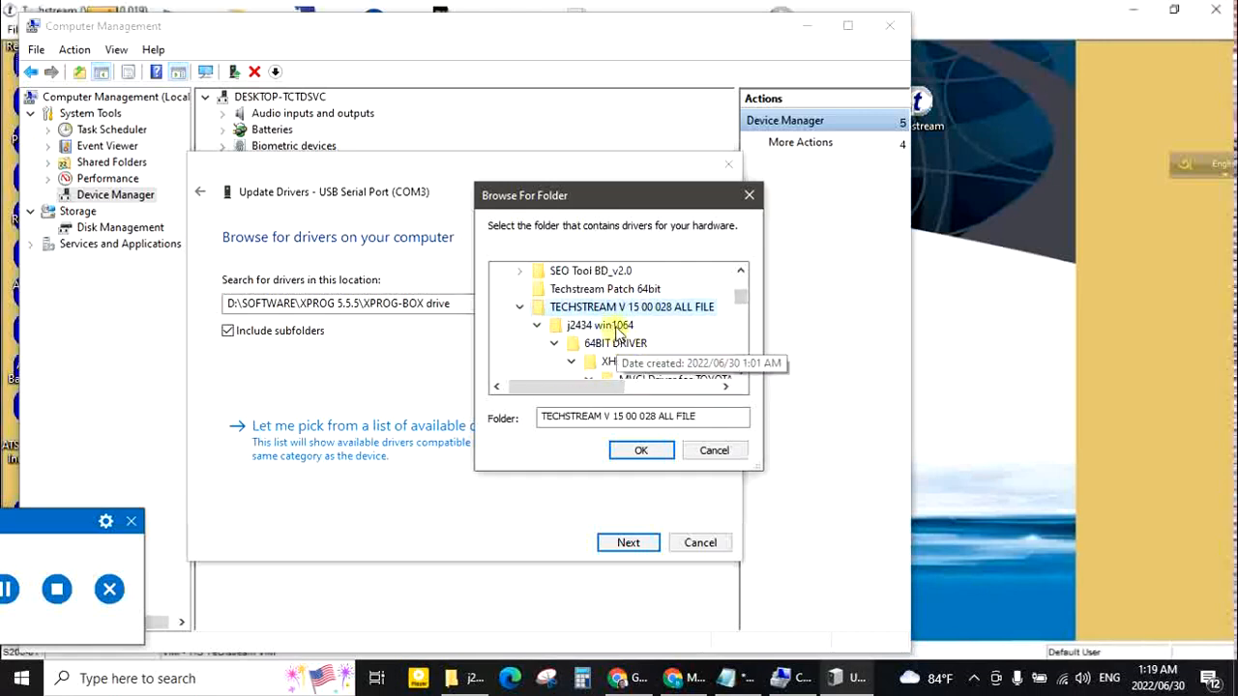
scroll(down, 3)
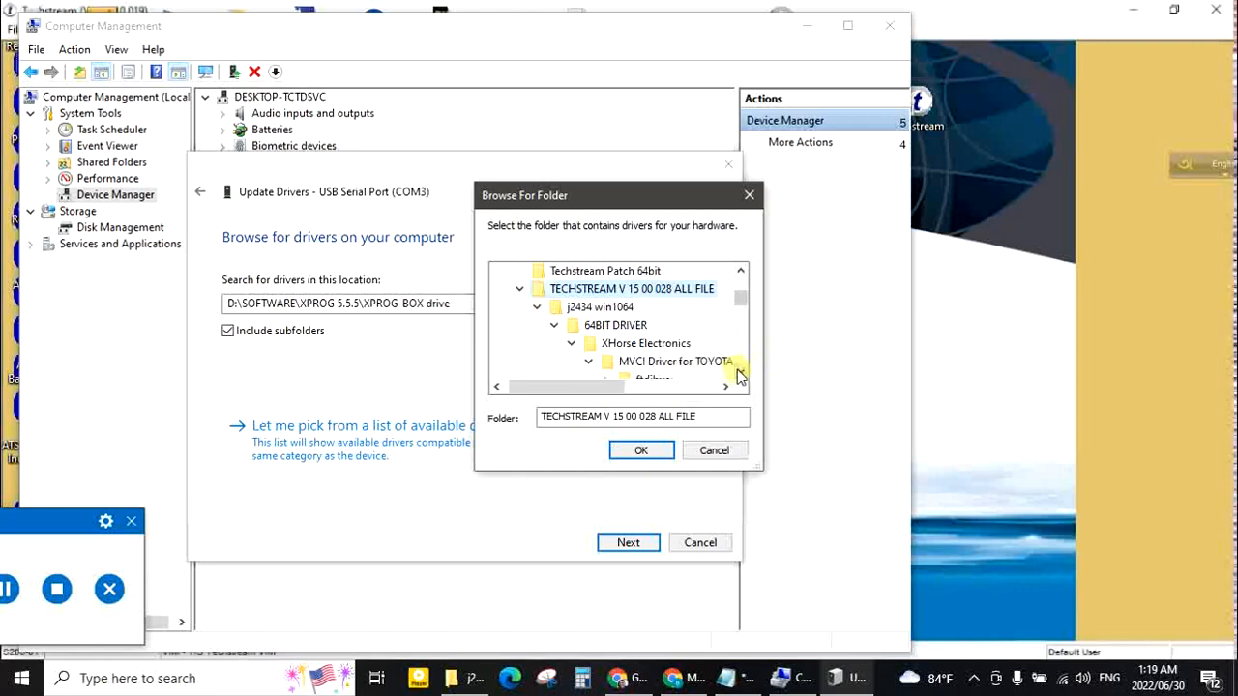
click(675, 362)
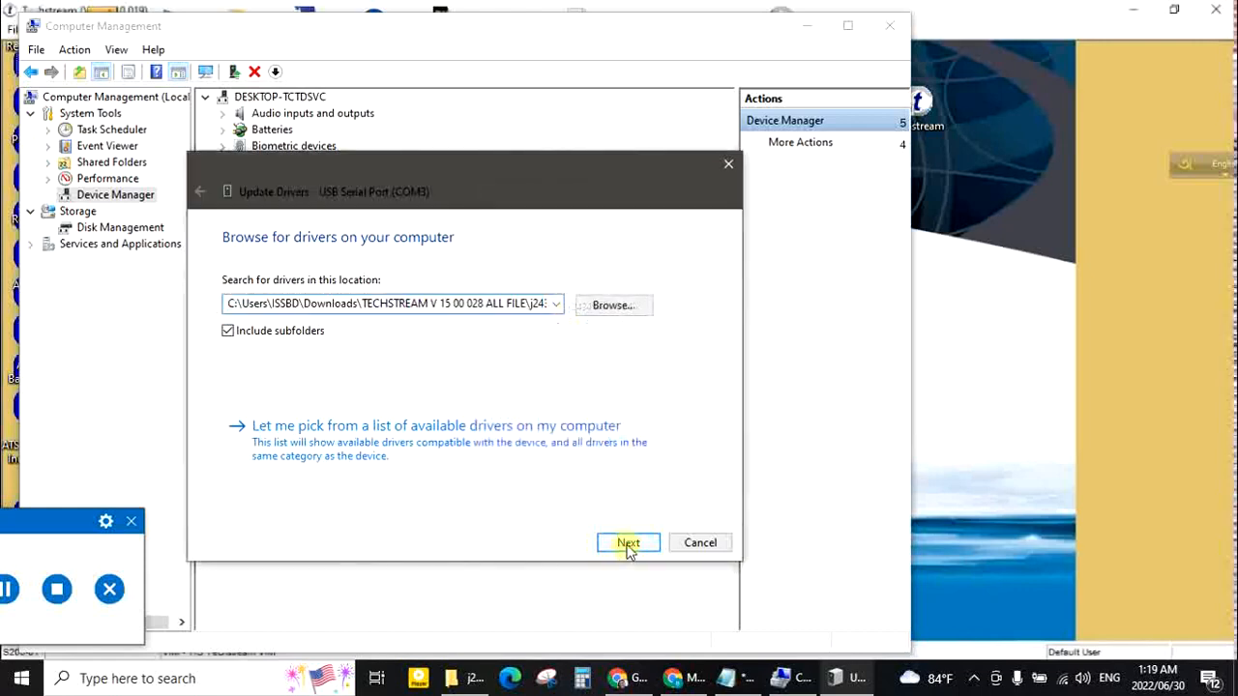
- Search that folder for the driver and dismiss the best-driver-already-installed result
click(627, 542)
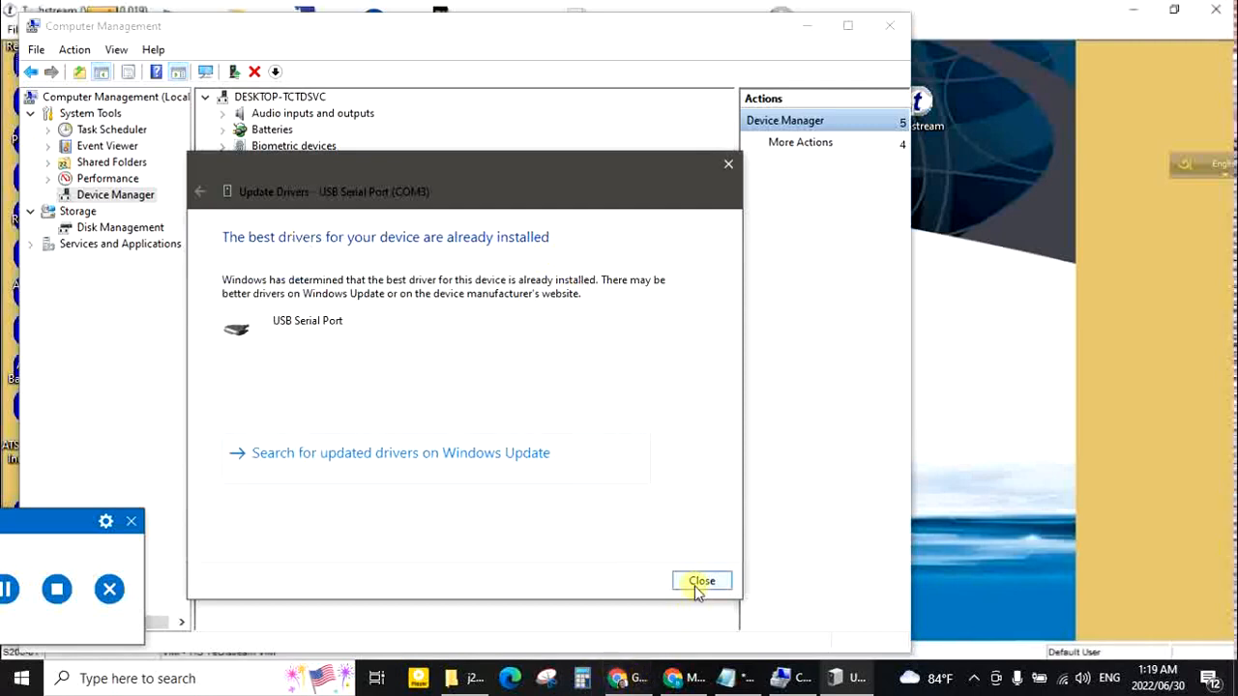
click(700, 581)
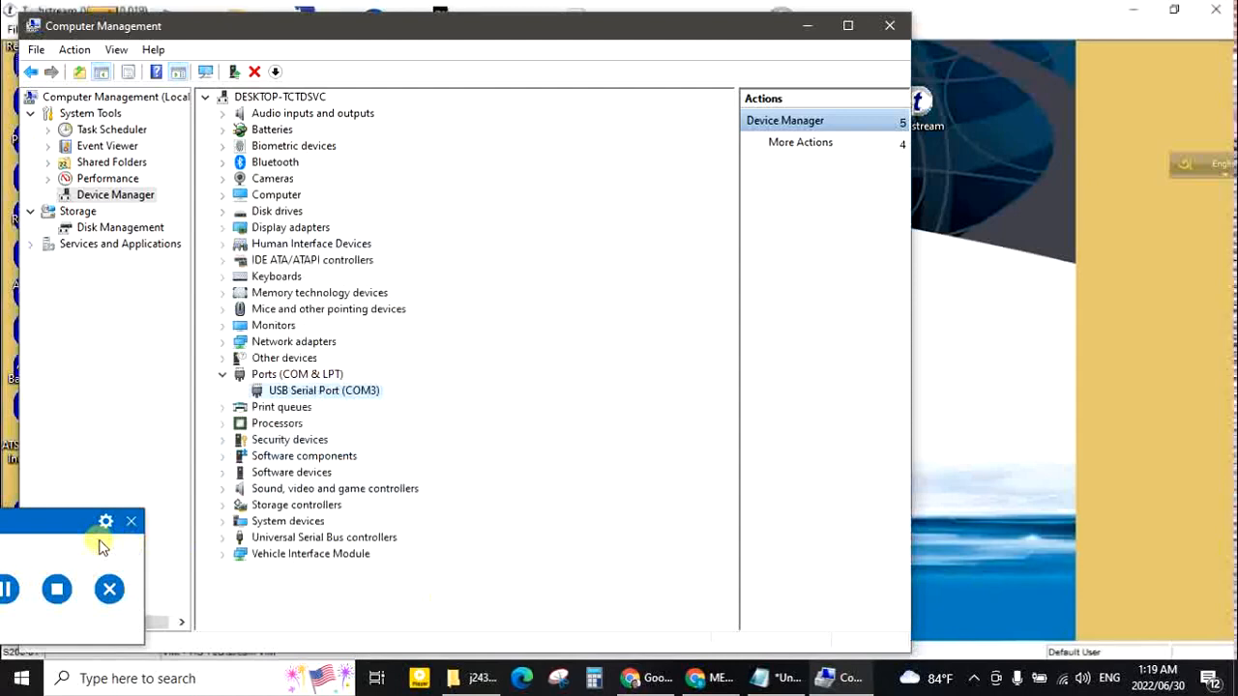
click(824, 677)
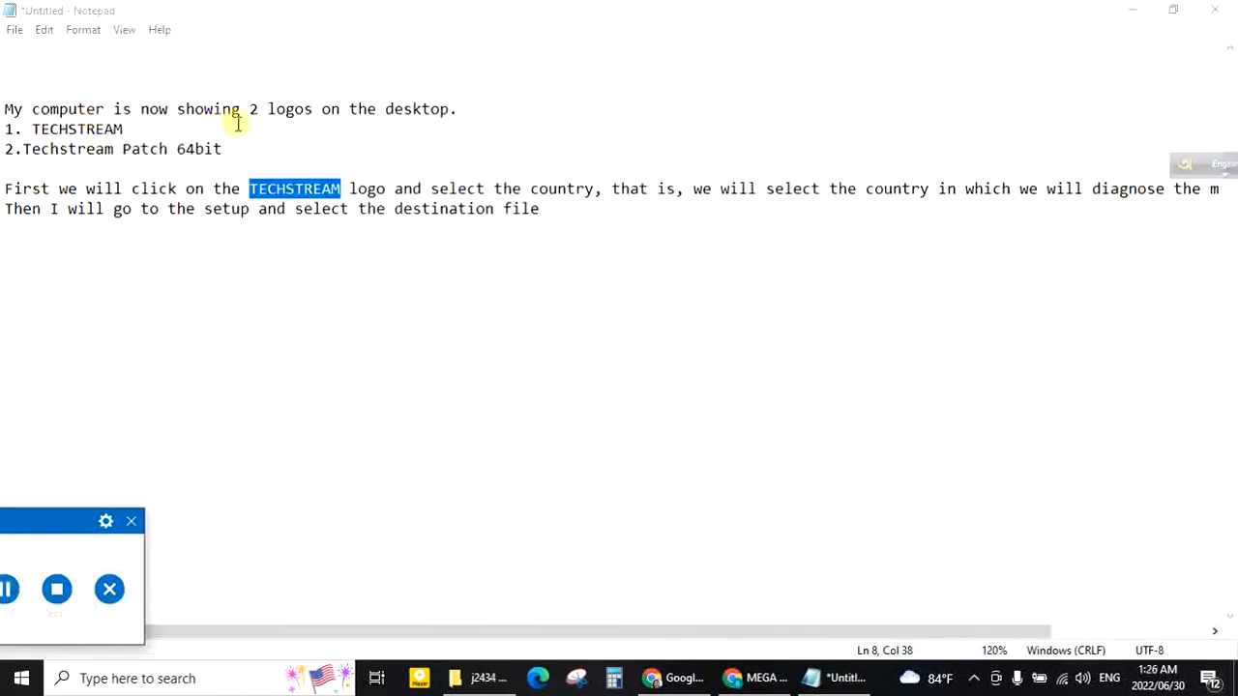
mouse_move(93, 143)
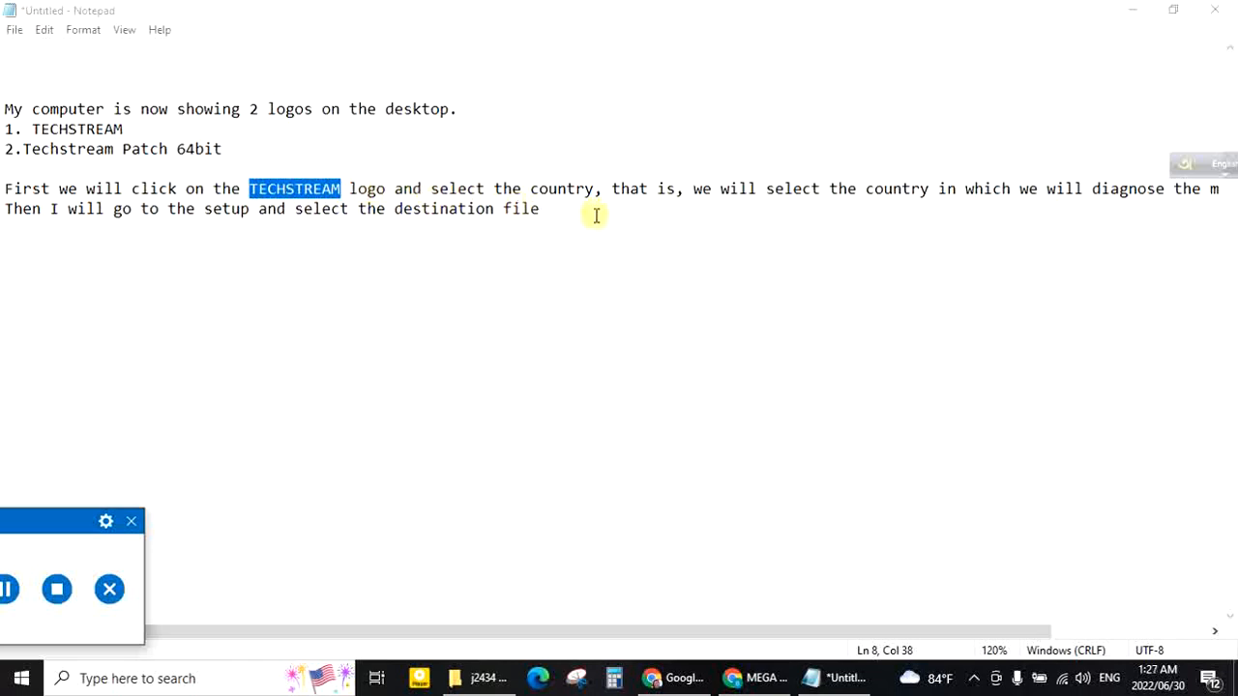
mouse_move(660, 219)
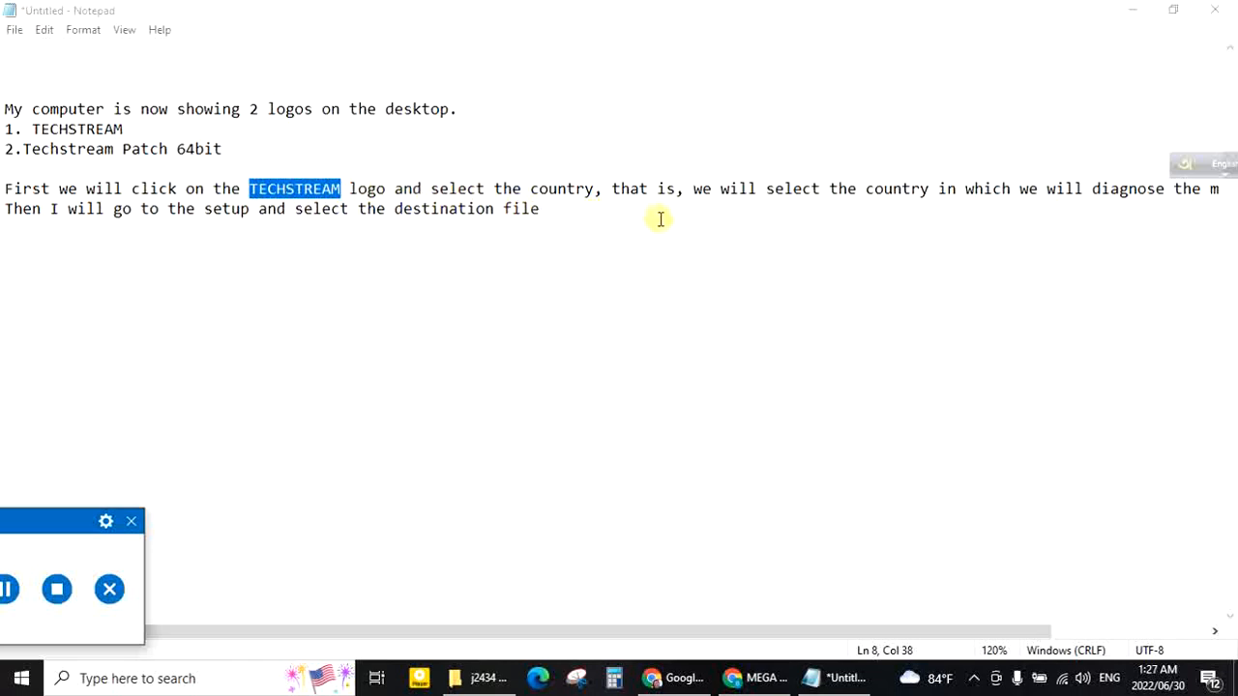
mouse_move(996, 223)
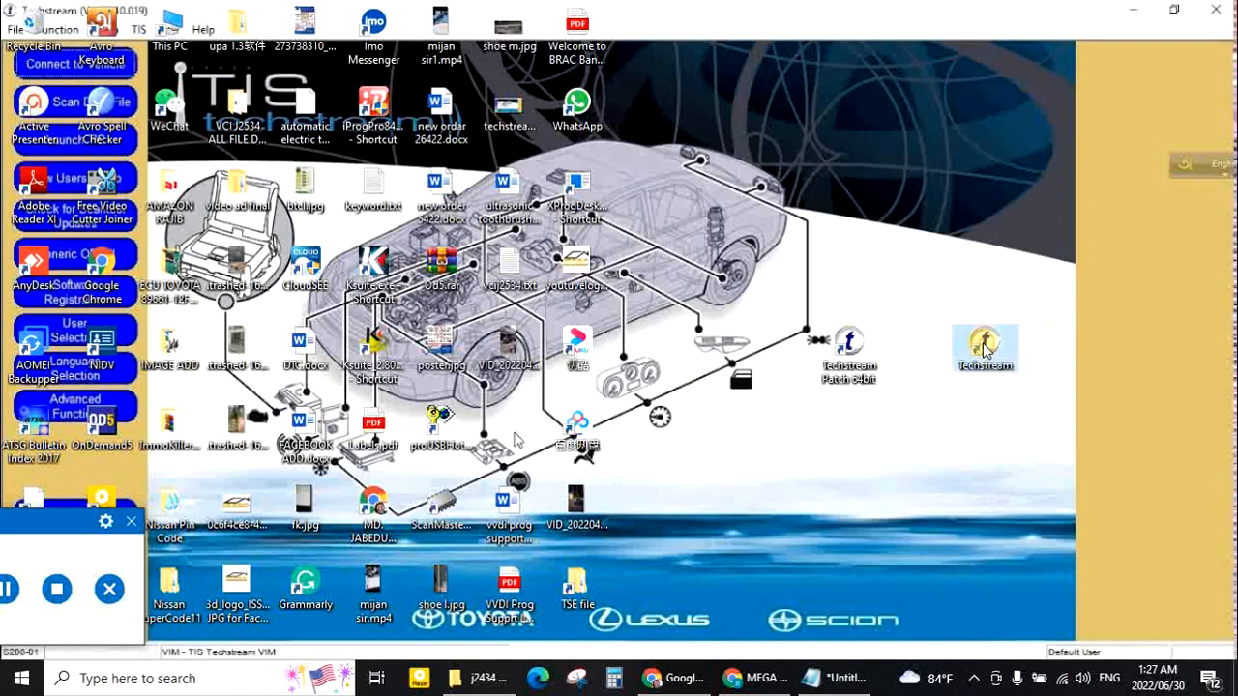
- Launch Techstream's first-run setup, choose North America as the area and keep English
double_click(984, 344)
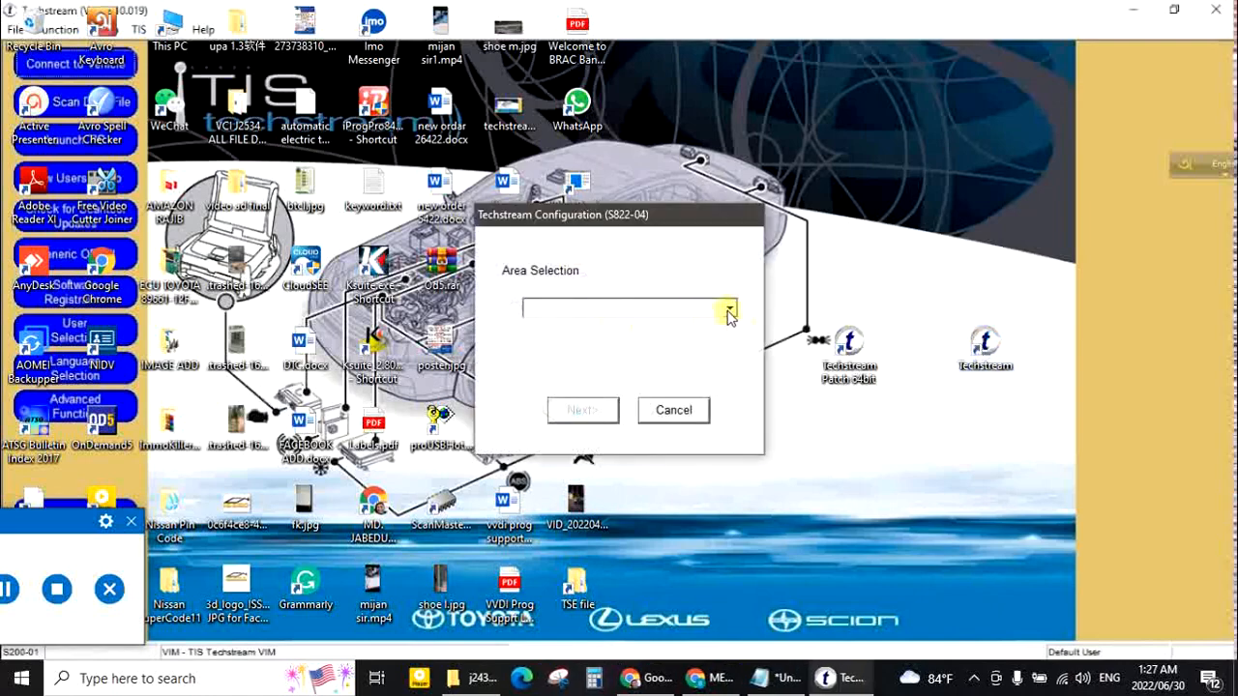
click(727, 310)
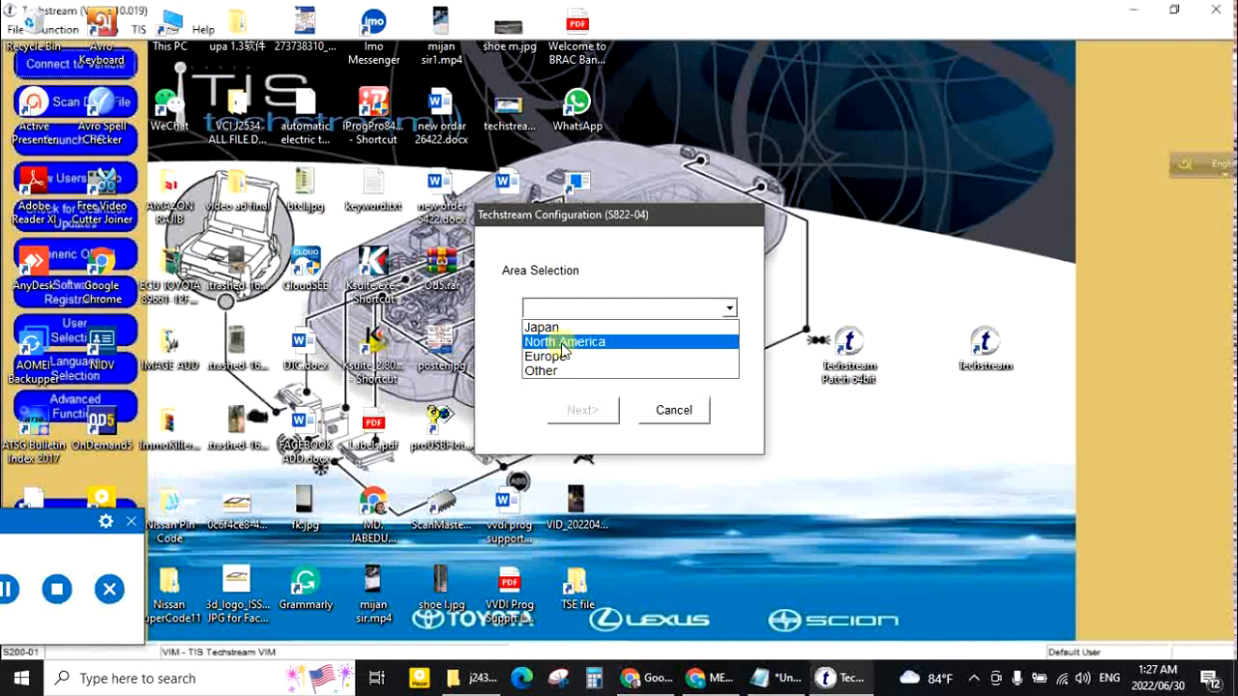
click(565, 341)
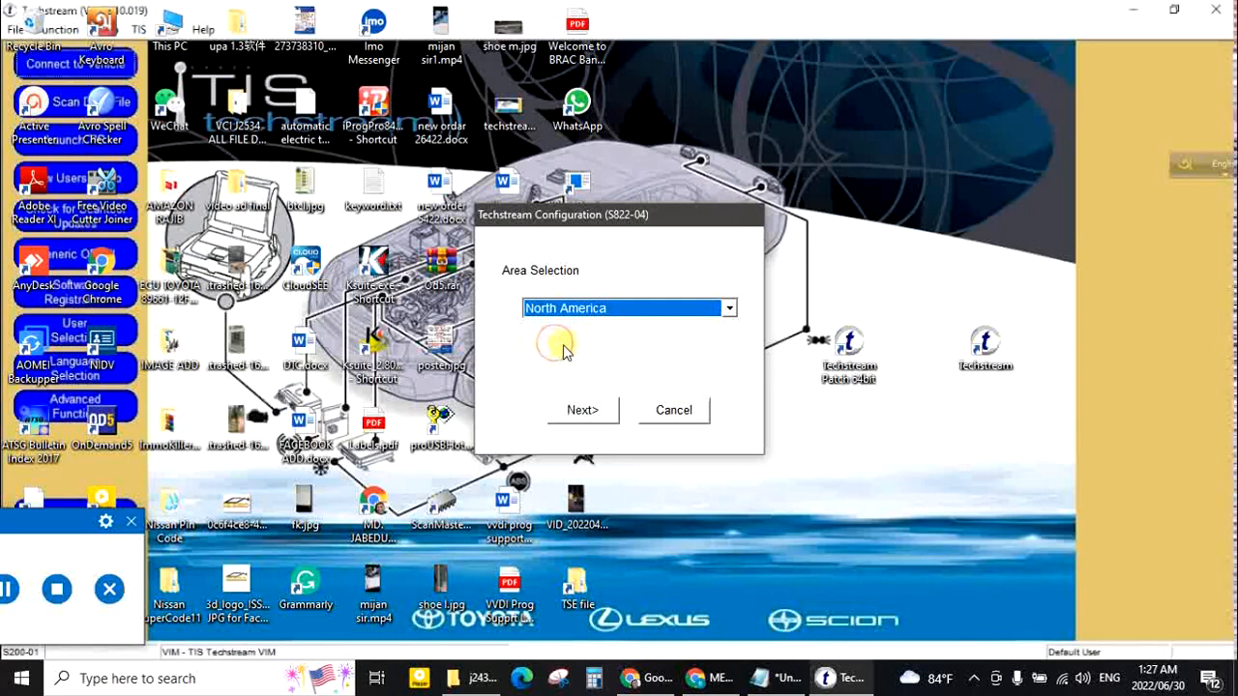
click(582, 410)
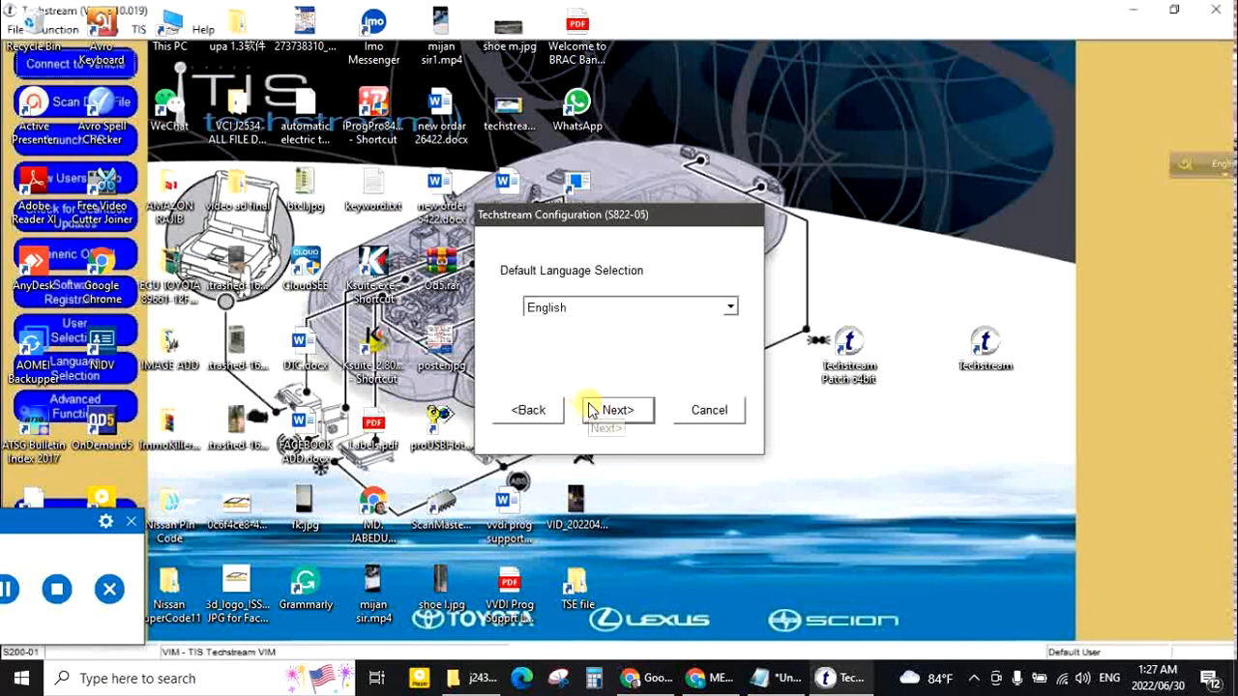
click(615, 410)
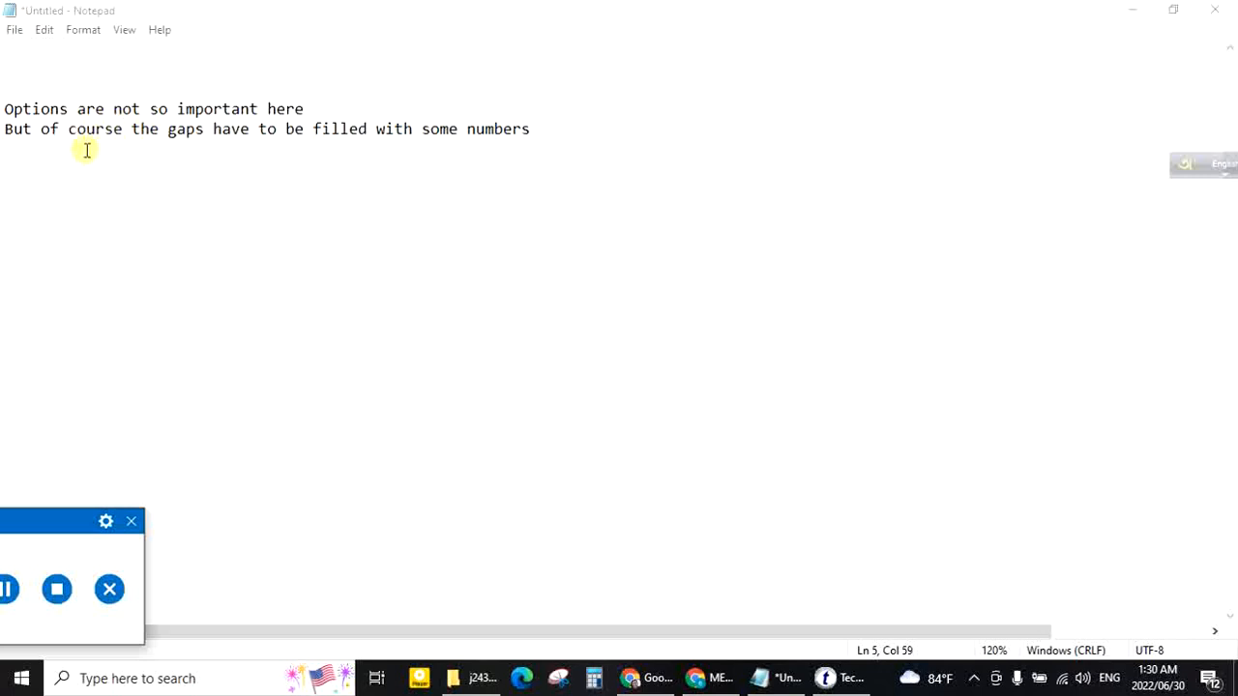
mouse_move(224, 147)
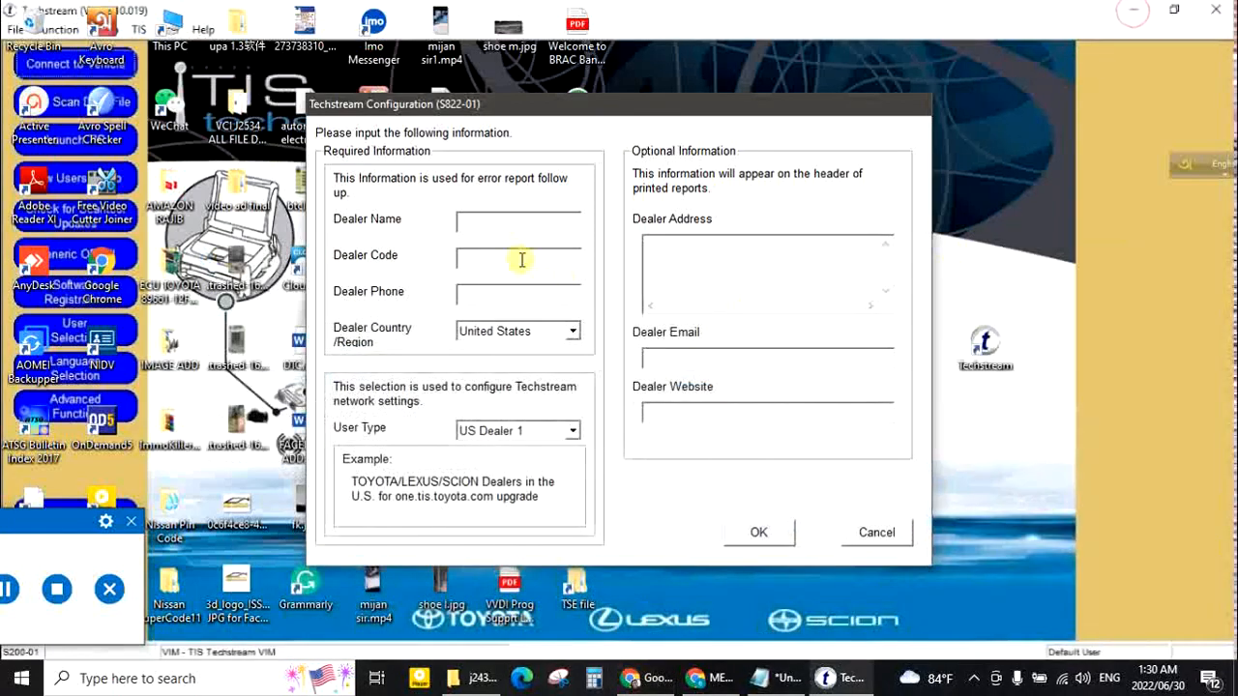
- Enter 22 into the dealer information fields and submit them with OK
text(22)
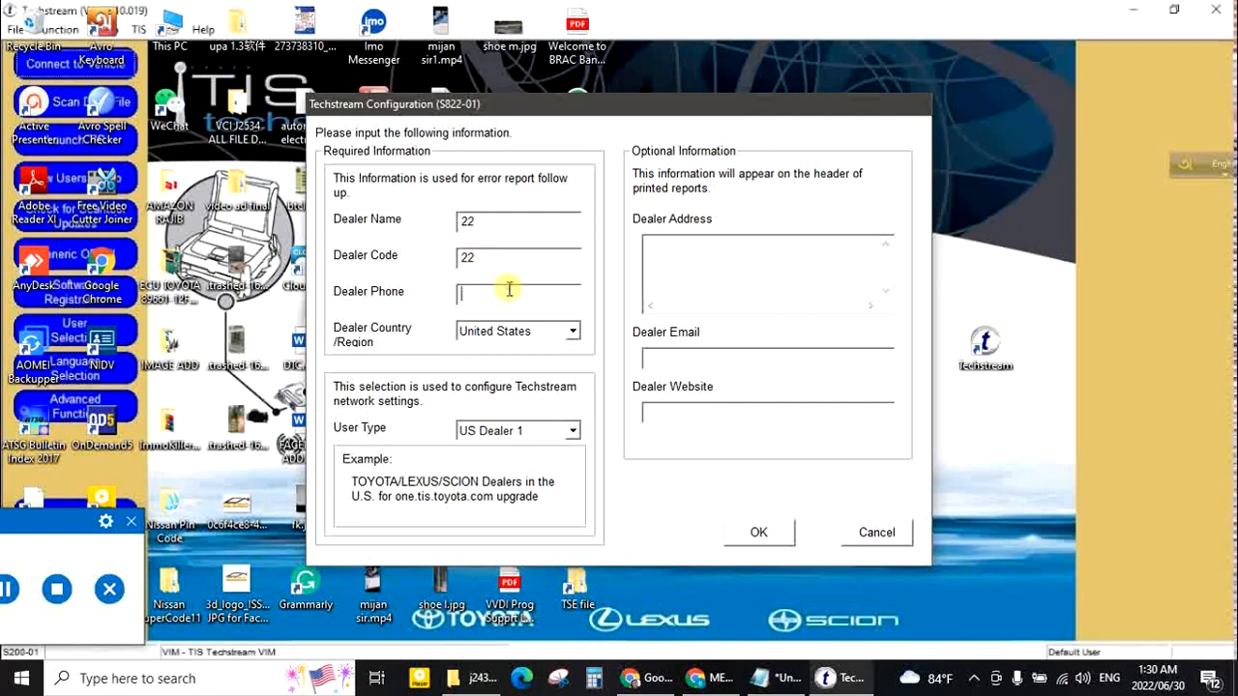
text(22)
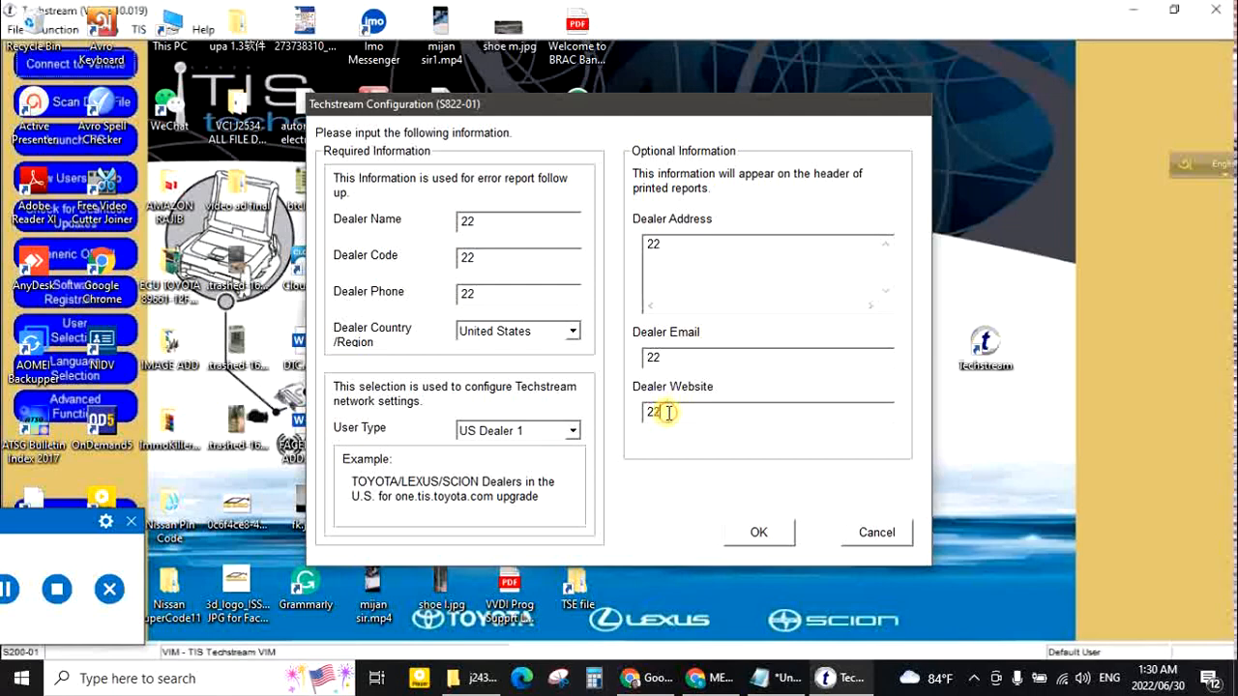
click(759, 532)
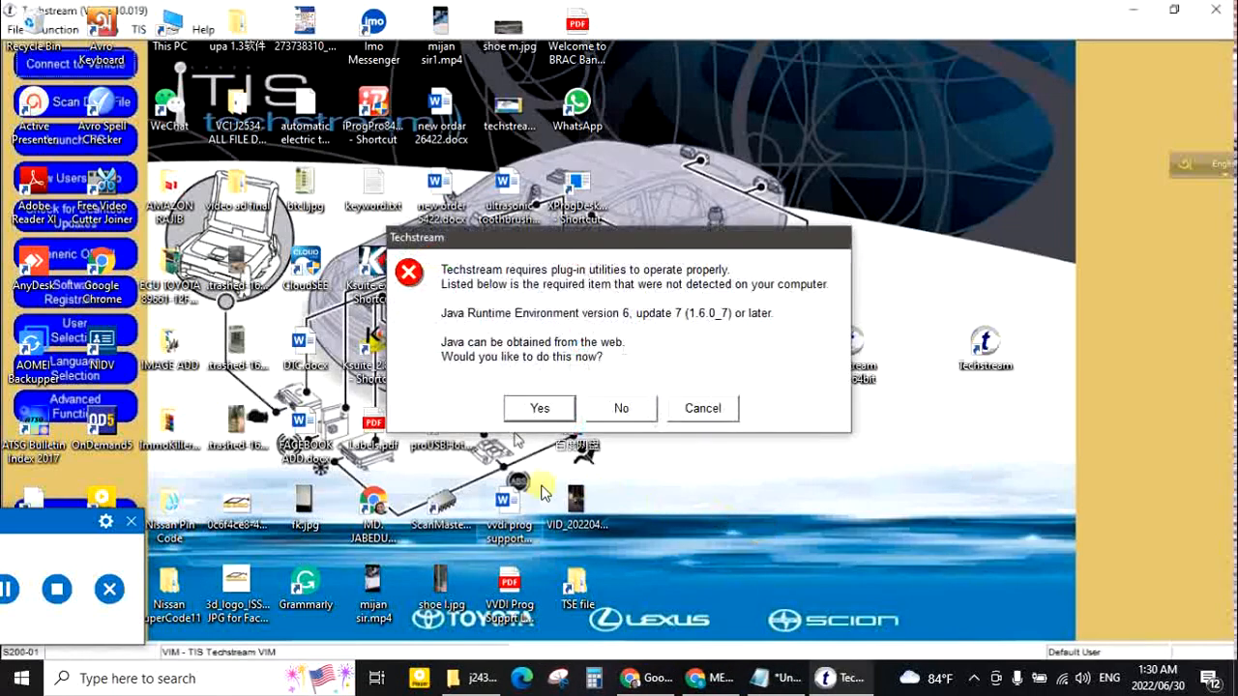
- Dismiss the Java plug-in prompt and go to Setup > VIM Select
click(621, 408)
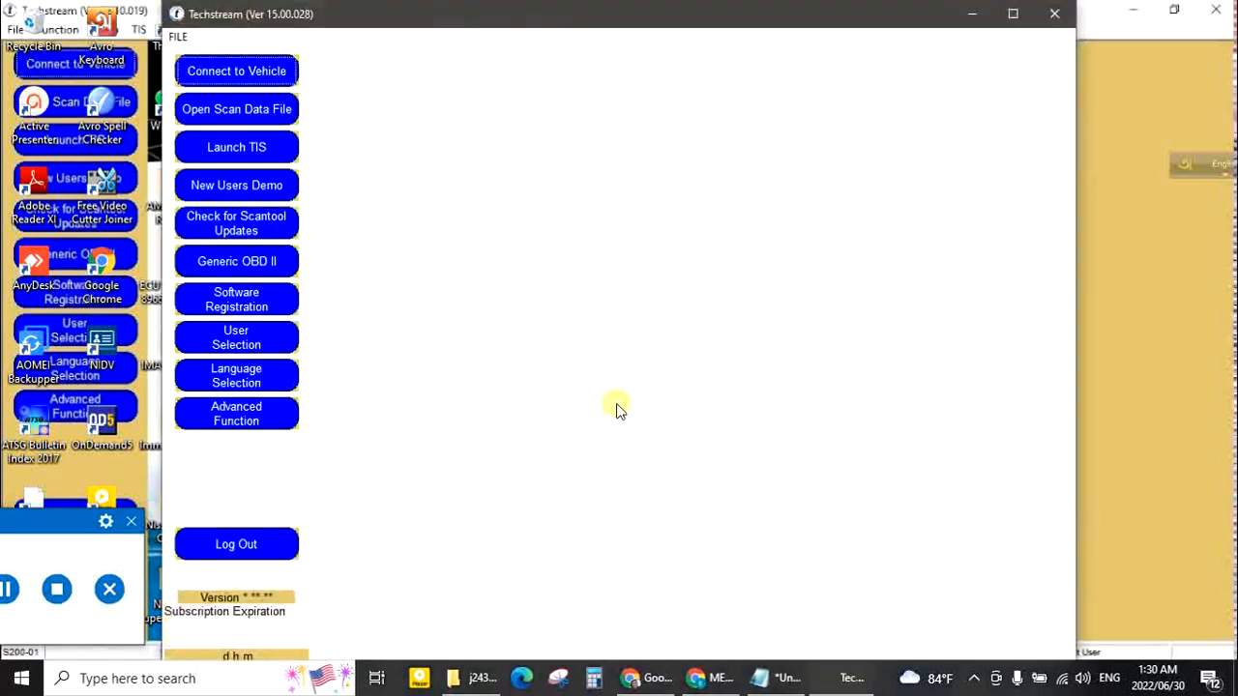
mouse_move(337, 263)
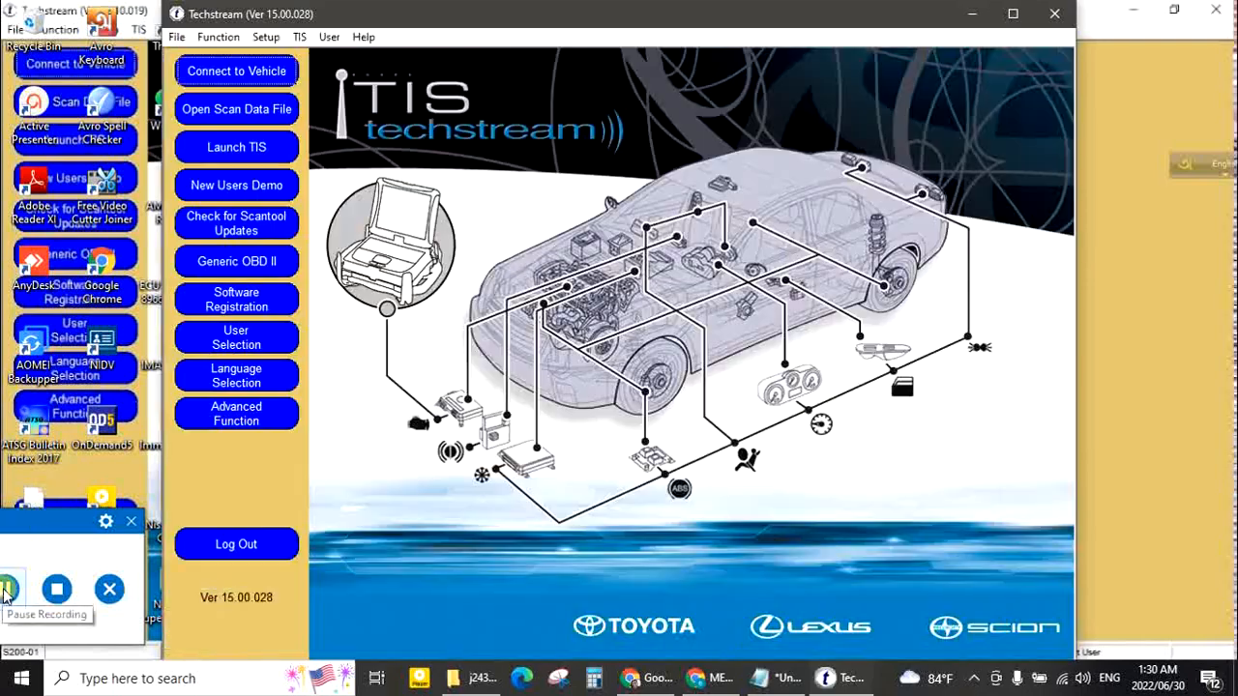
click(236, 298)
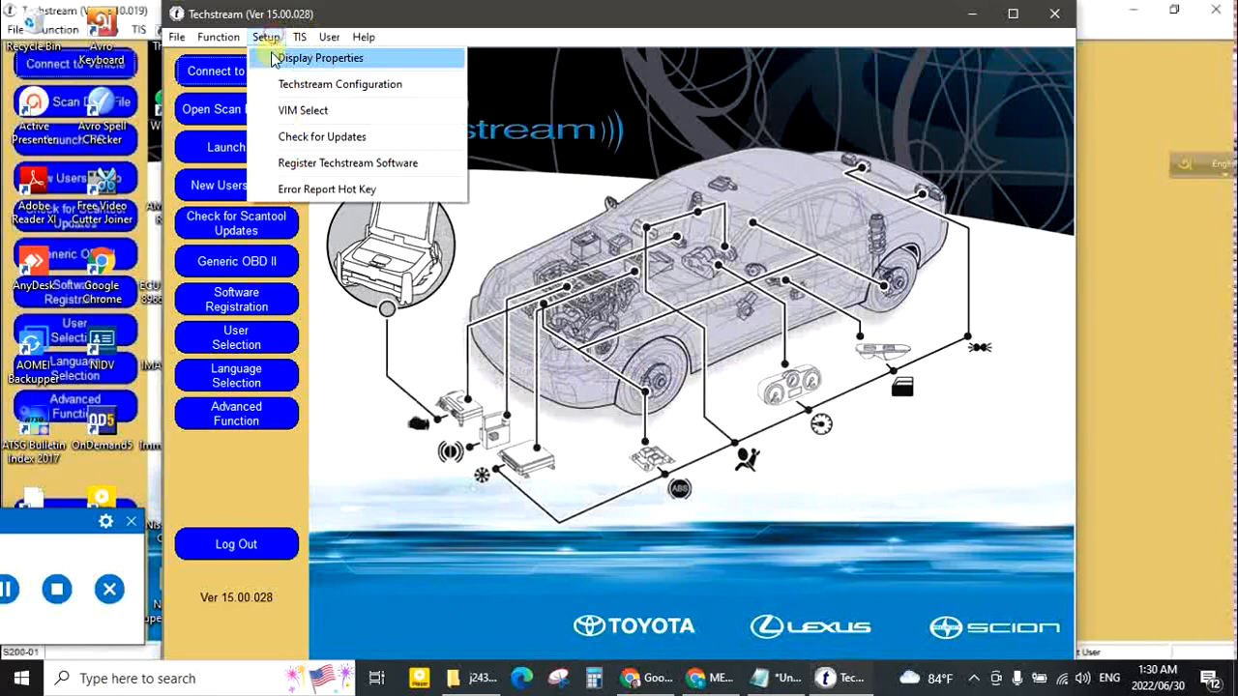
click(302, 109)
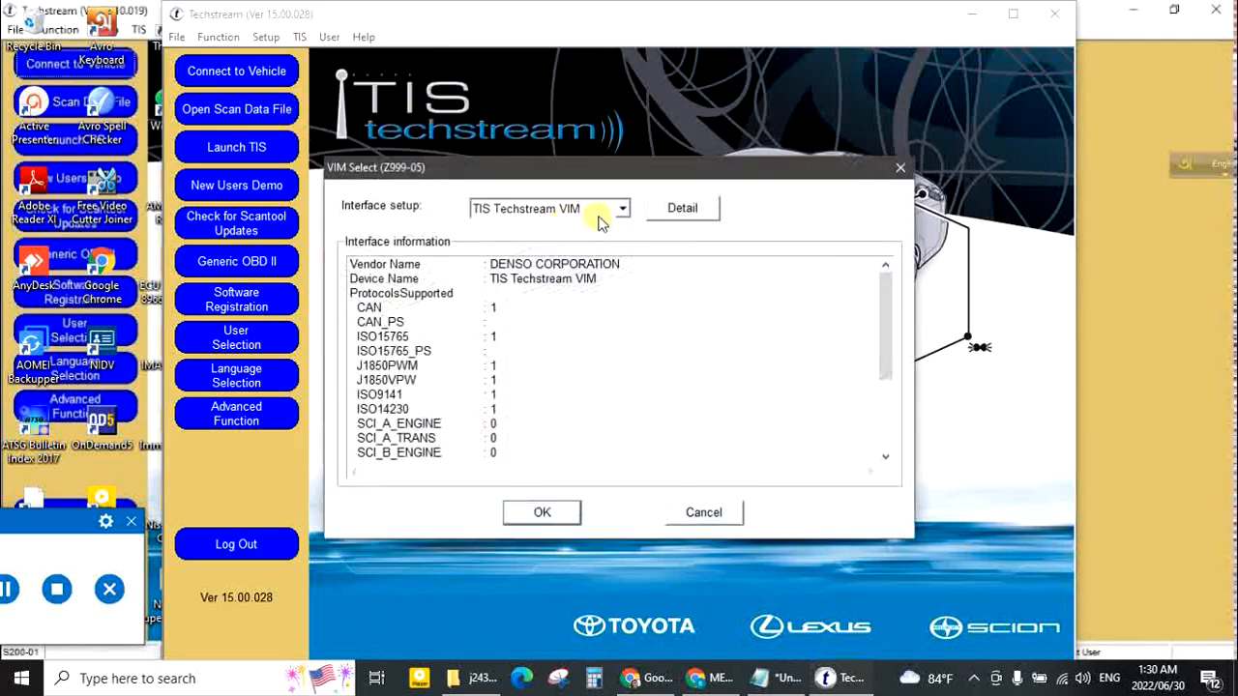
- Choose XHorse - MVCI as the vehicle interface and confirm it
click(621, 209)
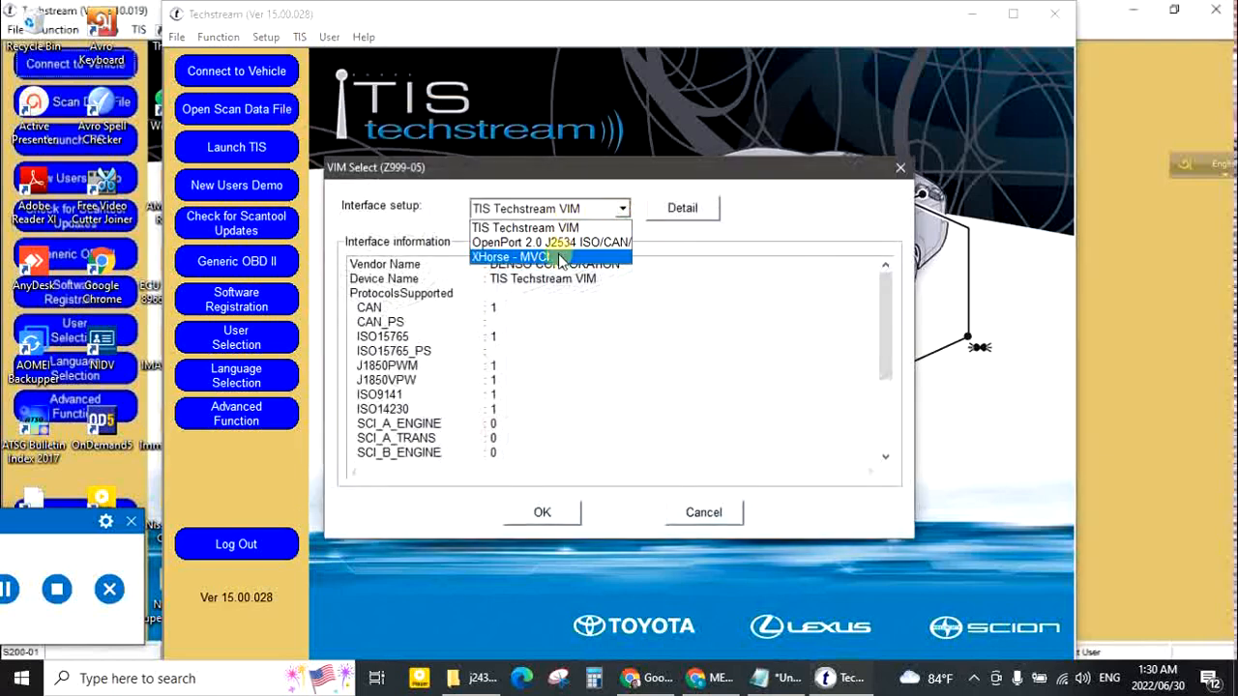
click(554, 256)
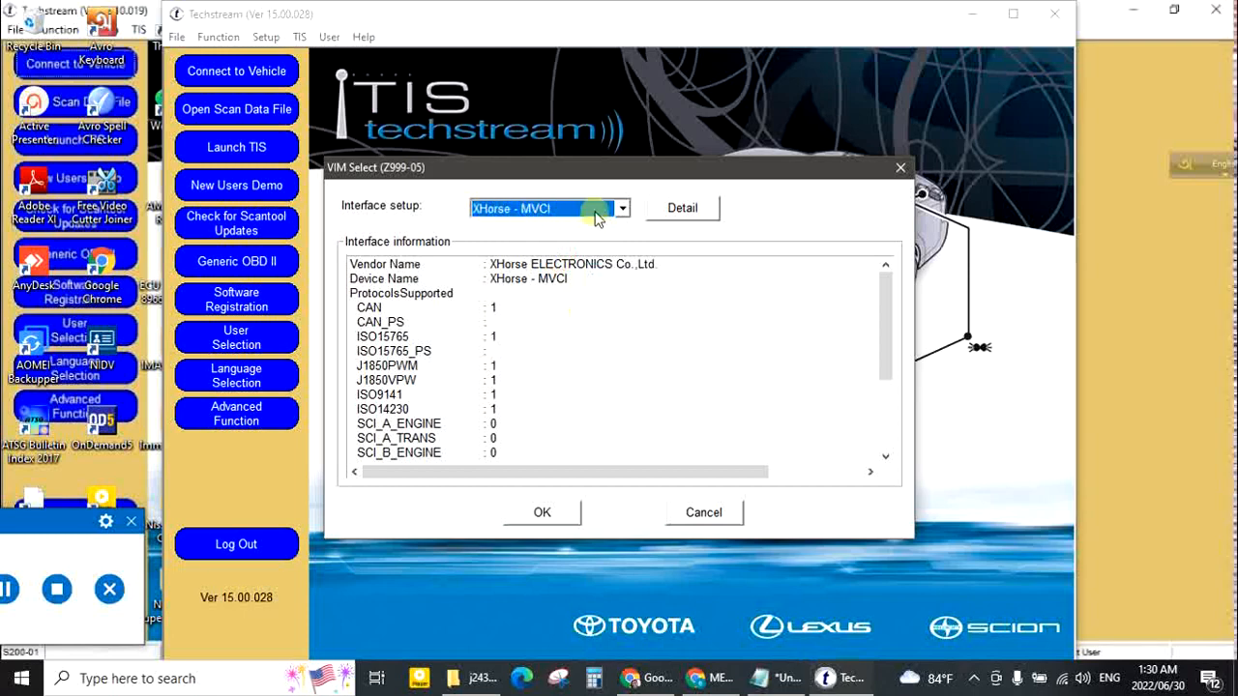
click(541, 512)
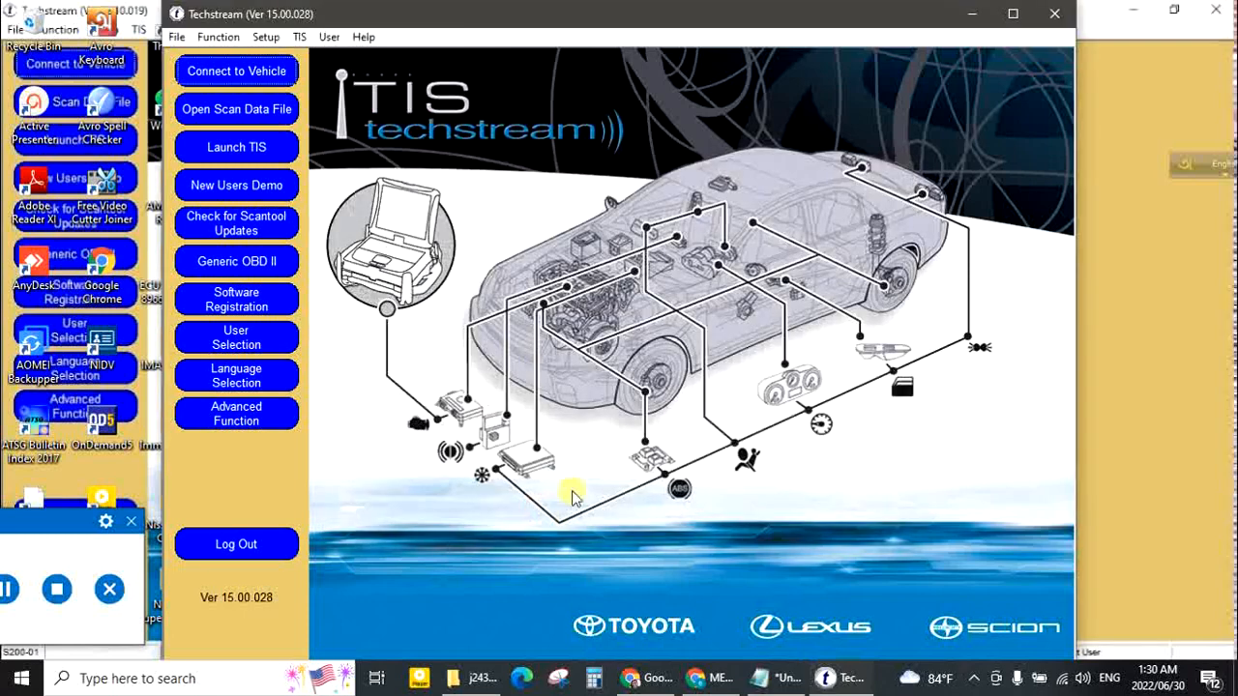
mouse_move(1010, 12)
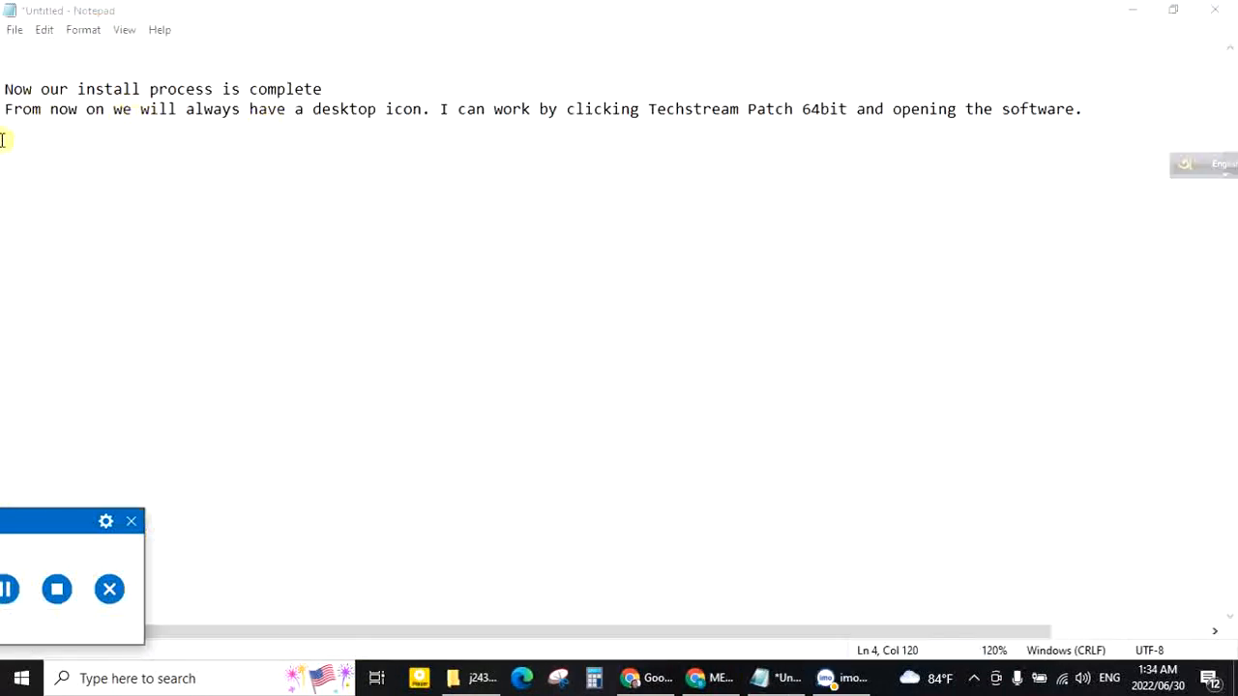
mouse_move(263, 143)
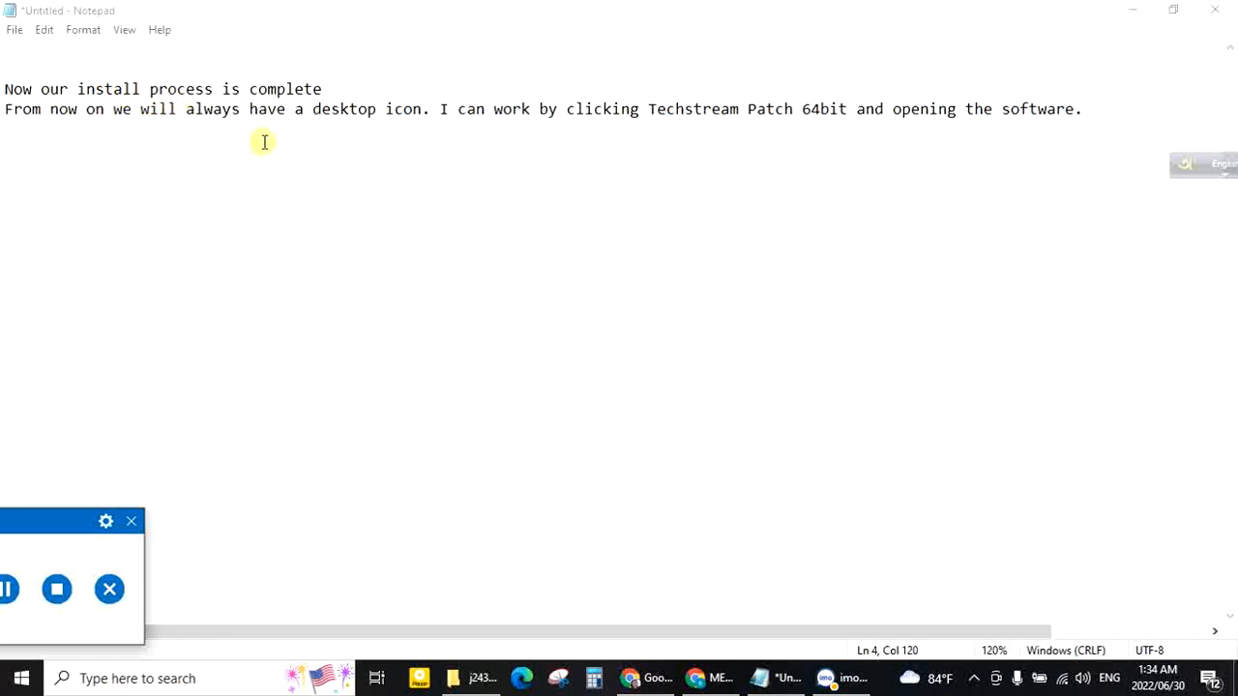
mouse_move(452, 141)
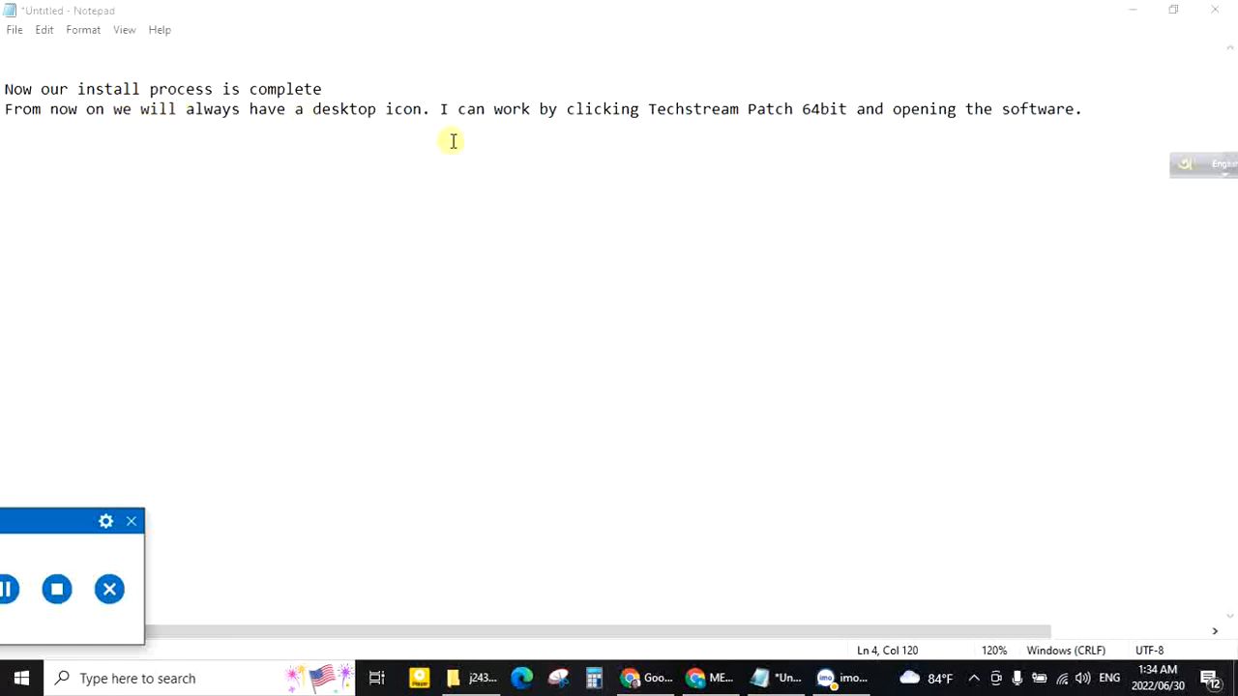
mouse_move(577, 124)
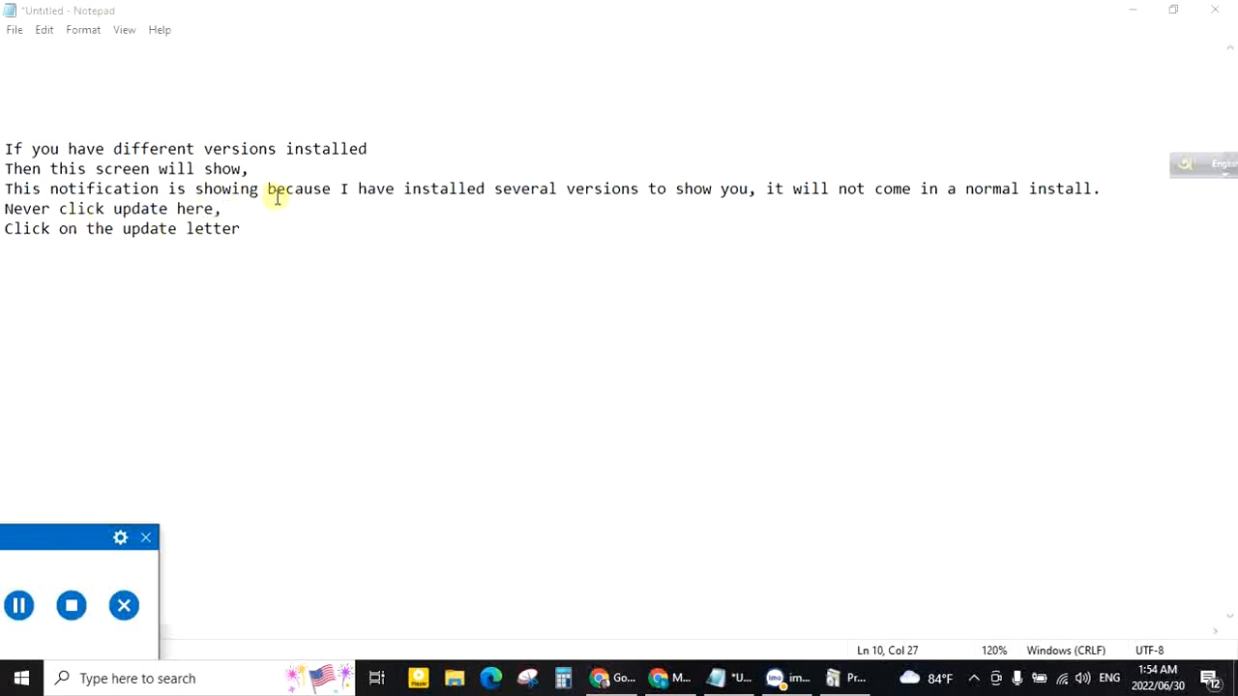
mouse_move(549, 197)
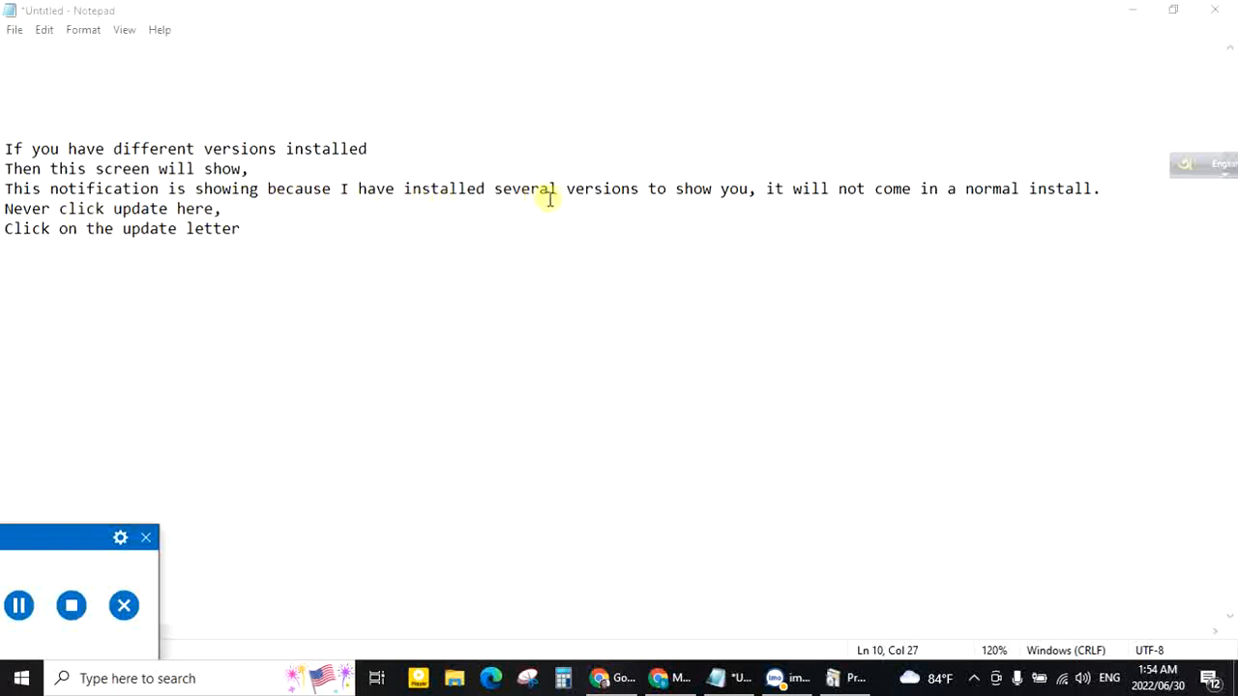
mouse_move(657, 225)
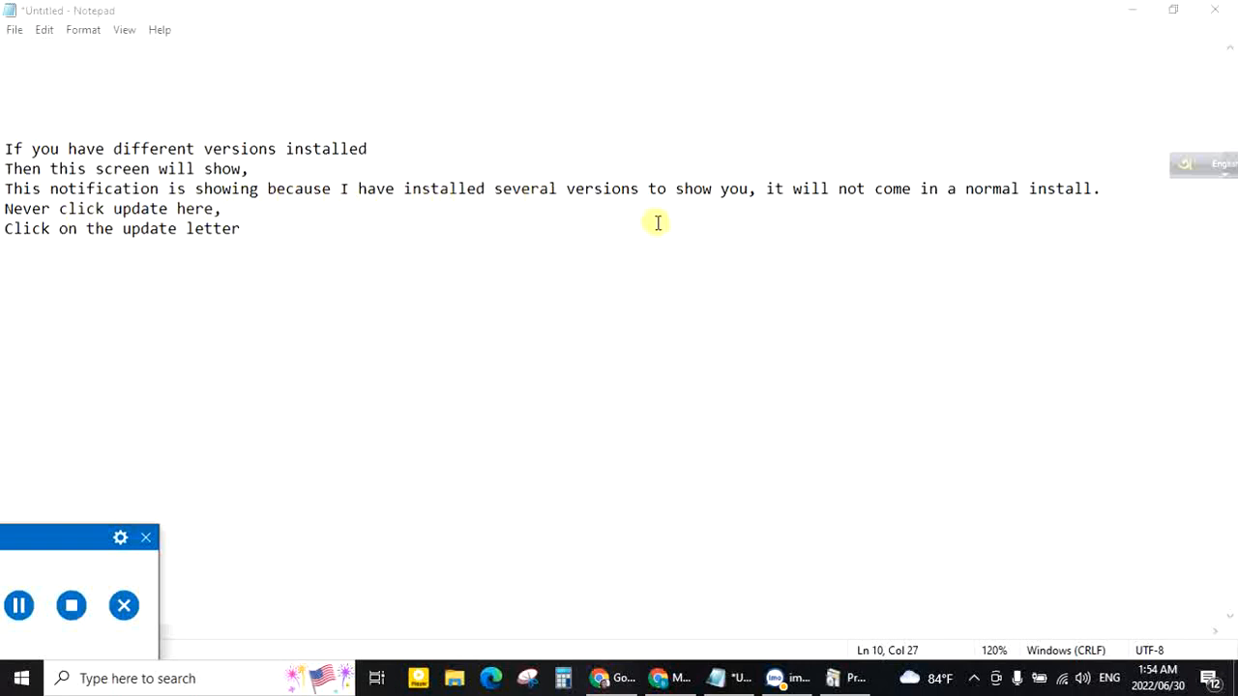
mouse_move(901, 209)
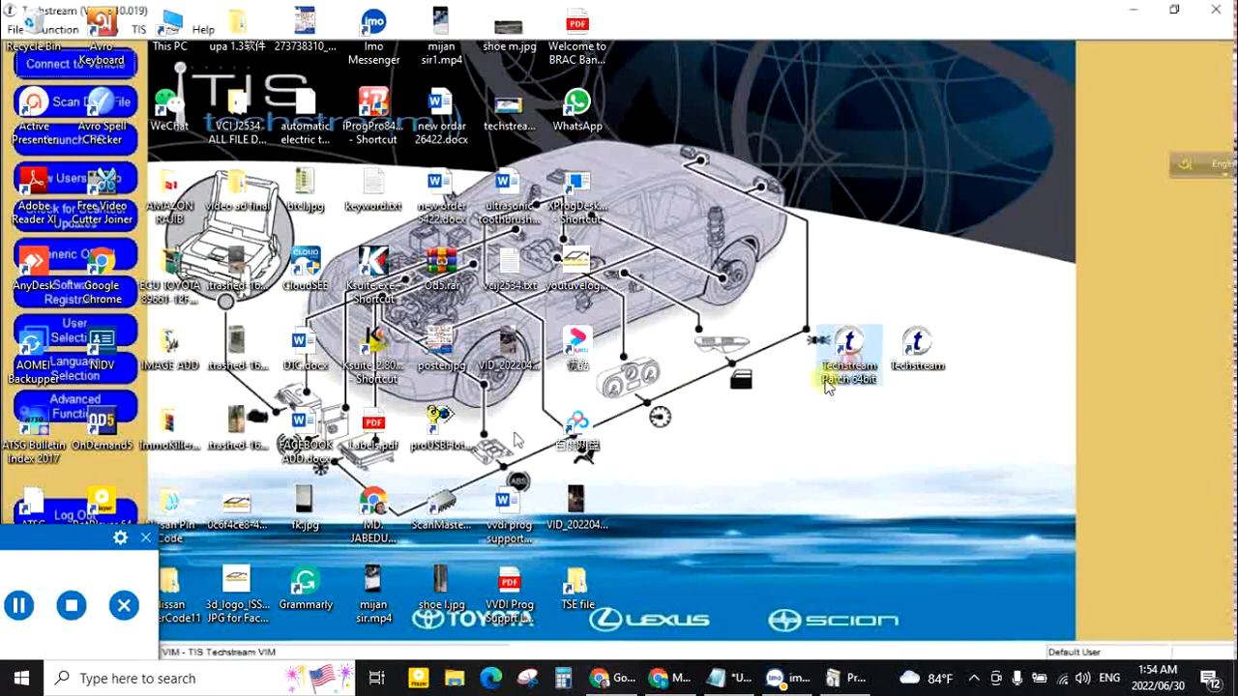
- Launch Techstream Patch 64bit from the desktop and choose Update Later for the 17.10.012 update
double_click(847, 357)
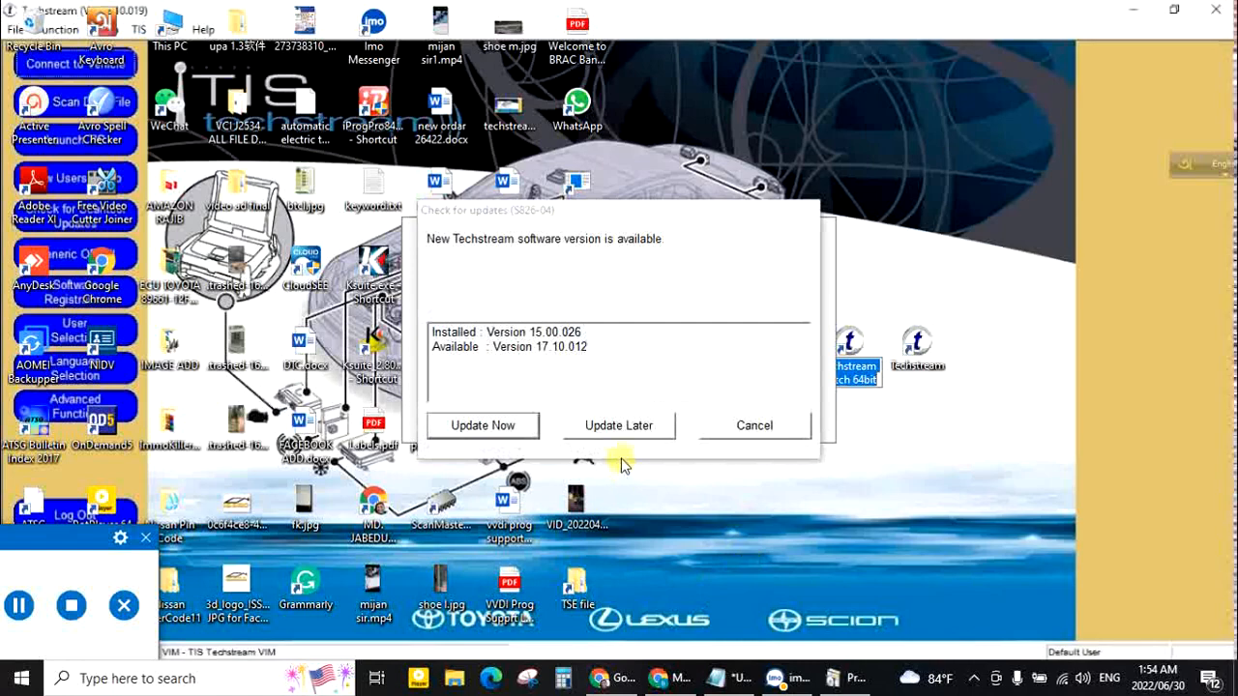
click(619, 426)
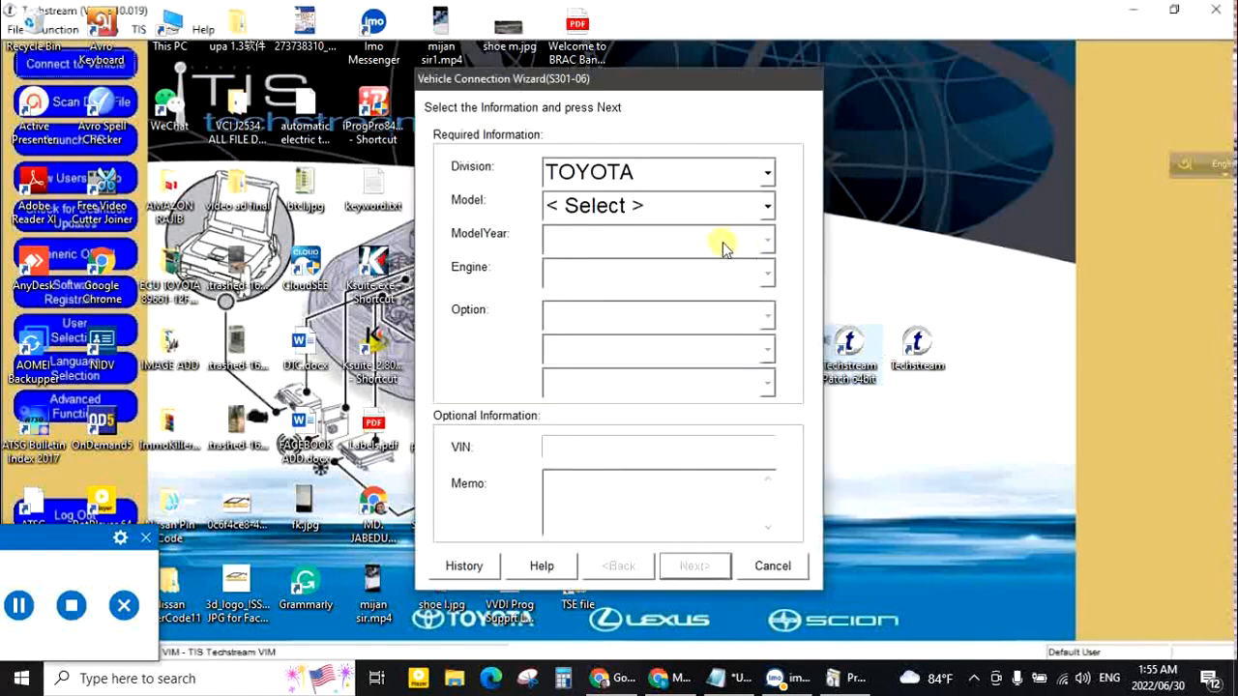
click(766, 172)
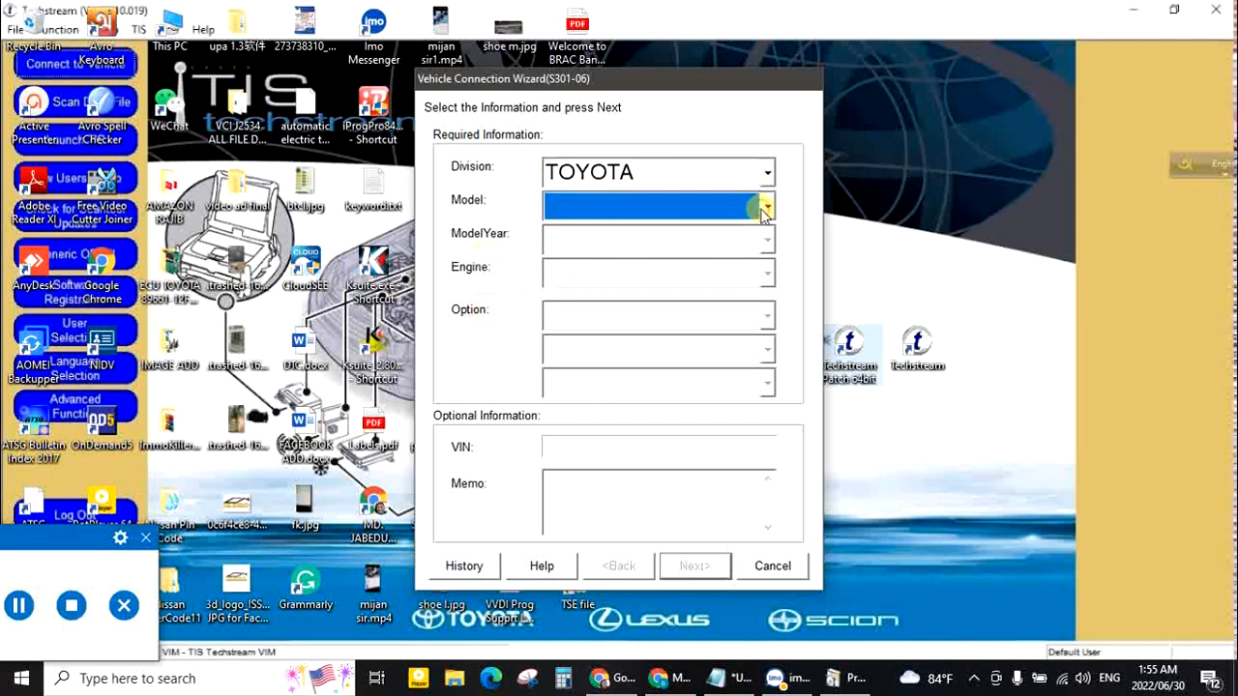
click(766, 205)
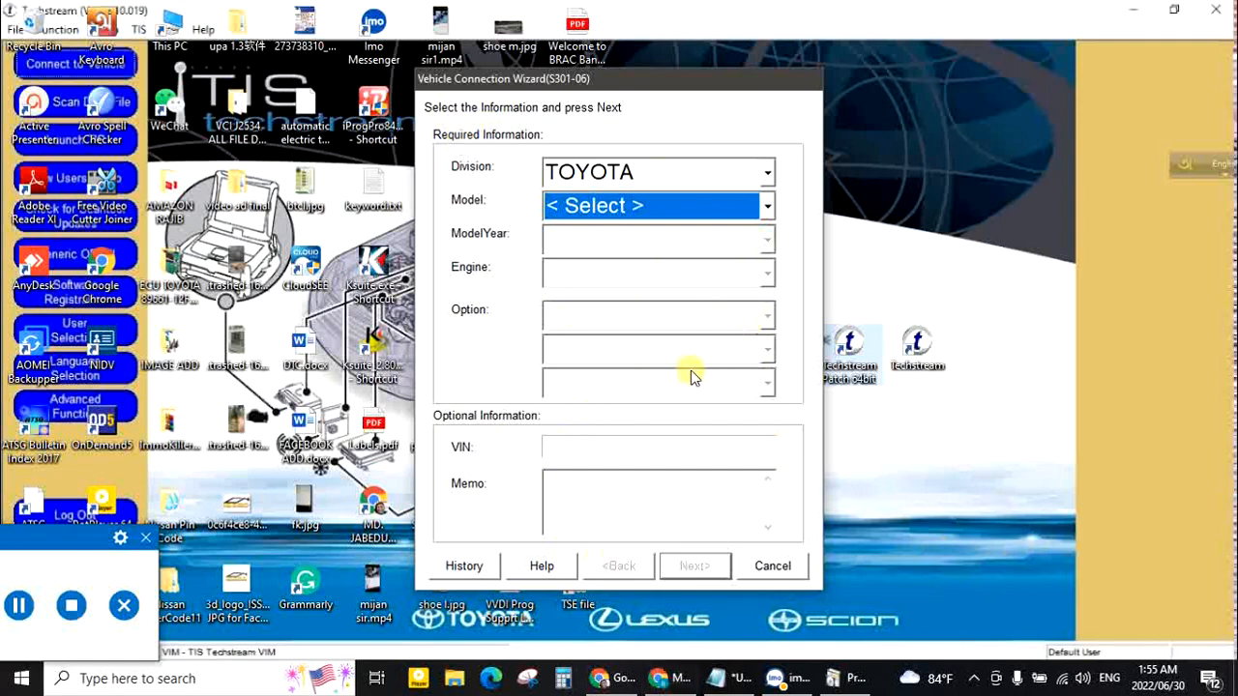
mouse_move(610, 391)
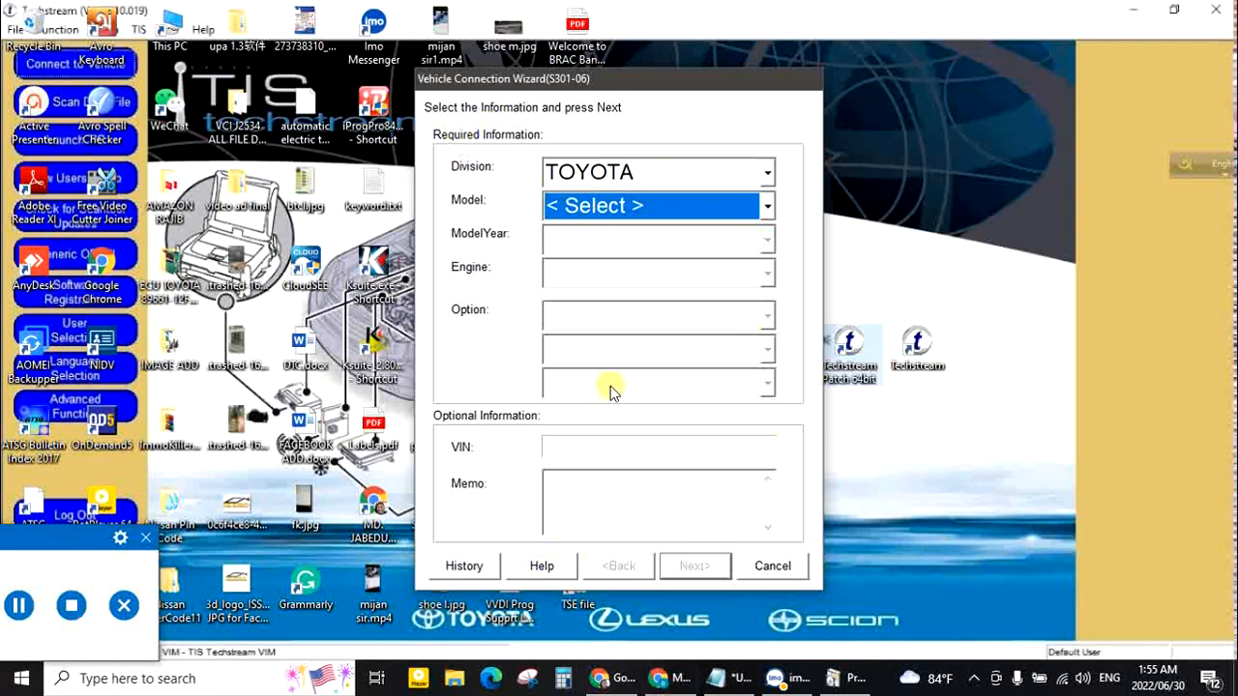